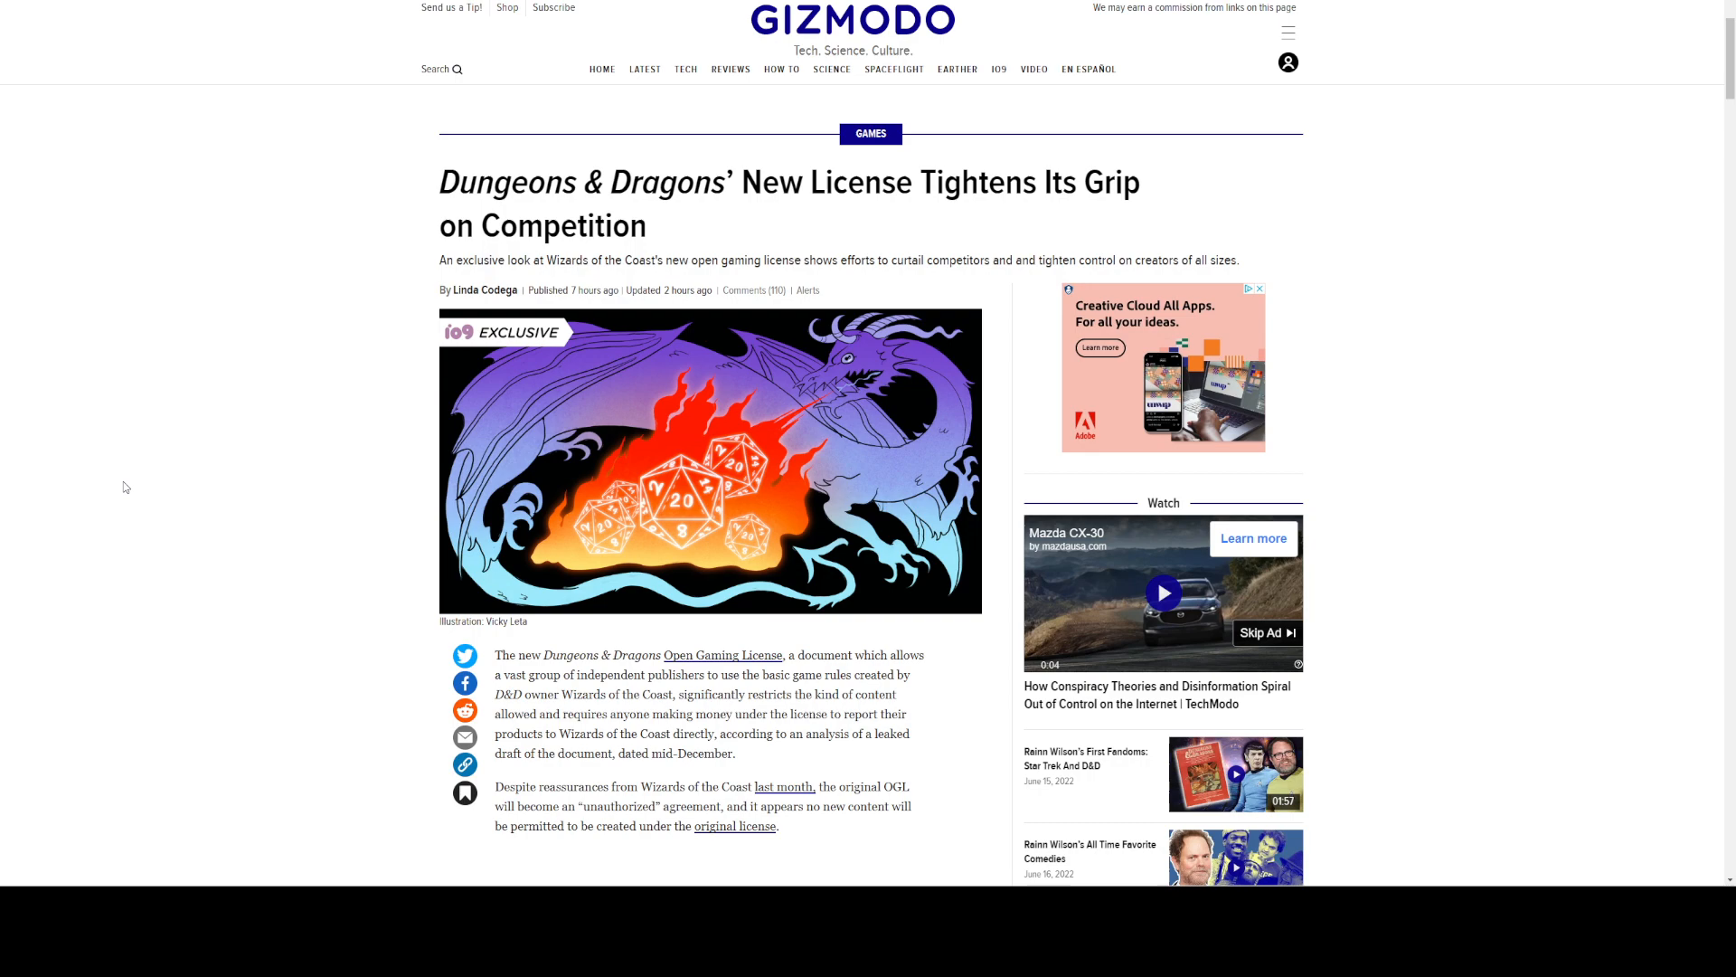
Read past the header illustration and intro paragraphs down to the Related Stories list.
scroll(down, 3)
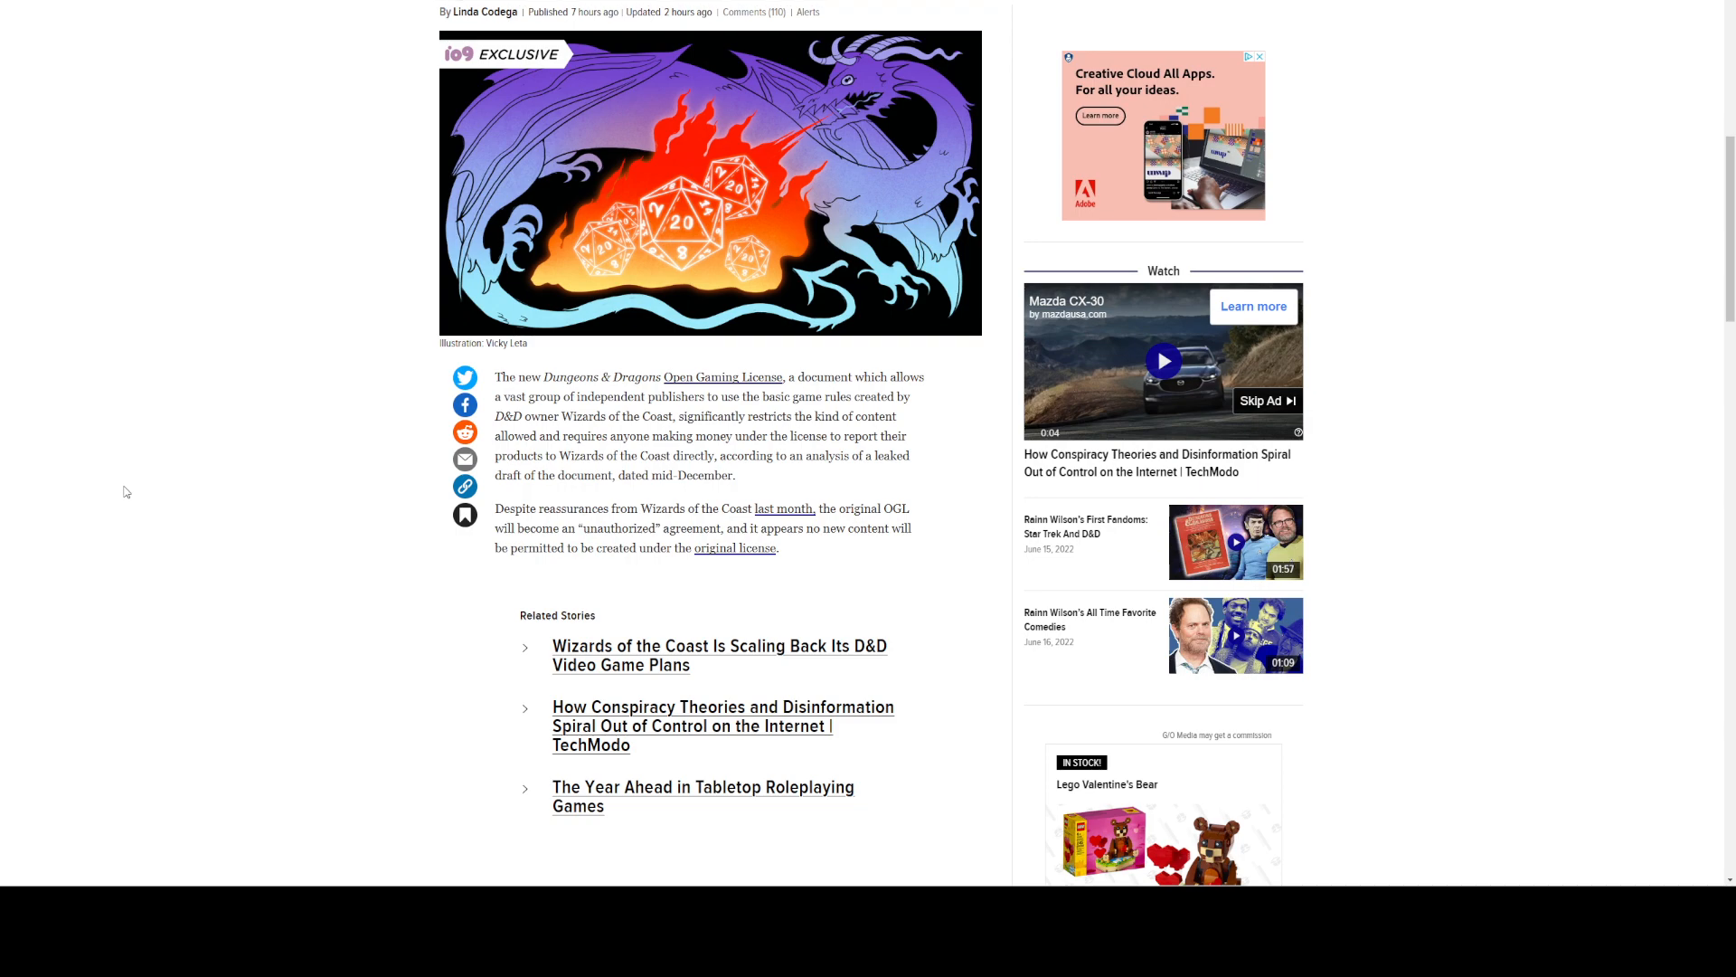
scroll(up, 3)
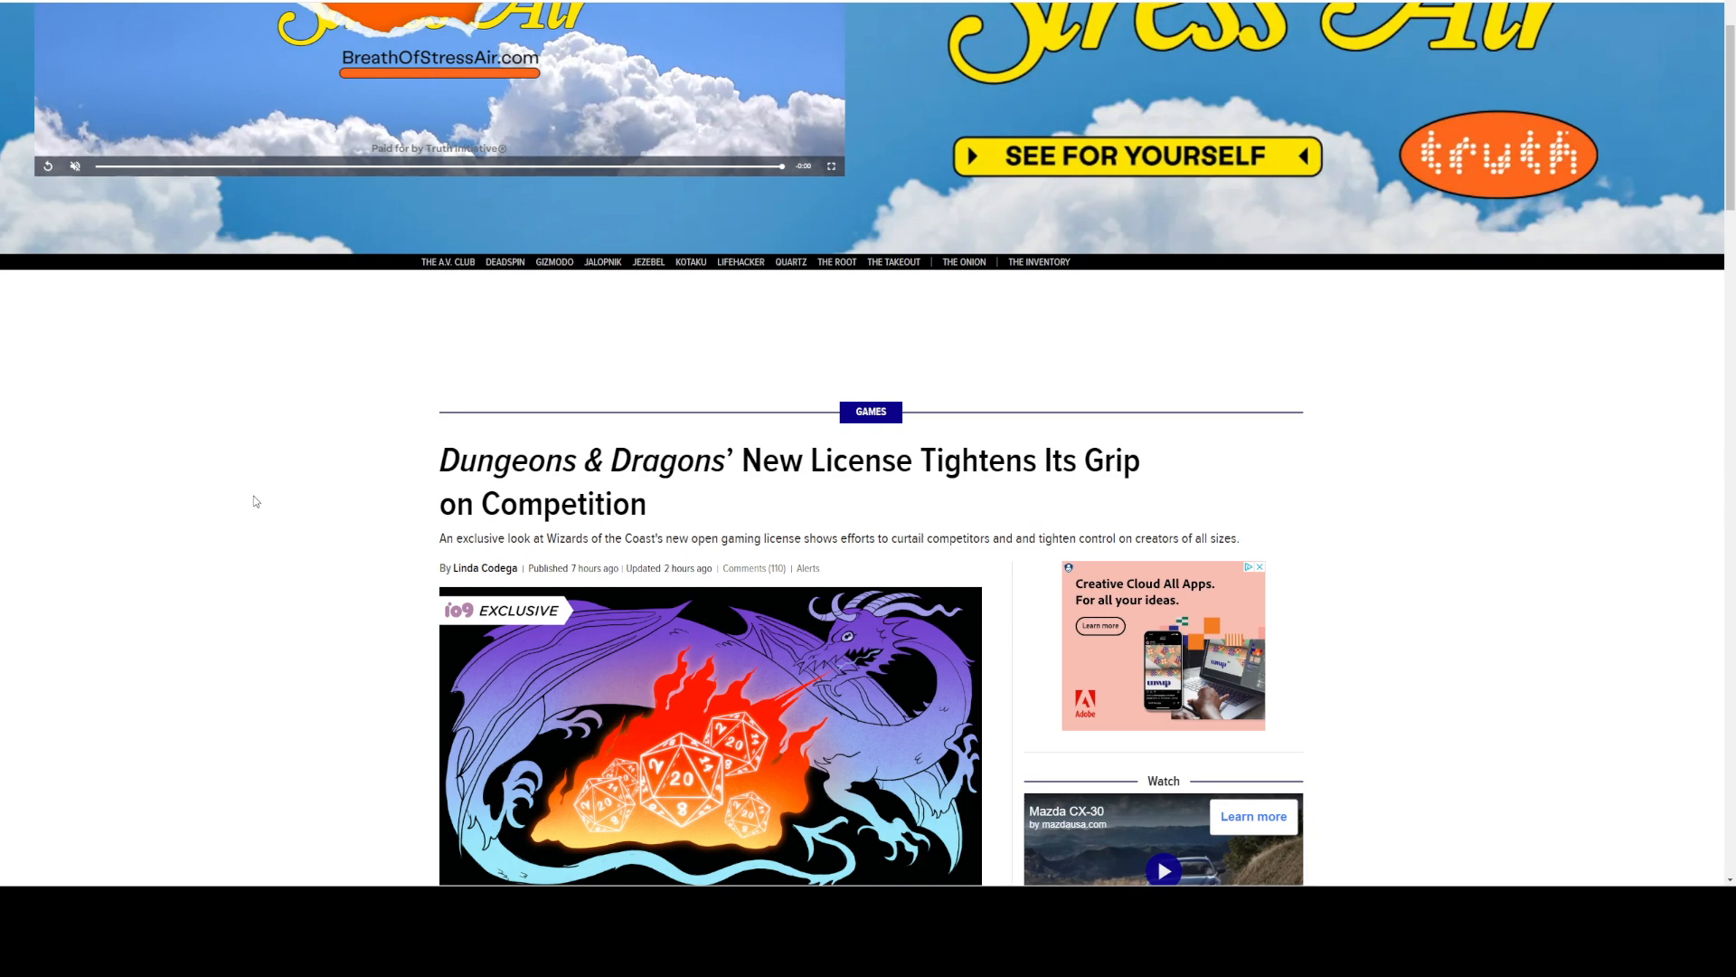
scroll(up, 3)
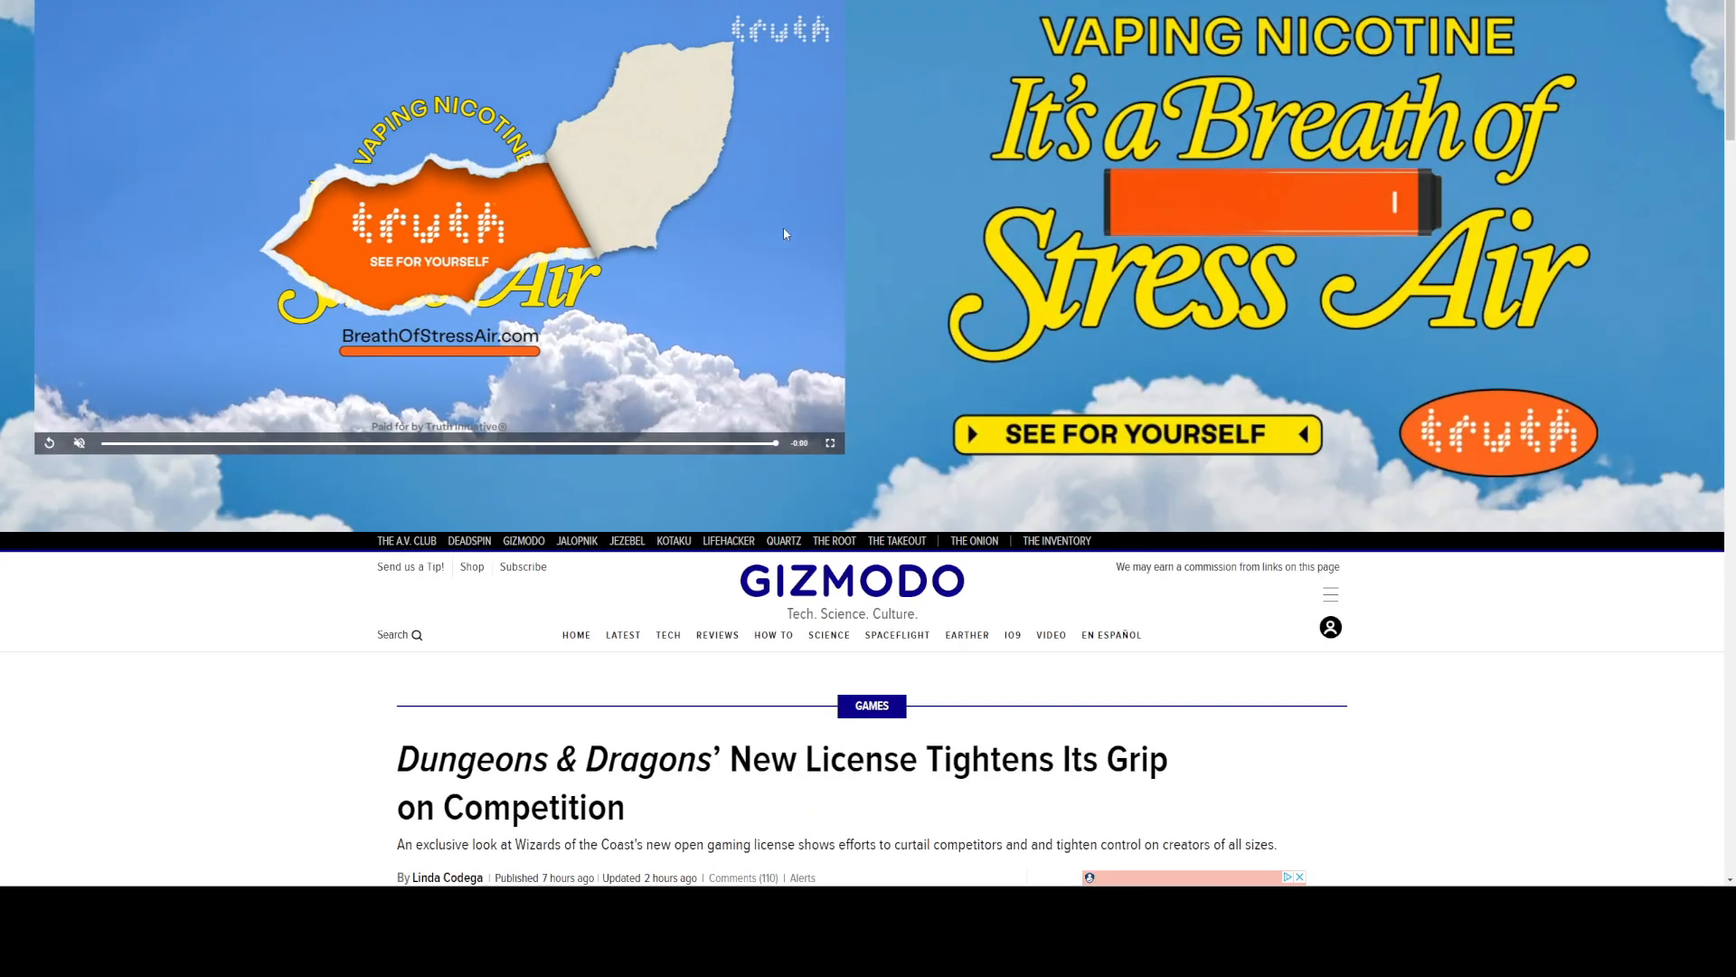
mouse_move(1190, 484)
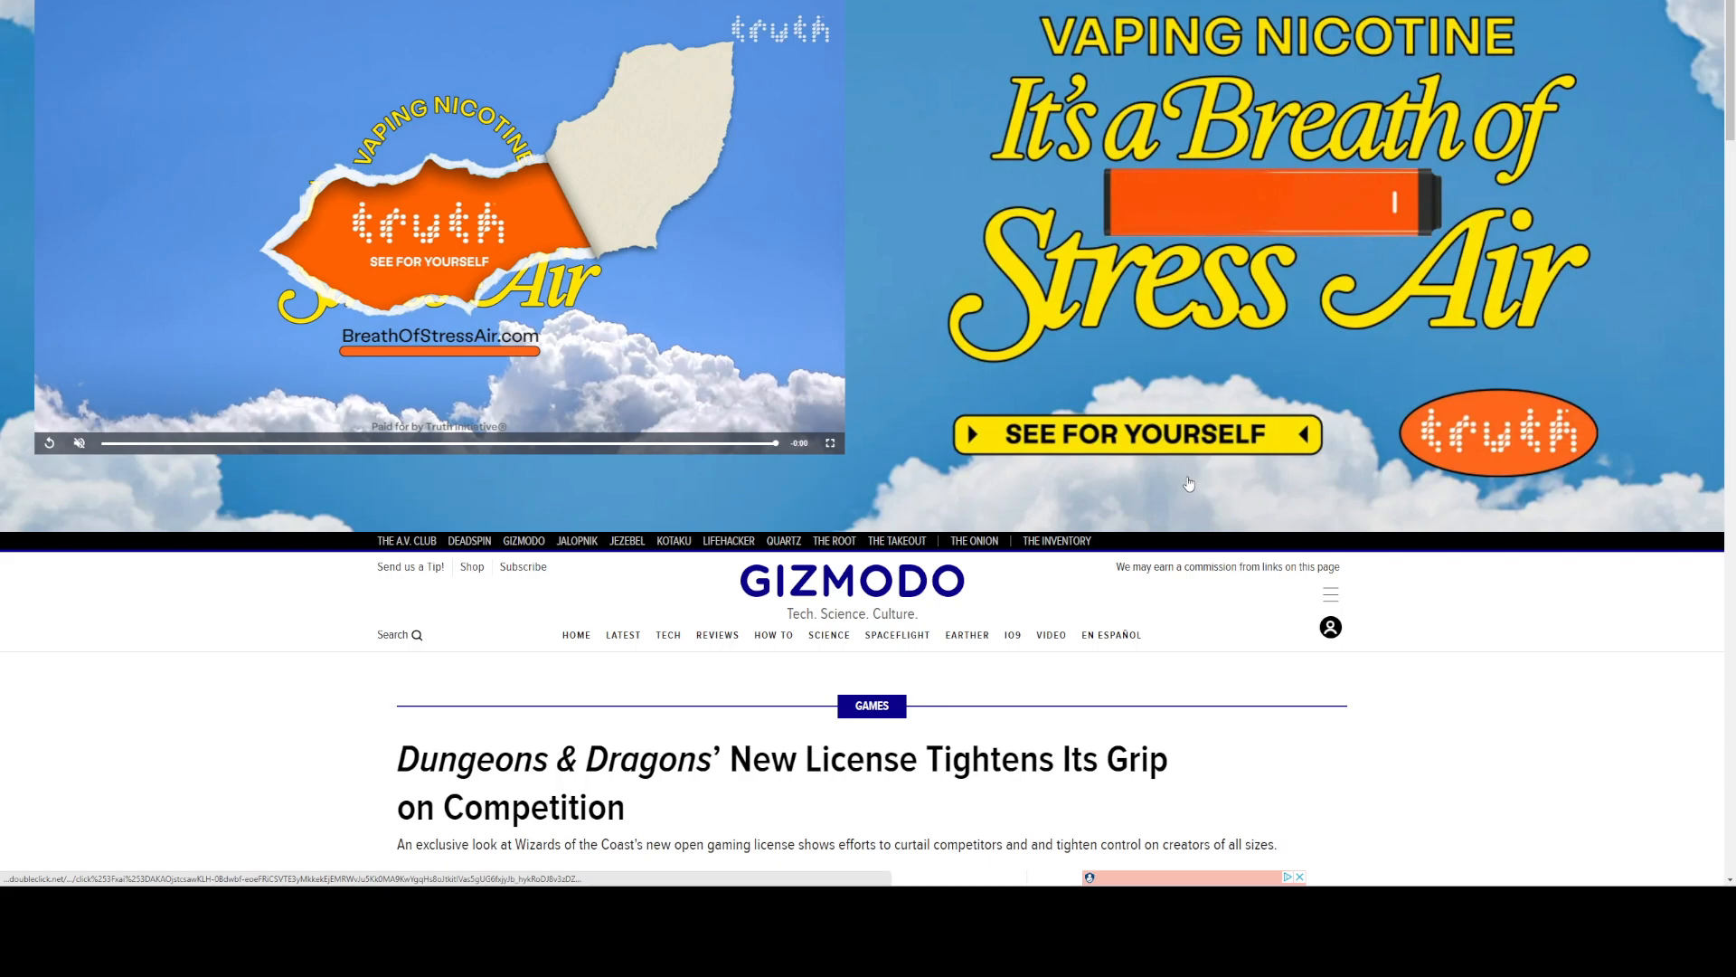
scroll(down, 3)
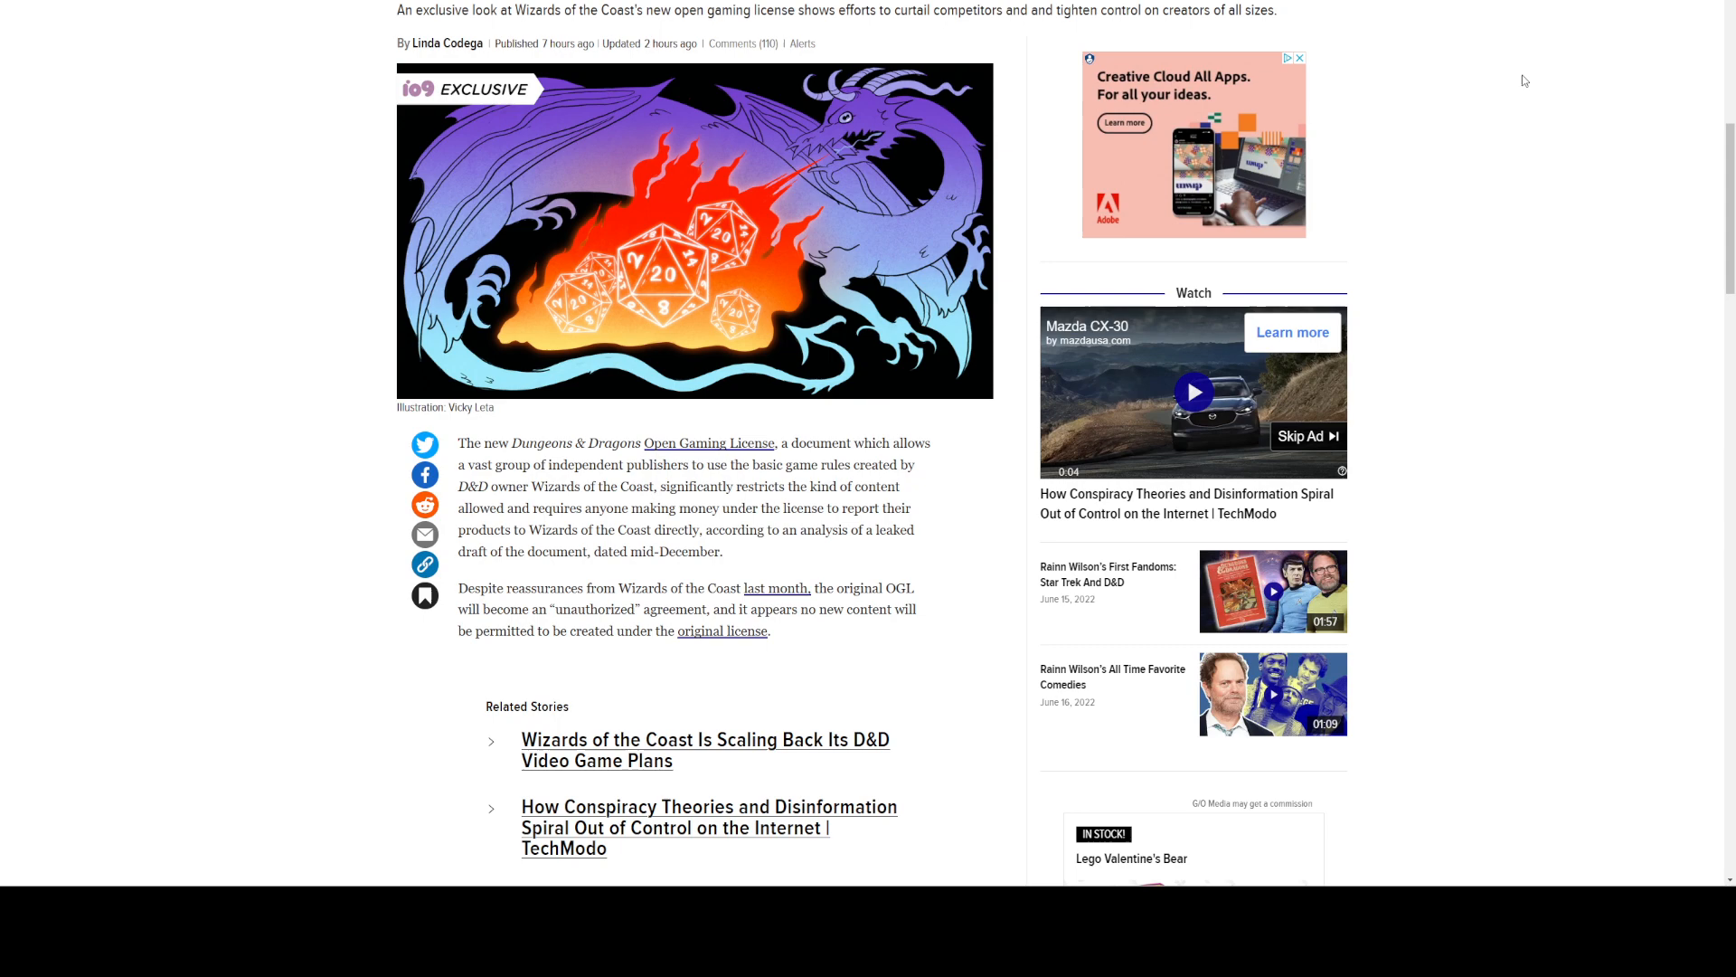
scroll(down, 3)
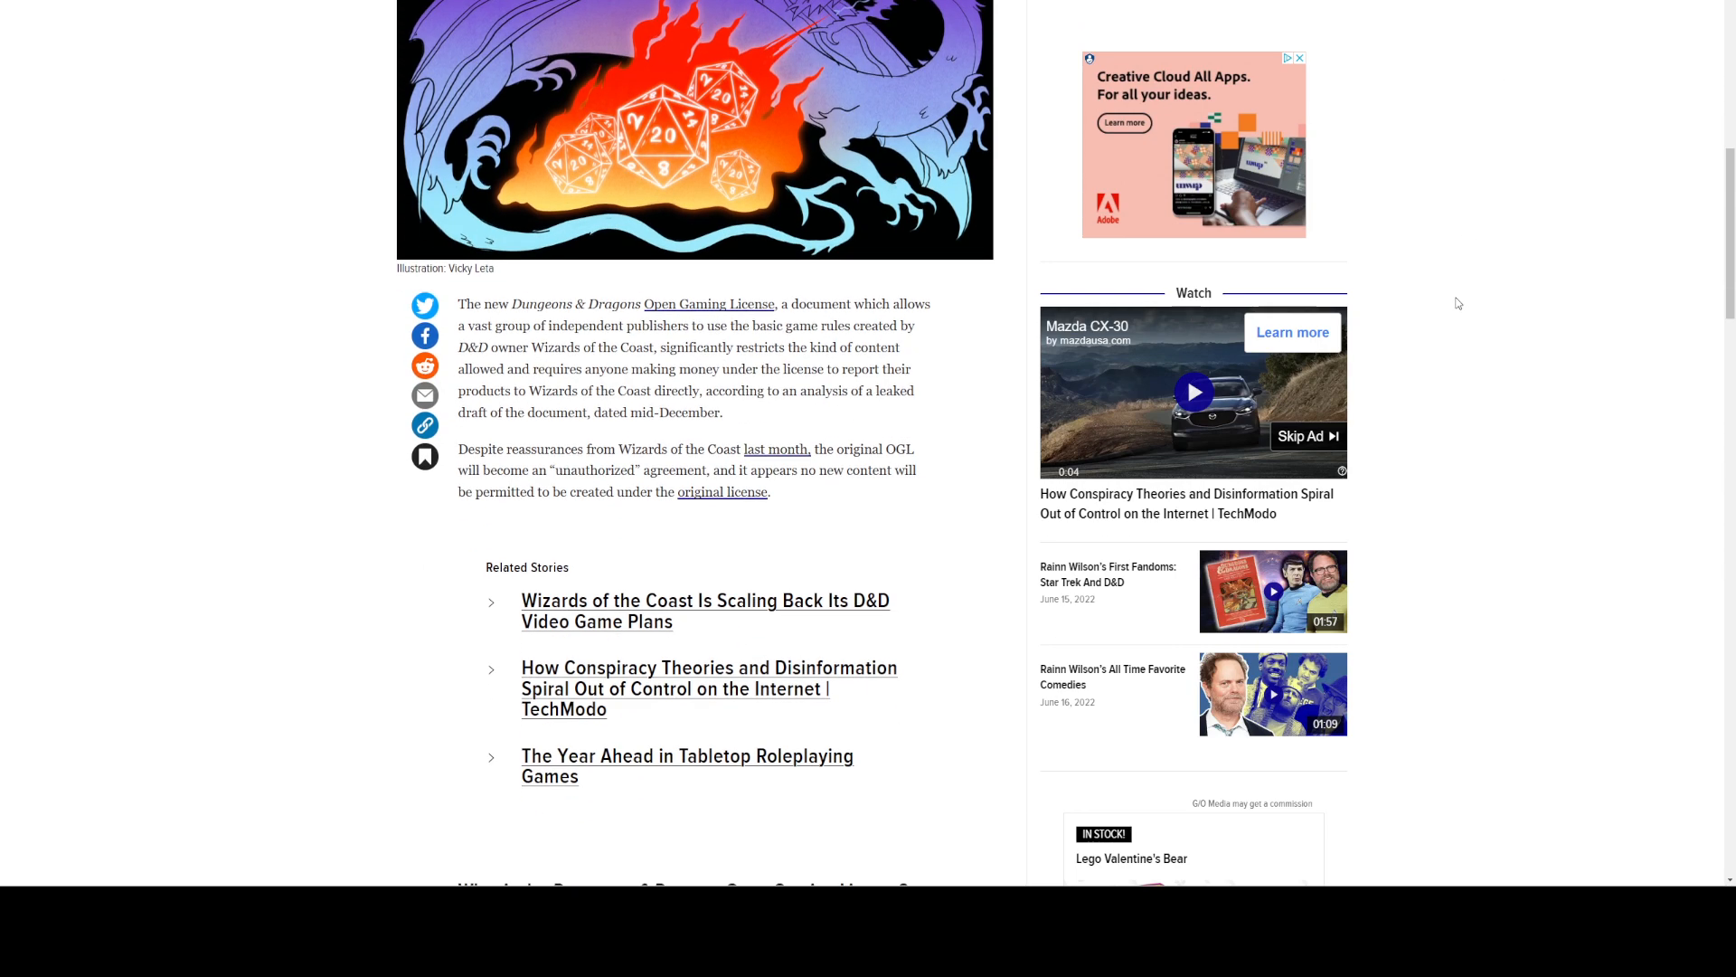
Scroll to the 'What is the Dungeons & Dragons Open Gaming License?' heading.
scroll(down, 3)
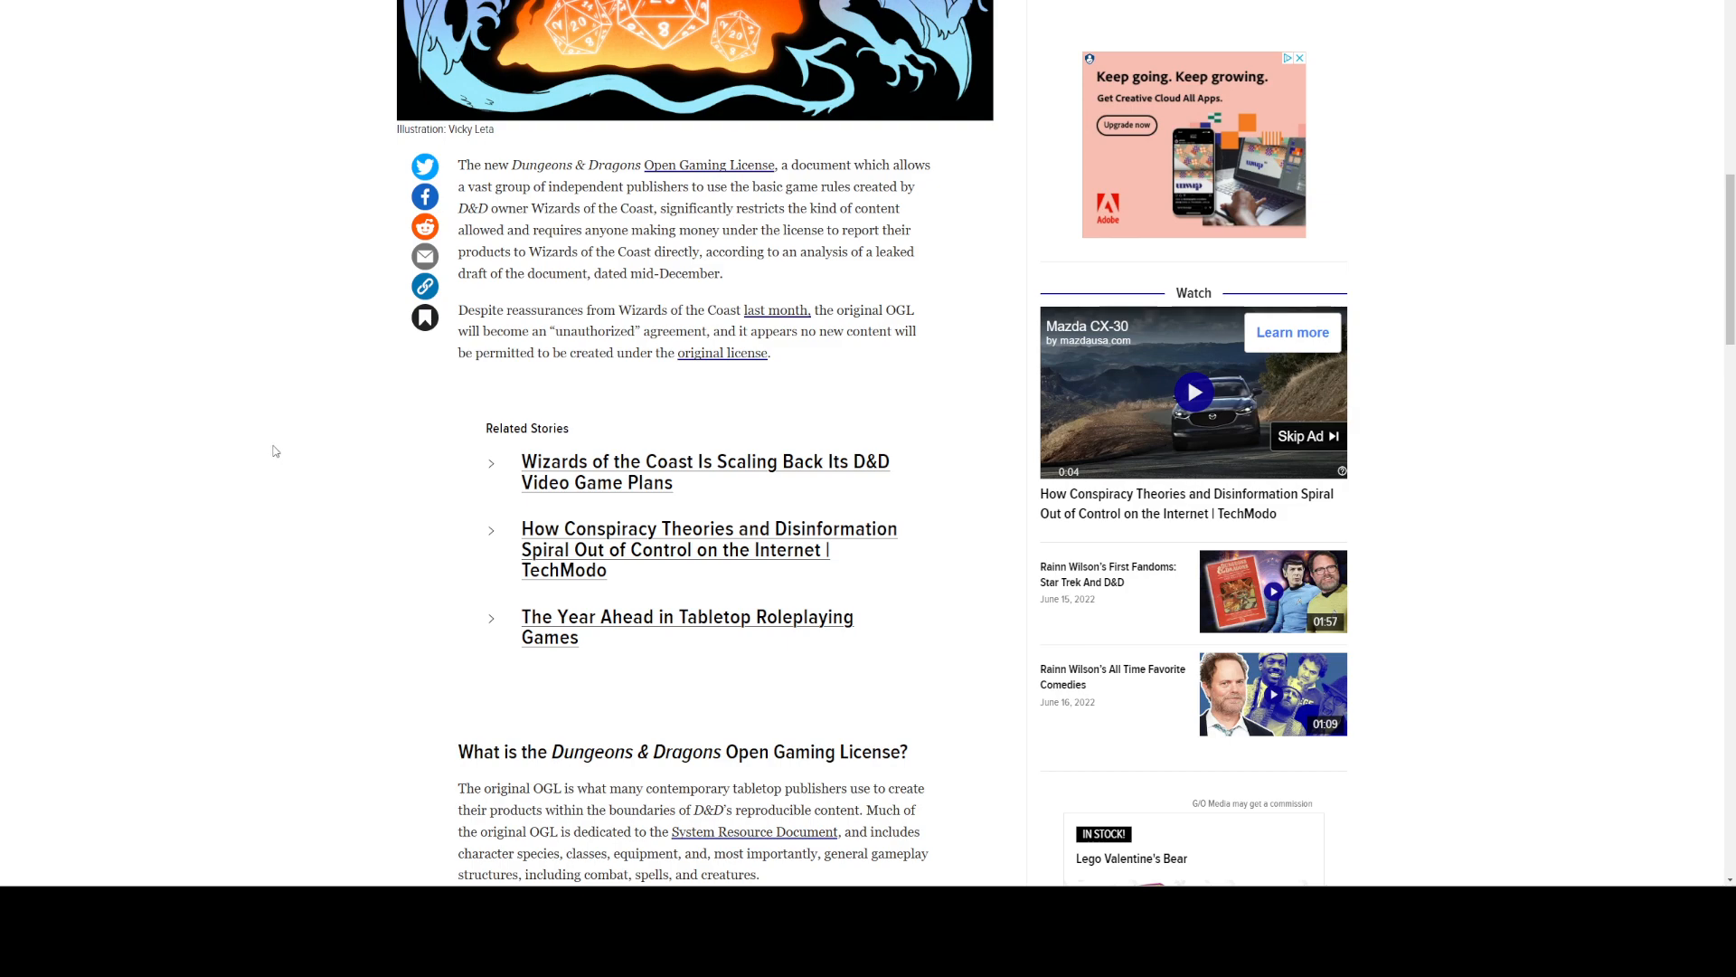
mouse_move(282, 458)
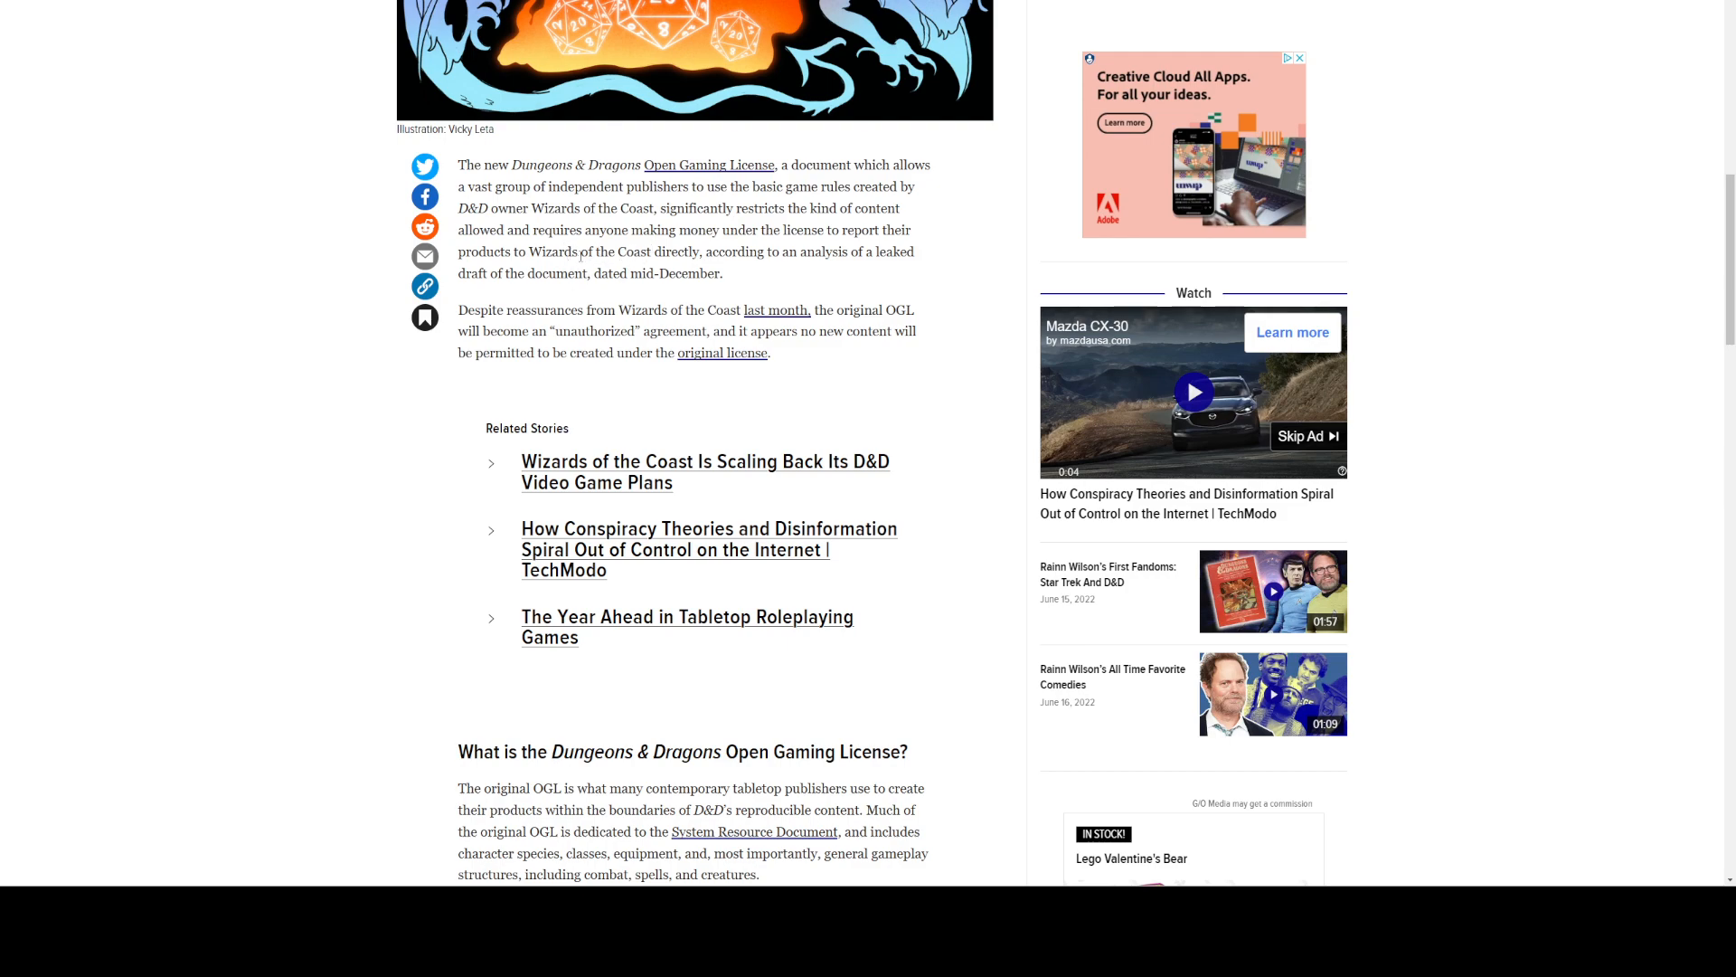
mouse_move(272, 600)
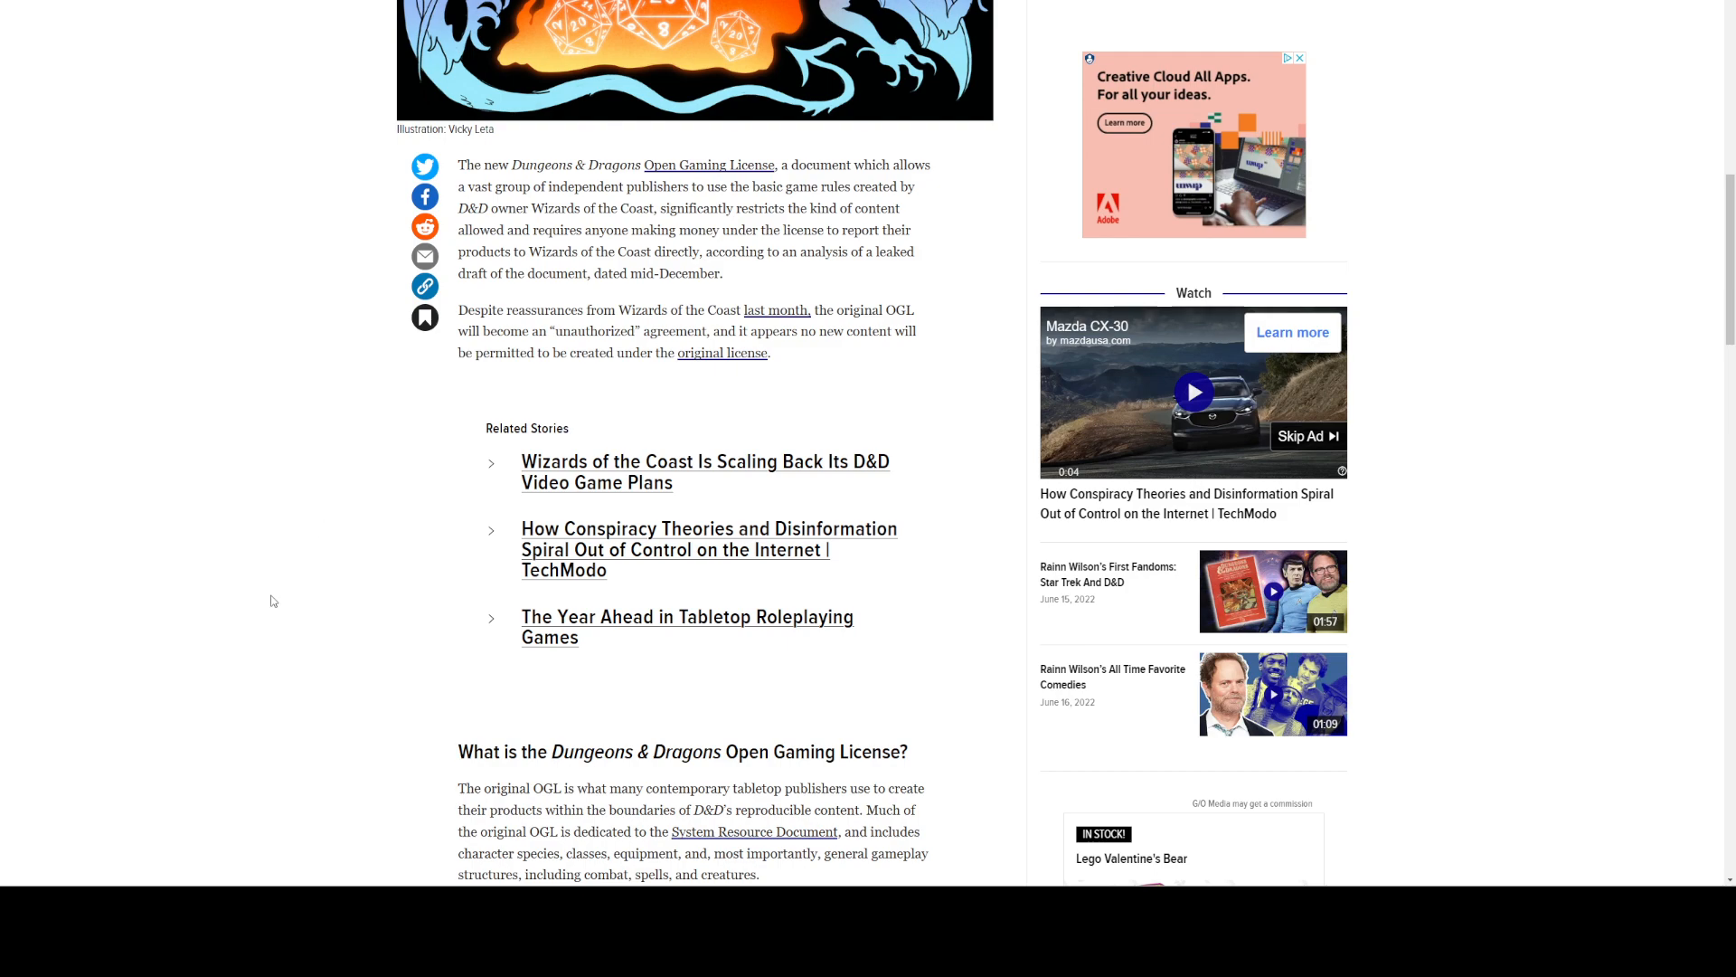
scroll(down, 3)
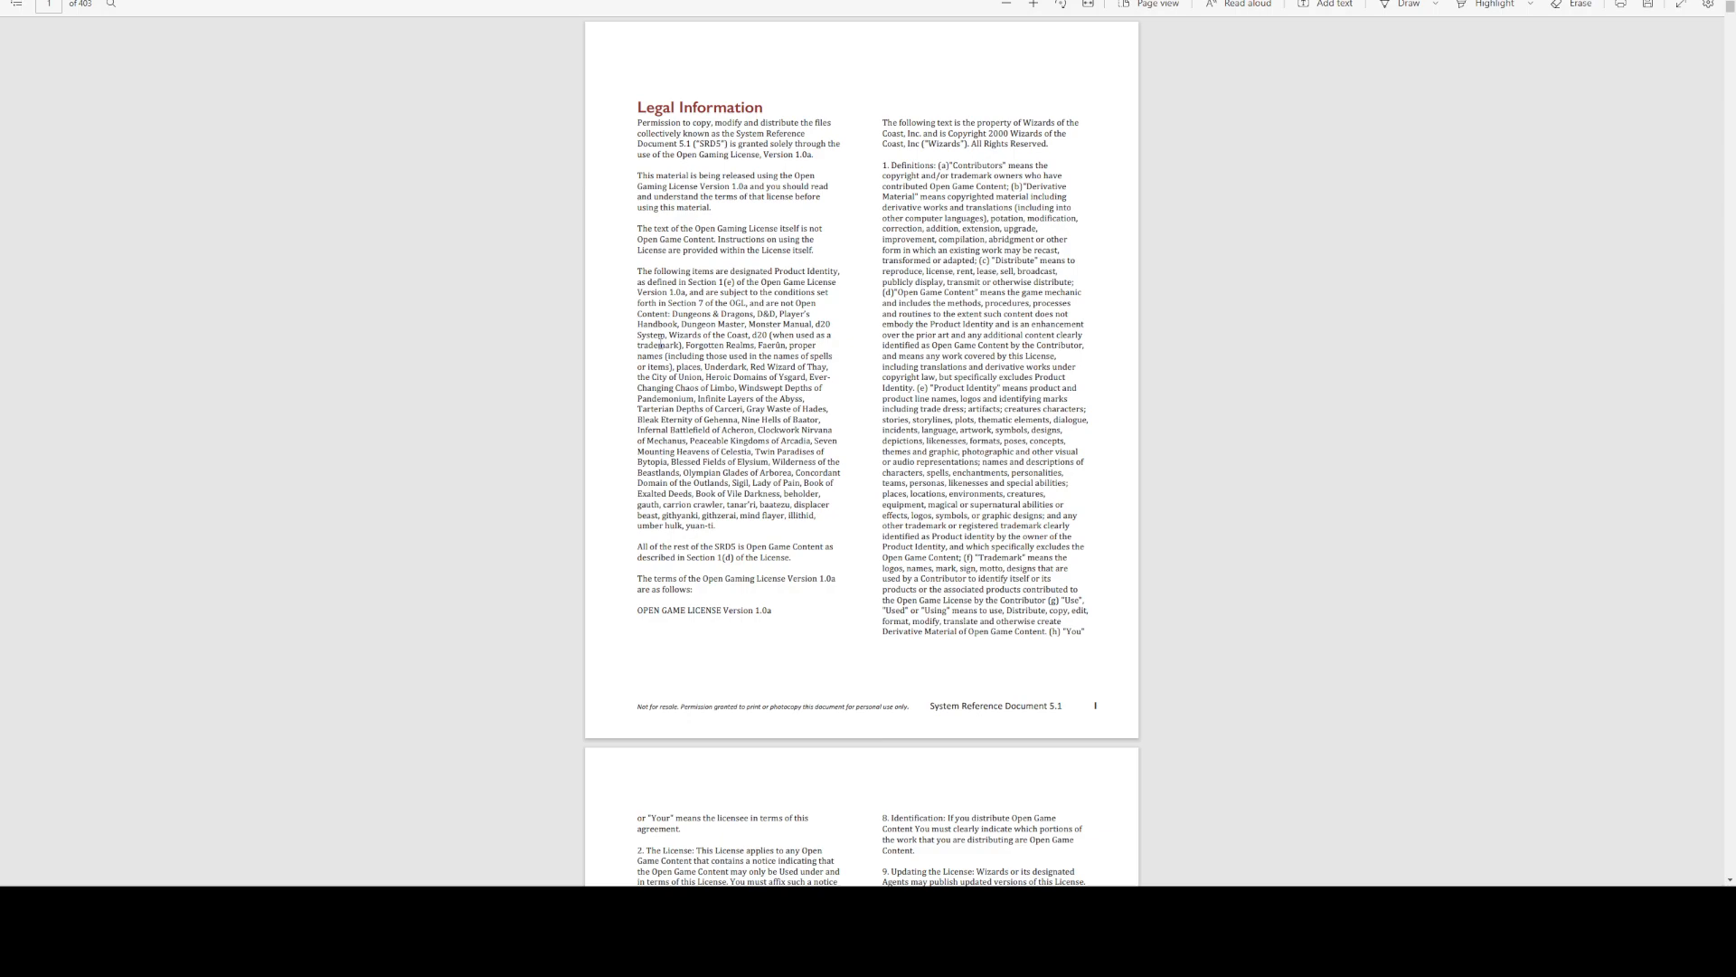
mouse_move(1518, 85)
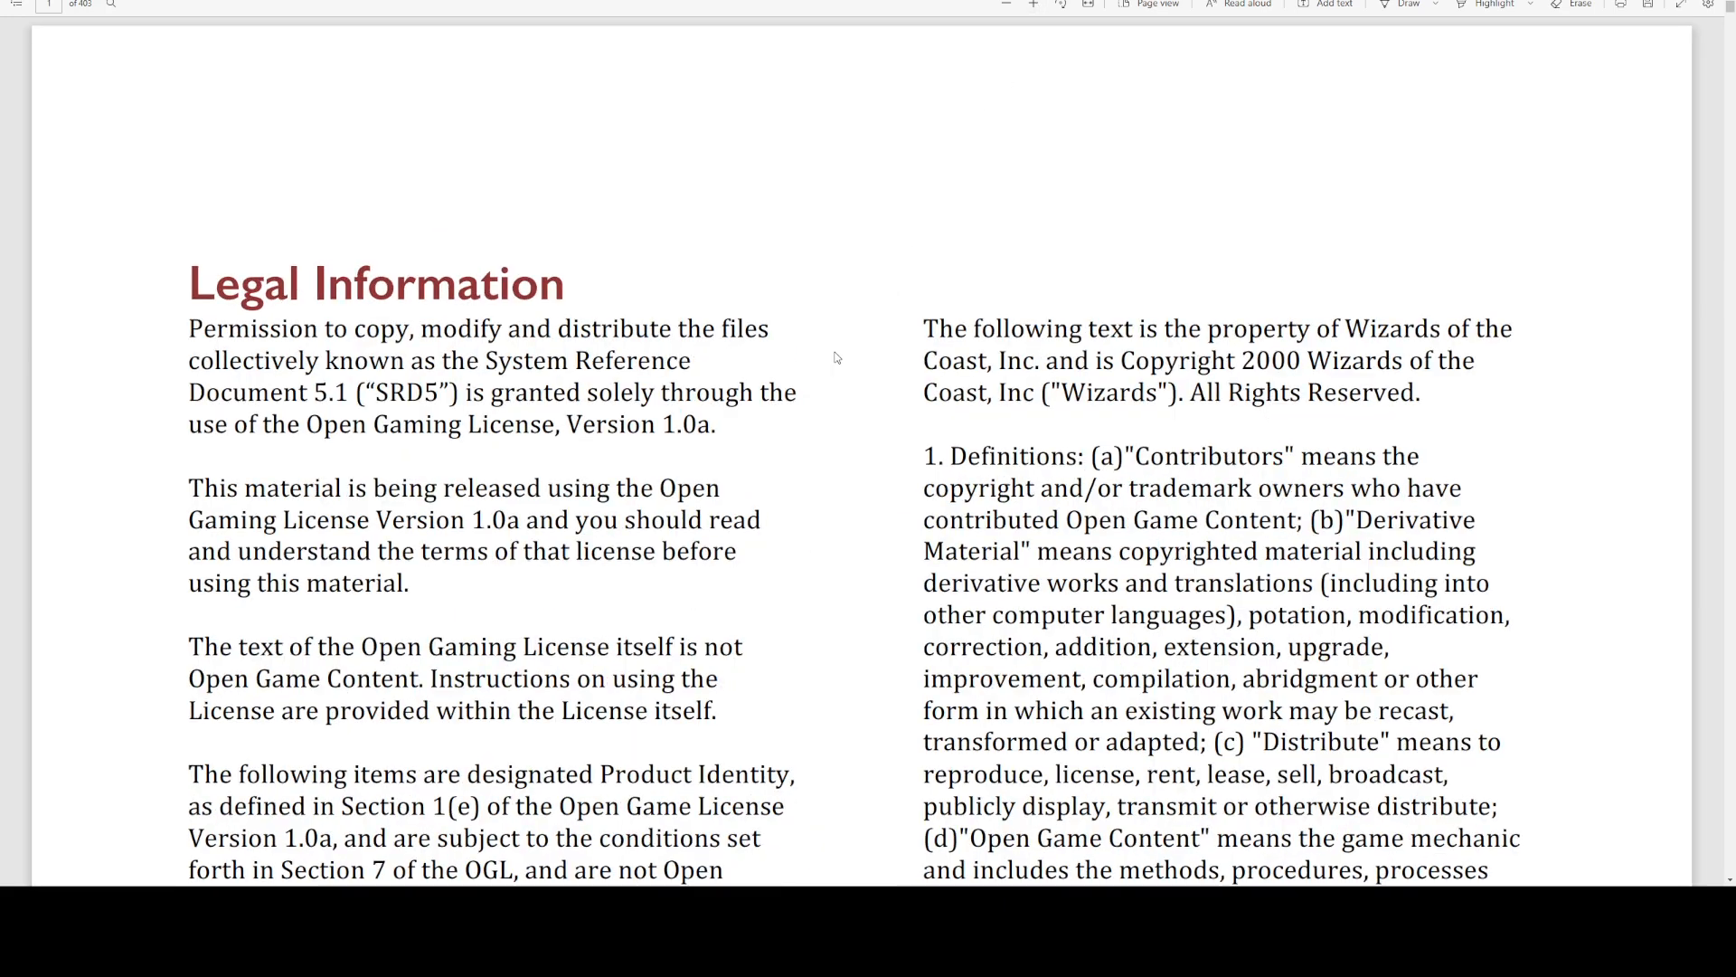
Read the SRD 5.1 Legal Information page through the license definitions into the next page.
scroll(down, 3)
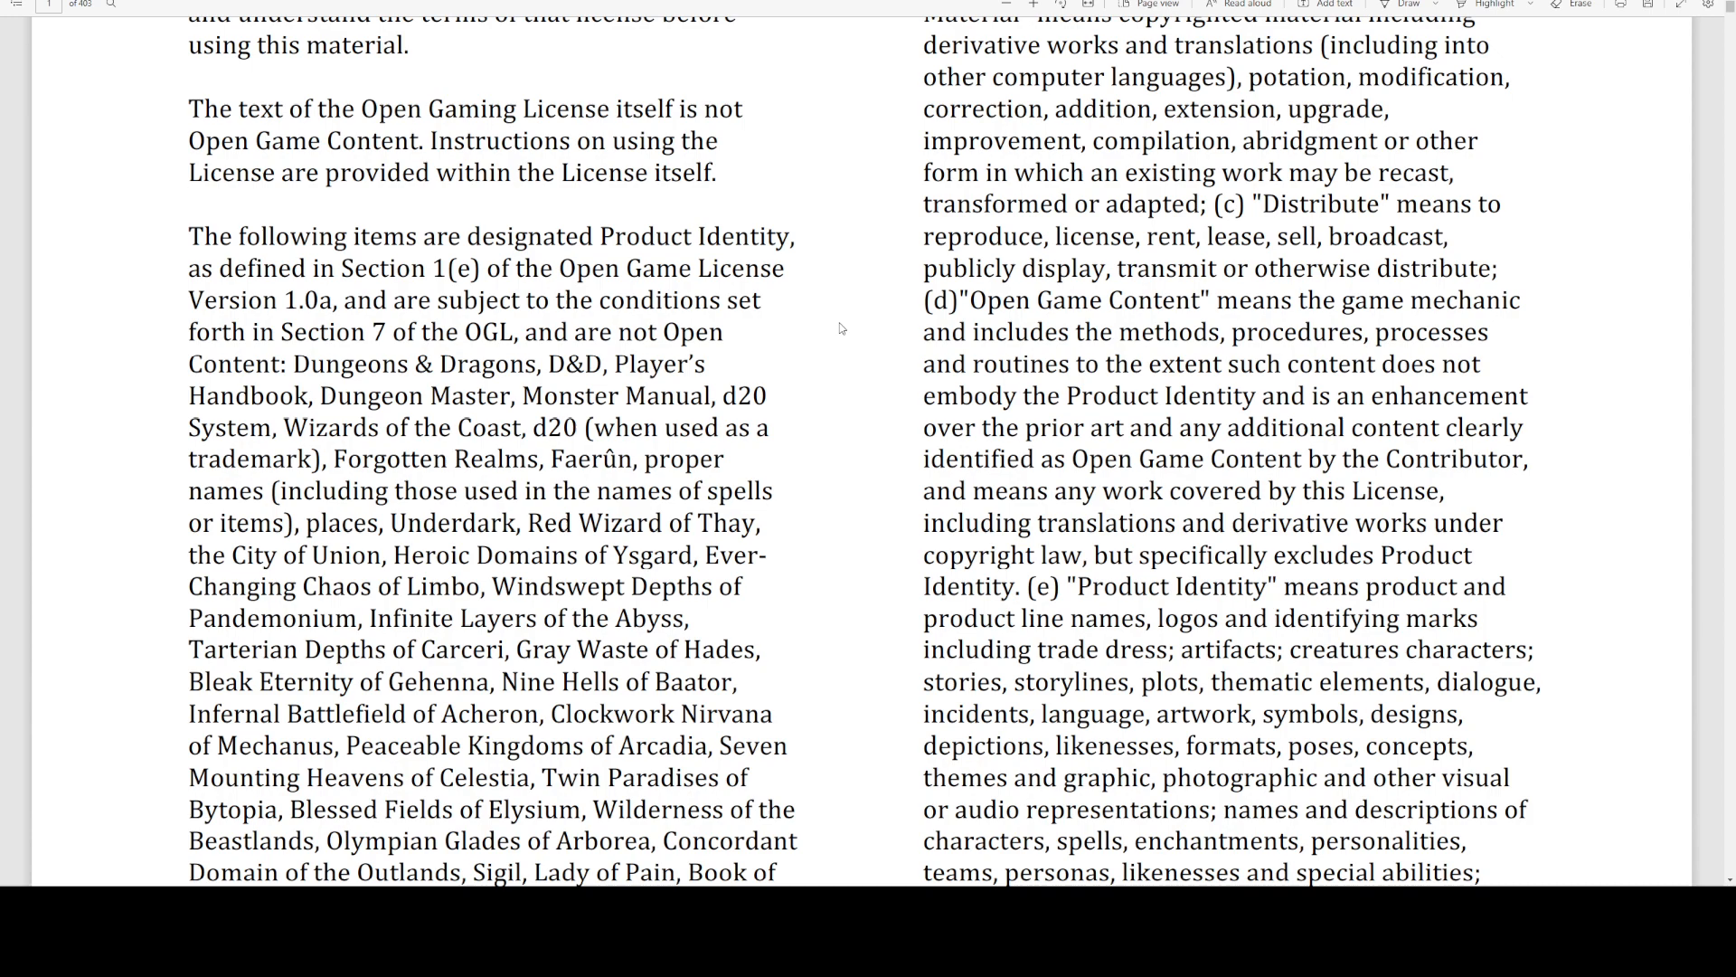
mouse_move(711, 346)
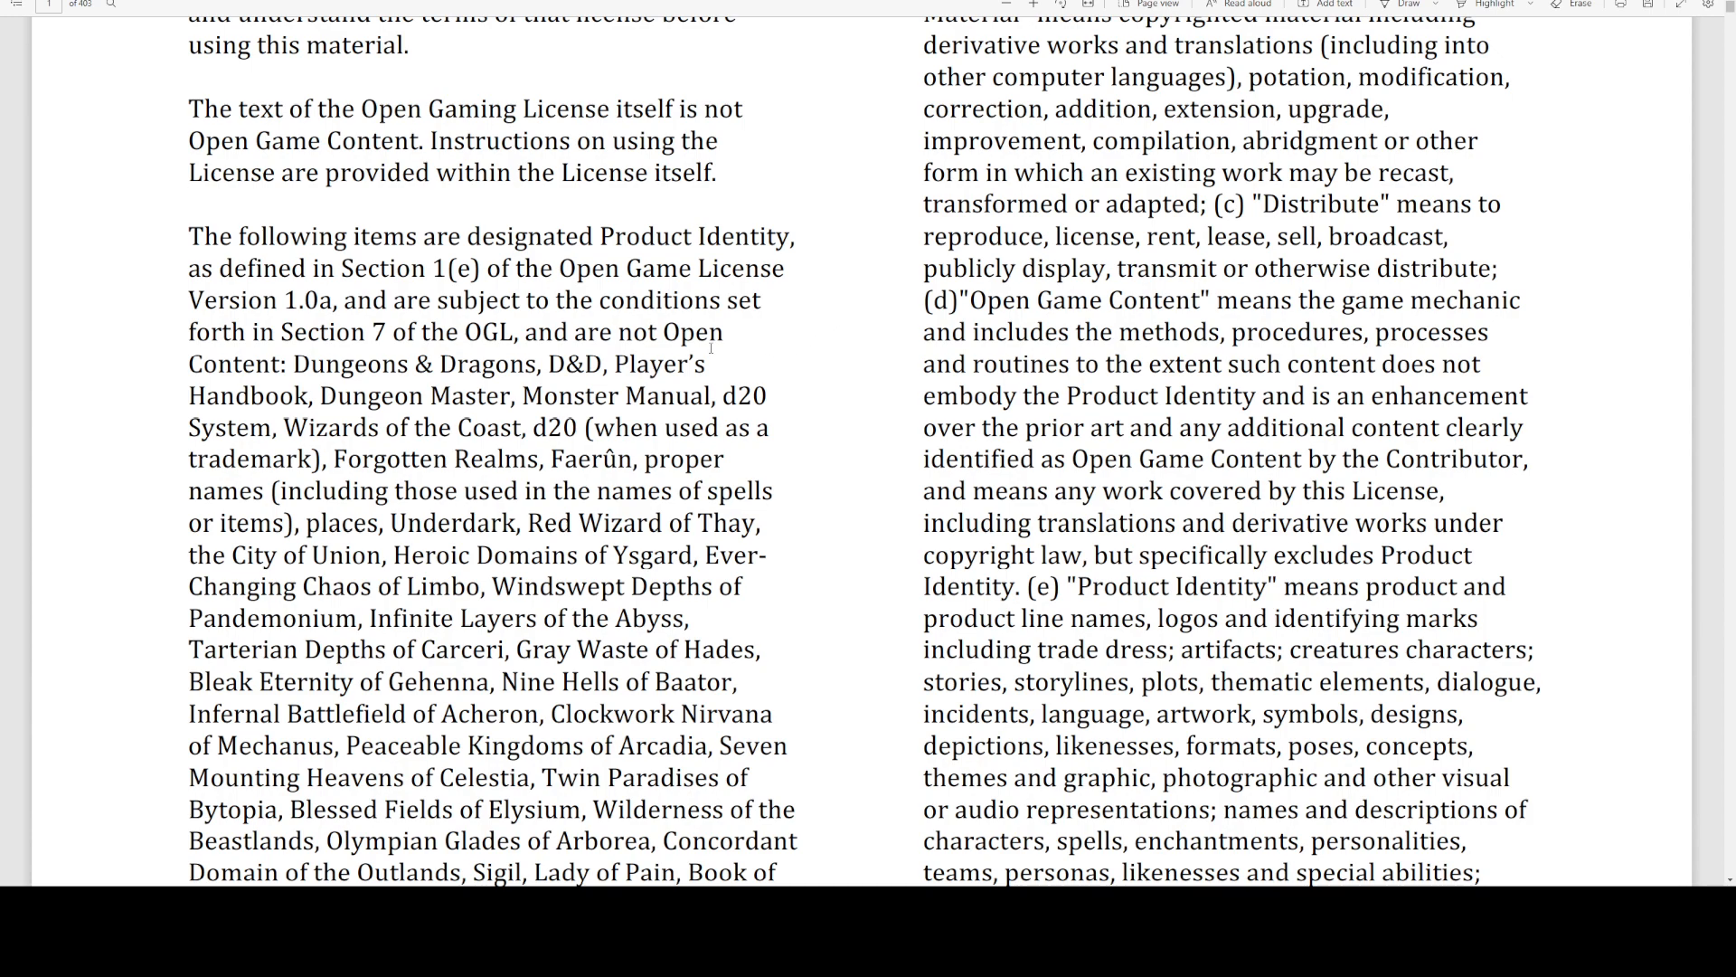
scroll(down, 3)
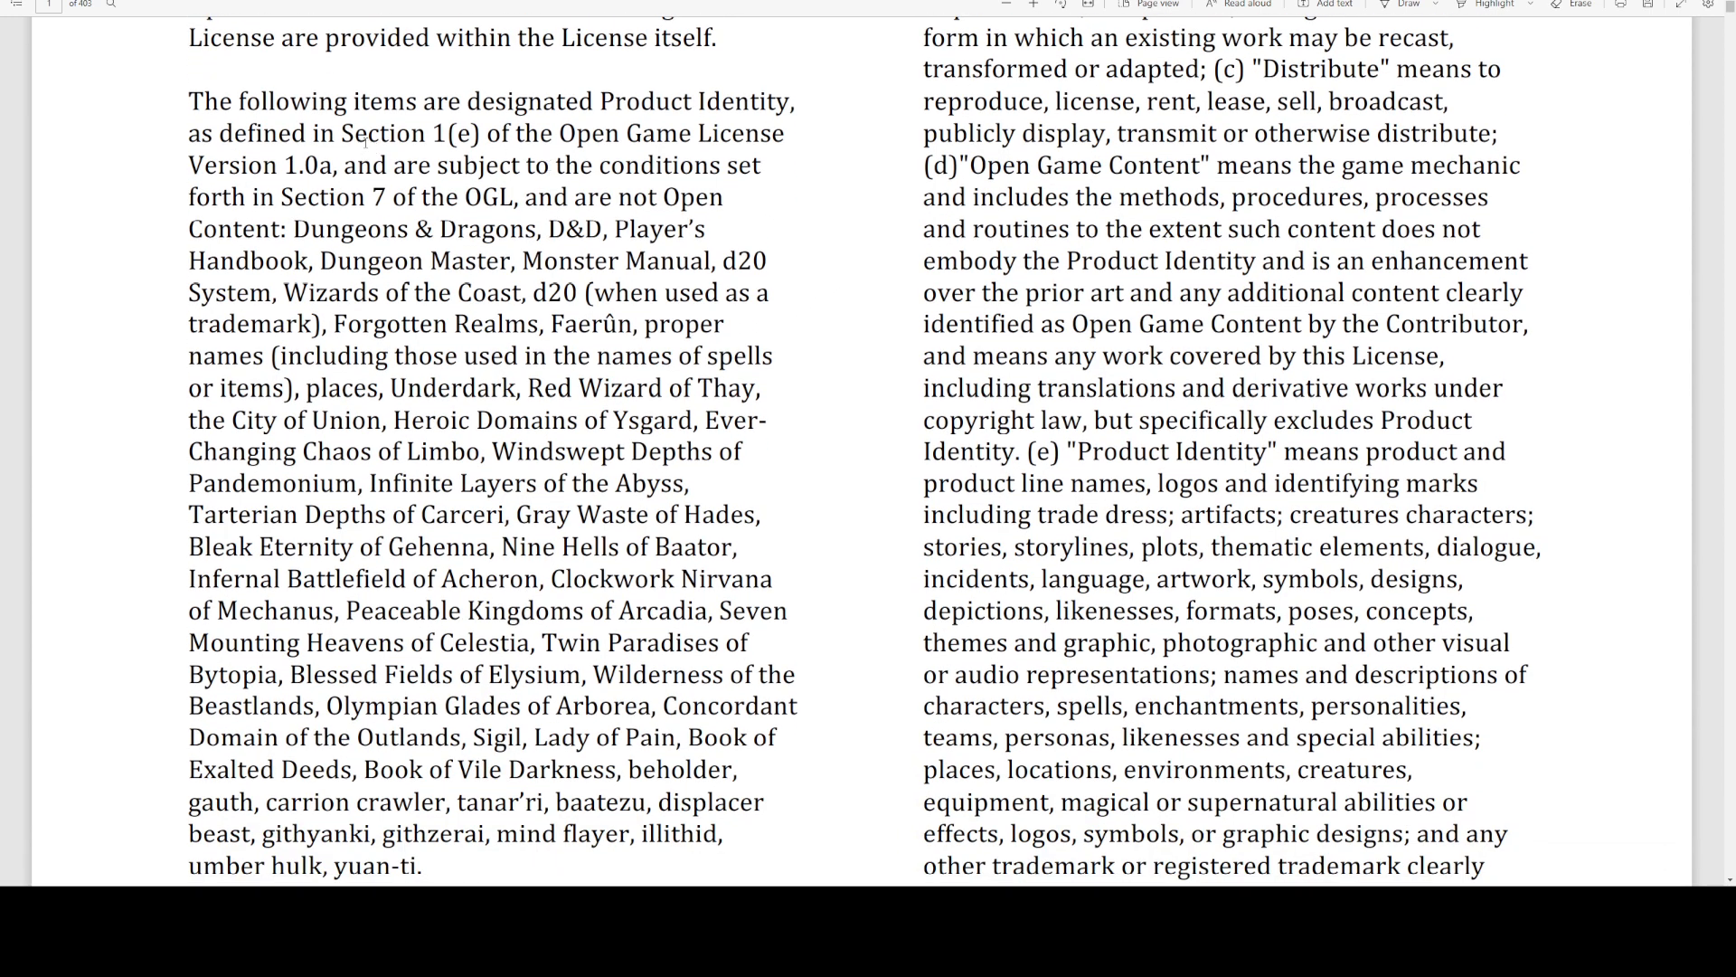
scroll(down, 3)
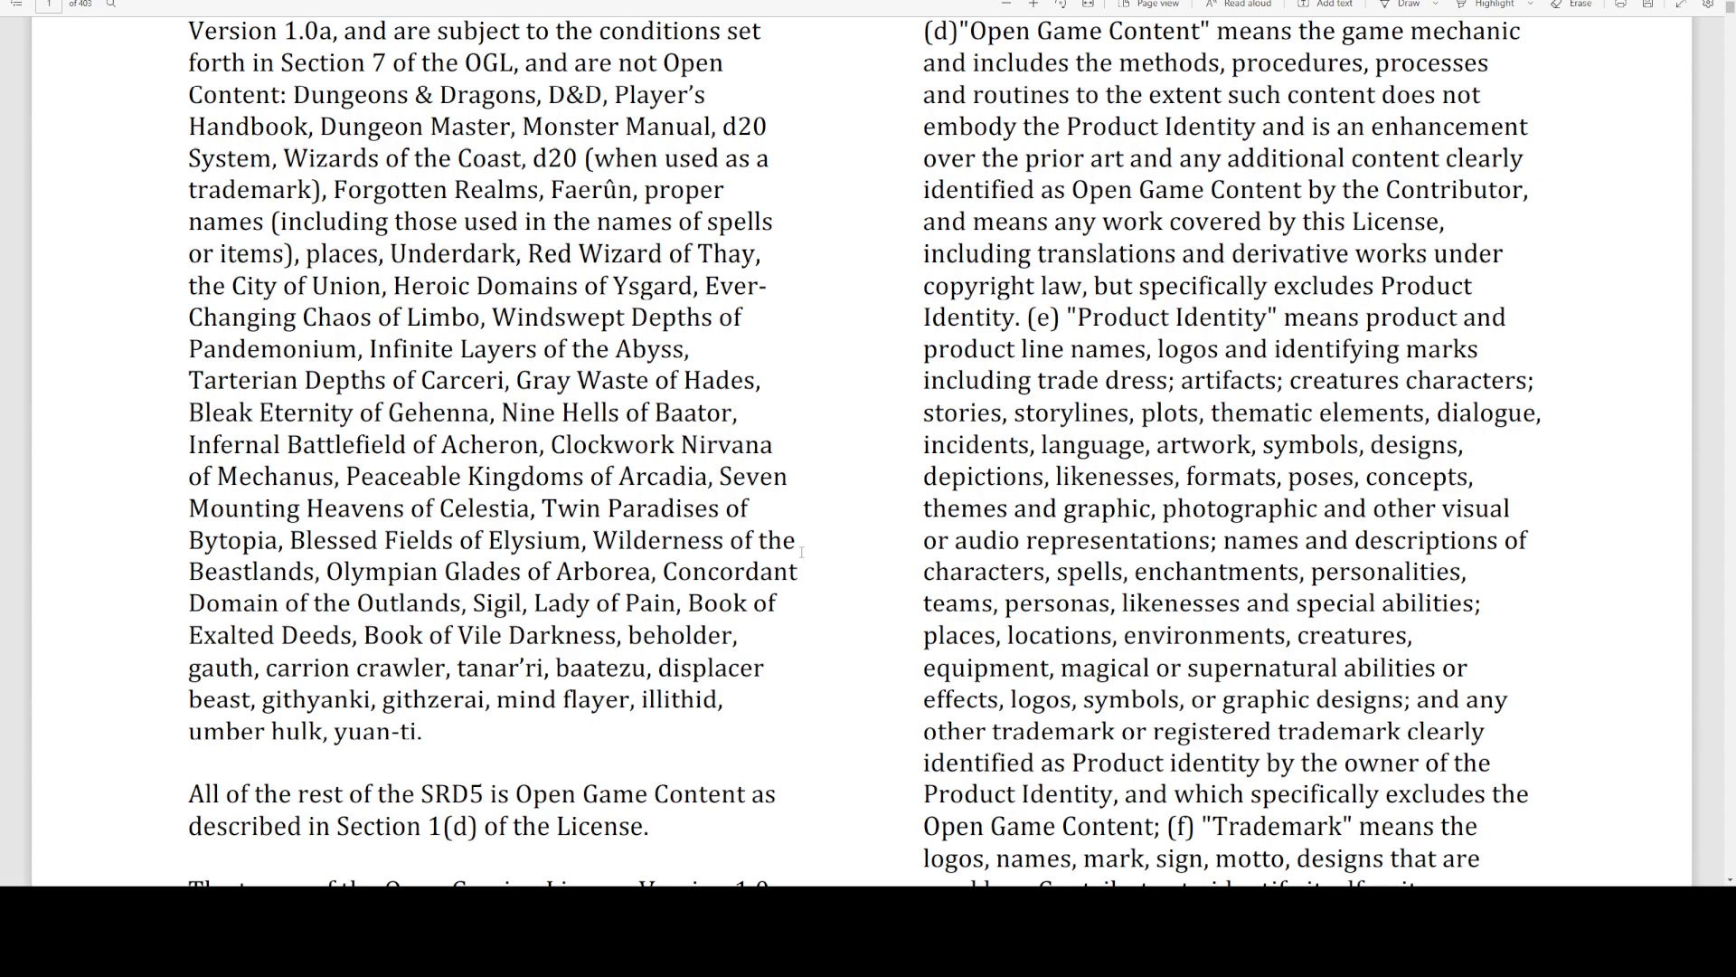
scroll(up, 3)
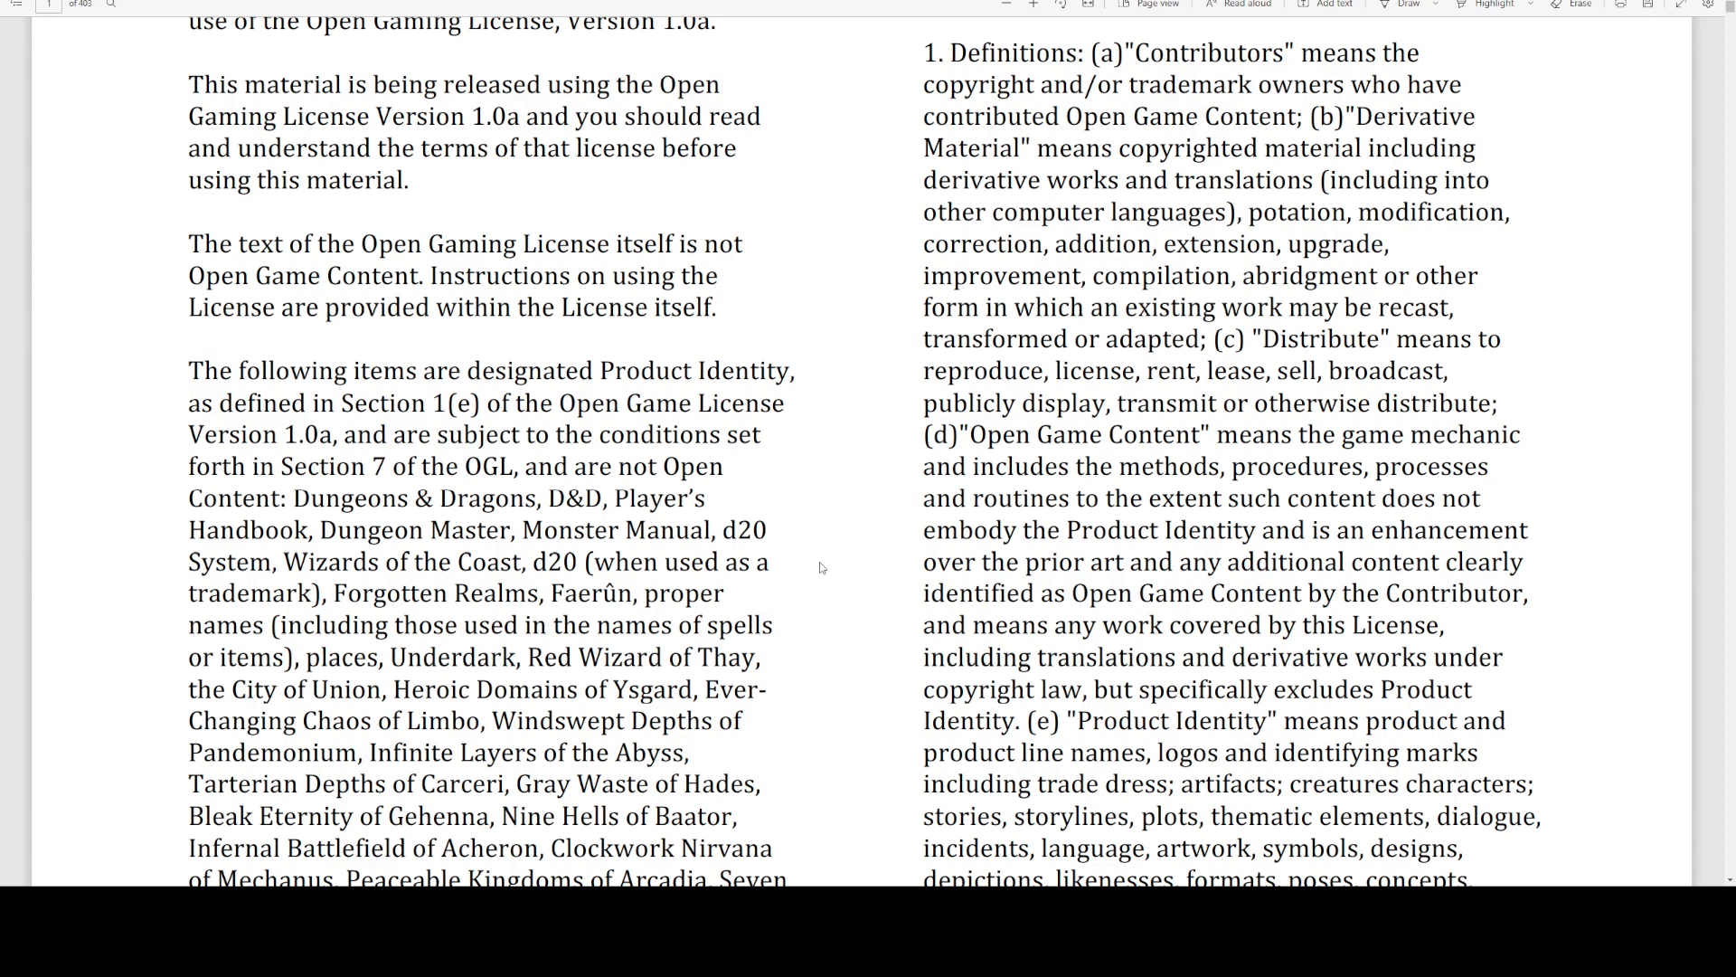
scroll(up, 3)
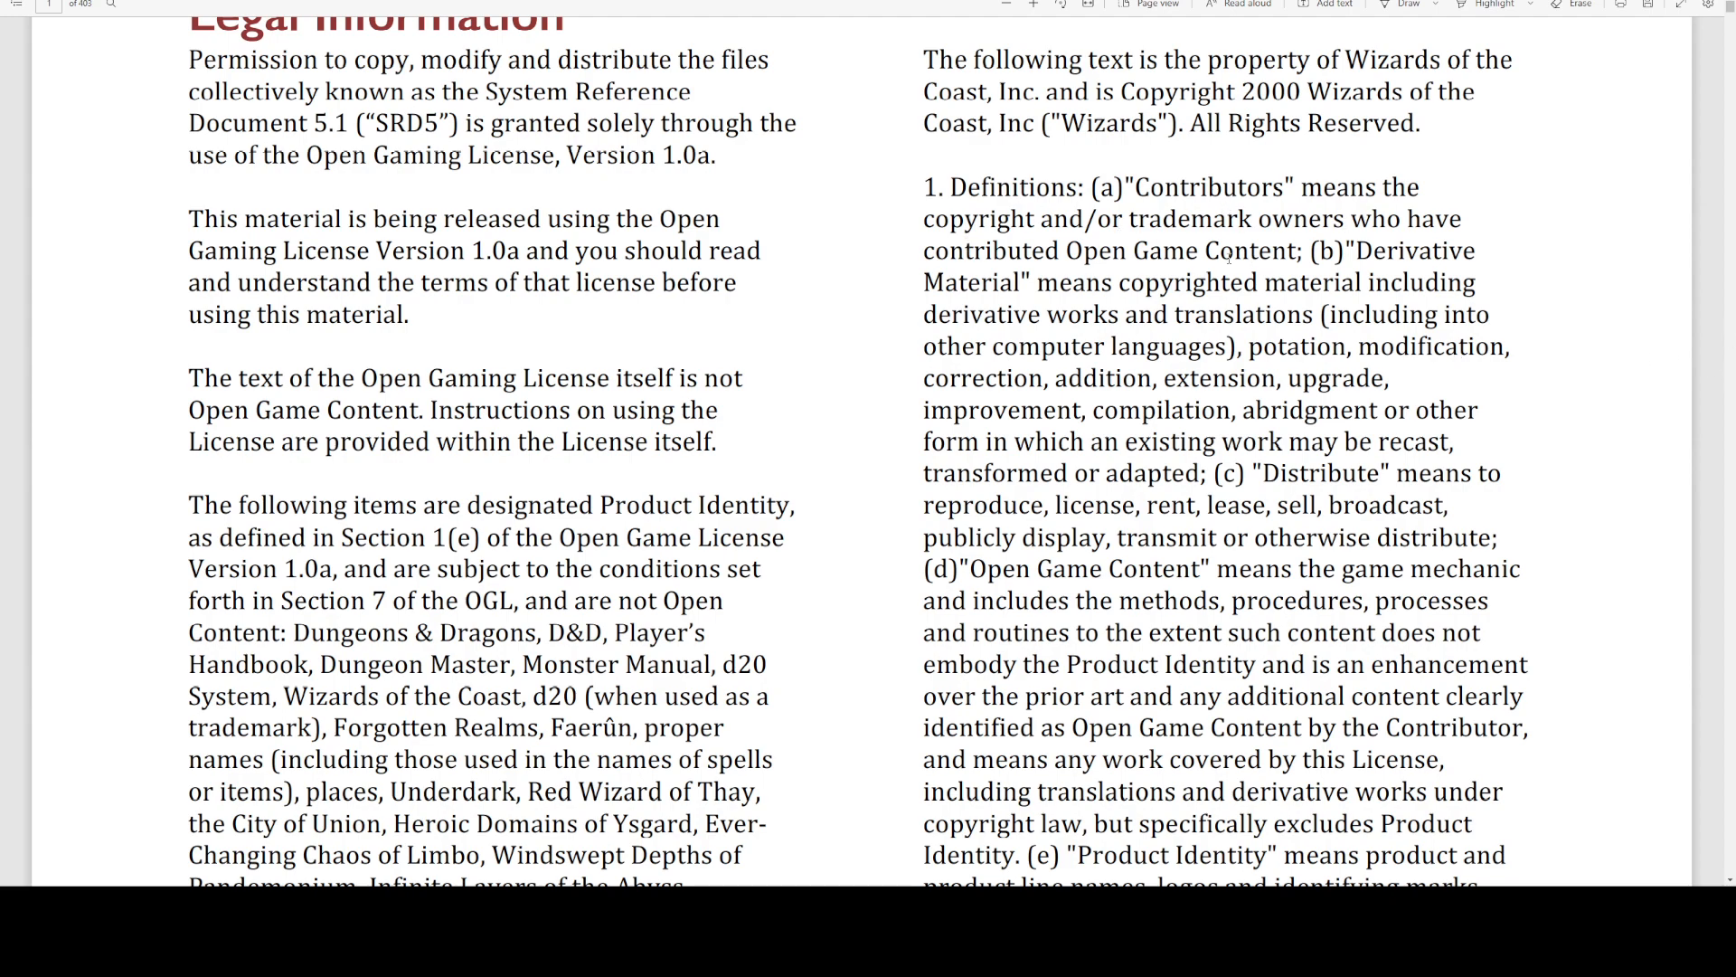
scroll(down, 3)
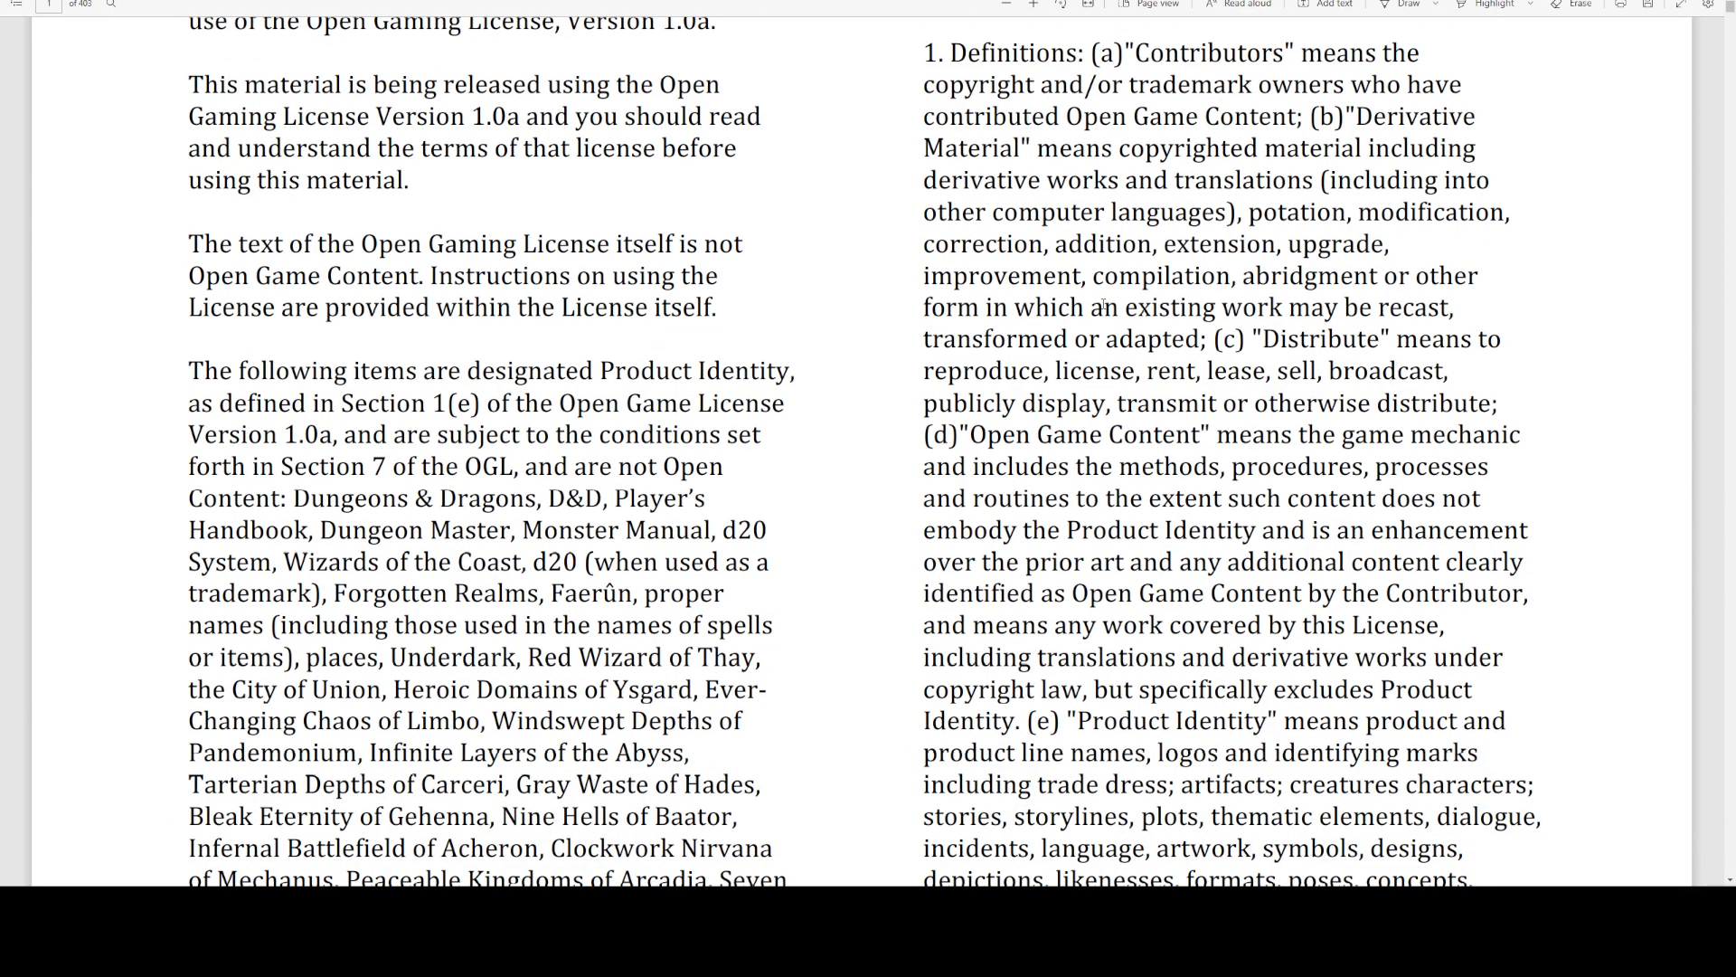
scroll(up, 3)
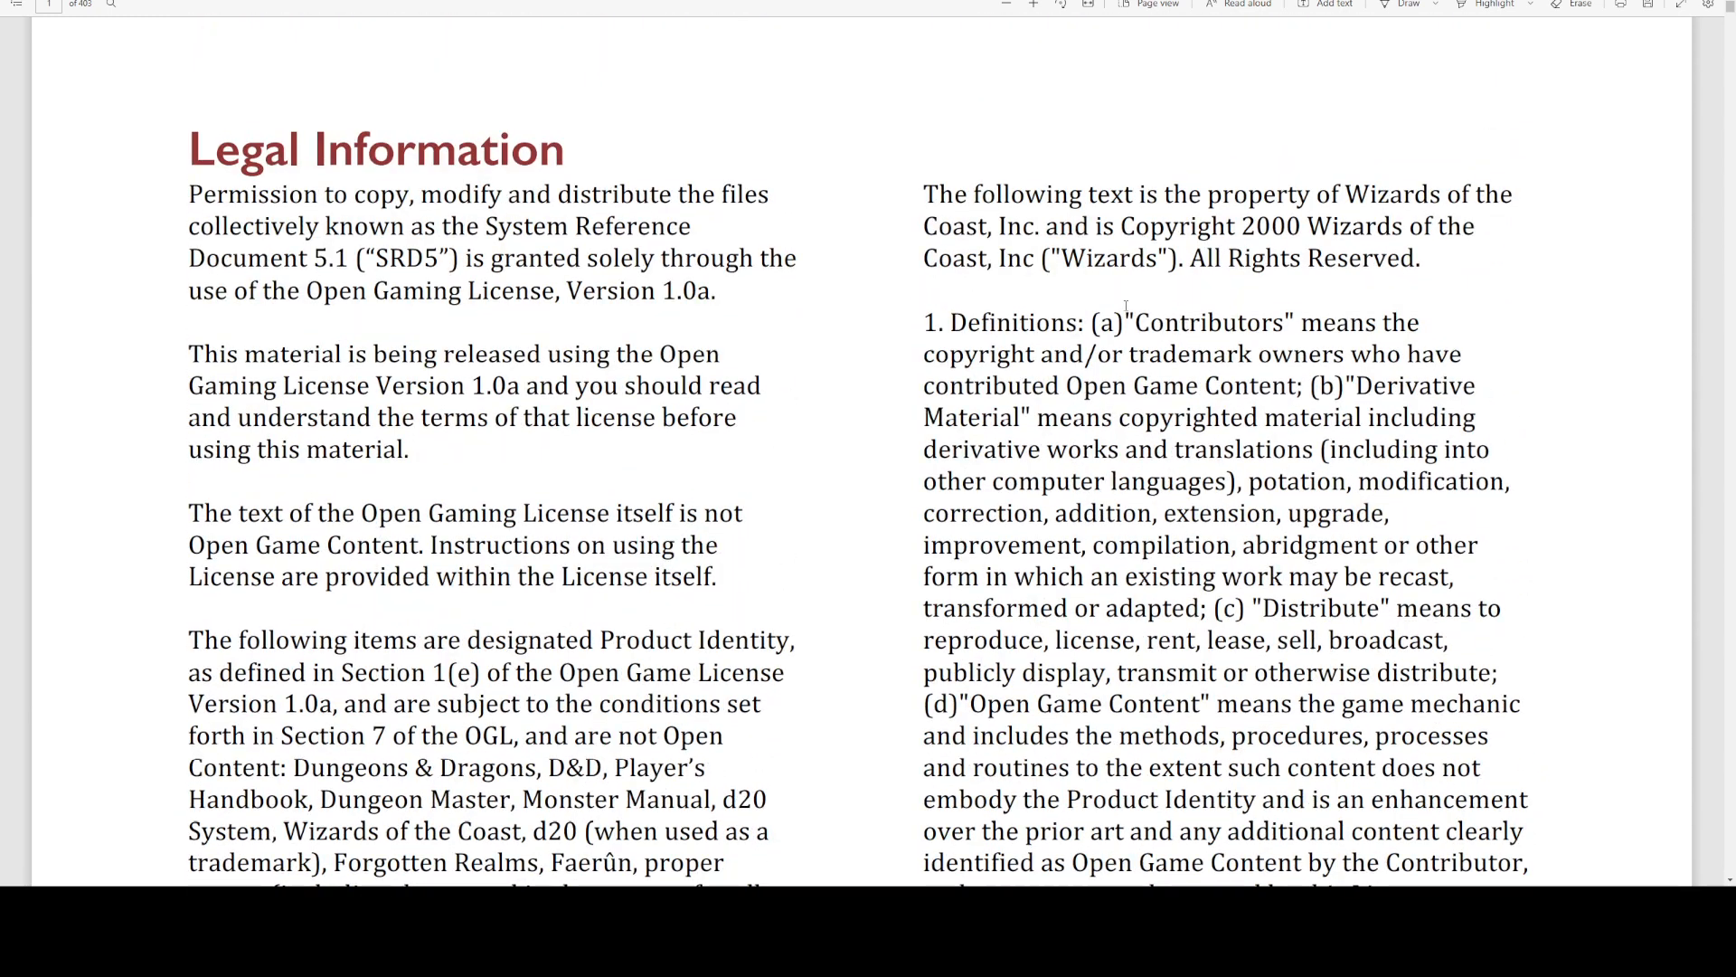
scroll(down, 3)
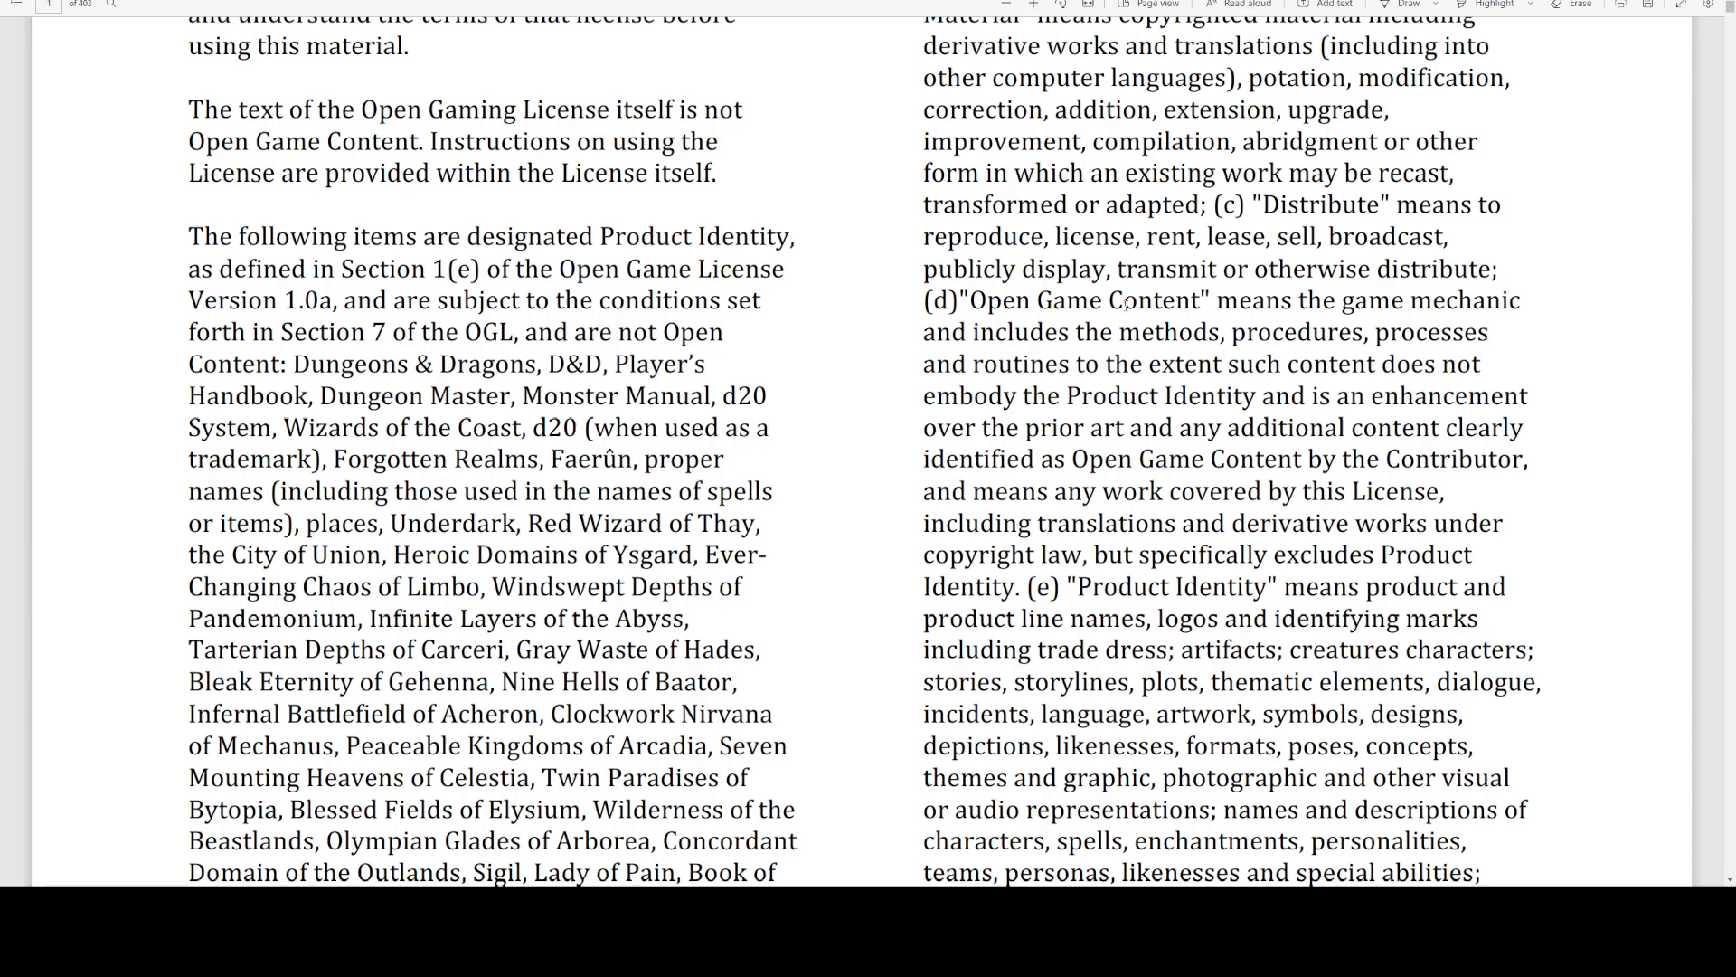
scroll(down, 3)
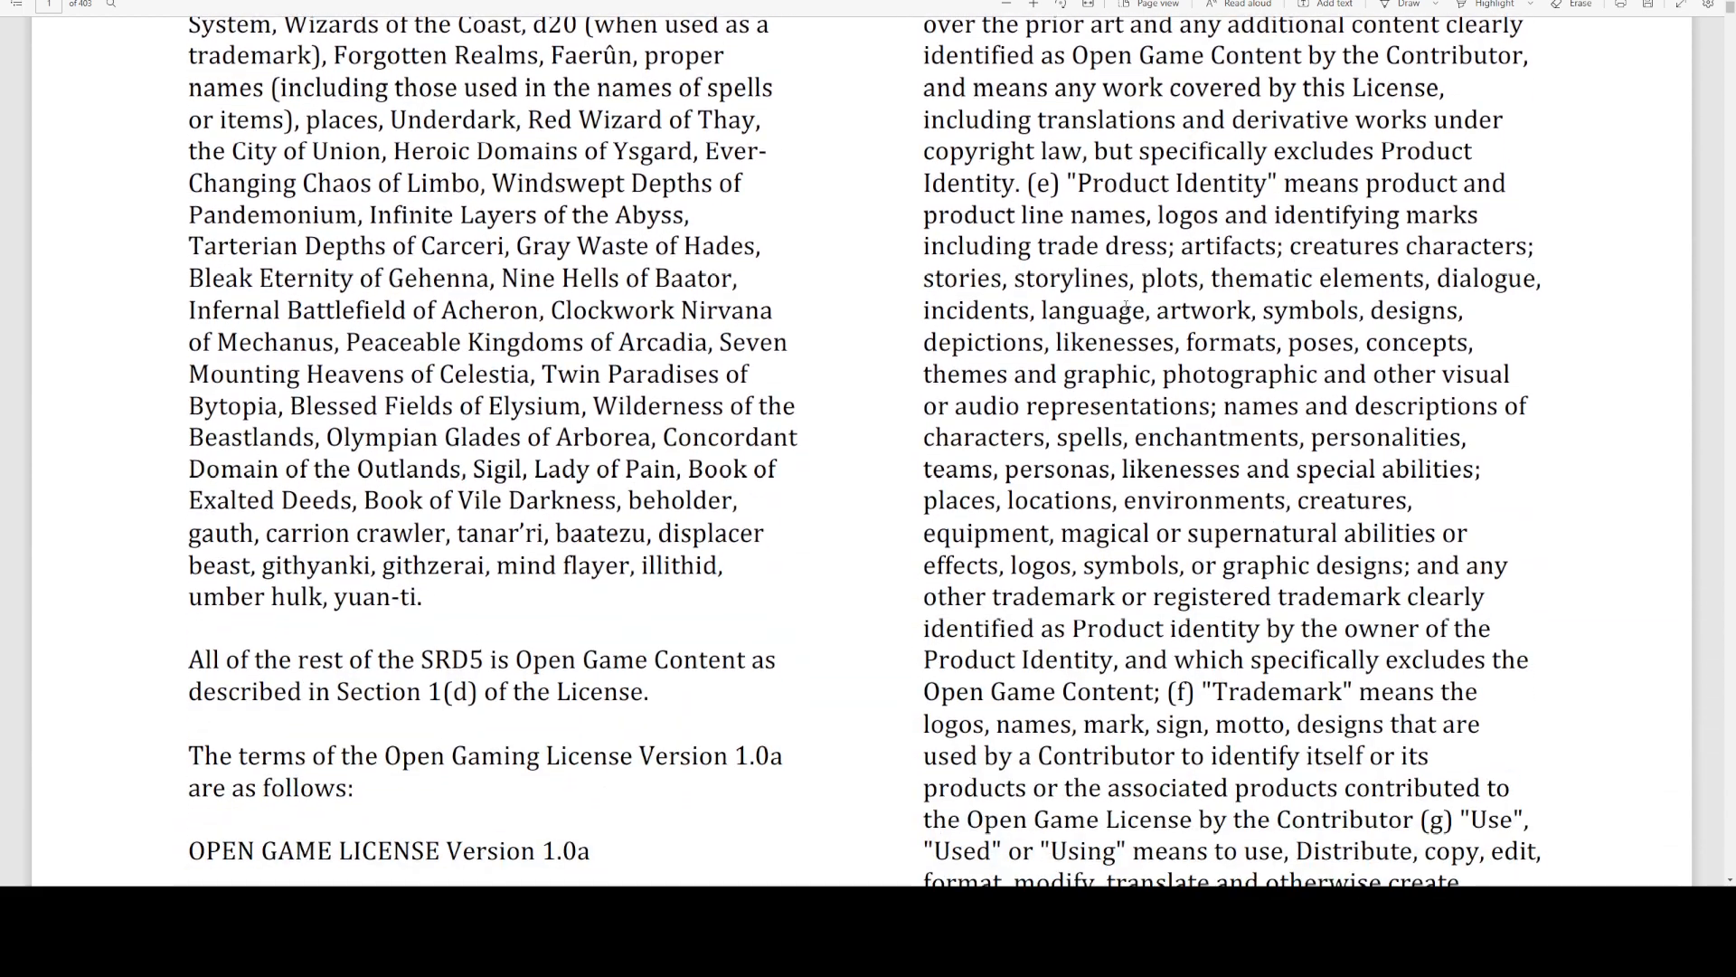
scroll(down, 3)
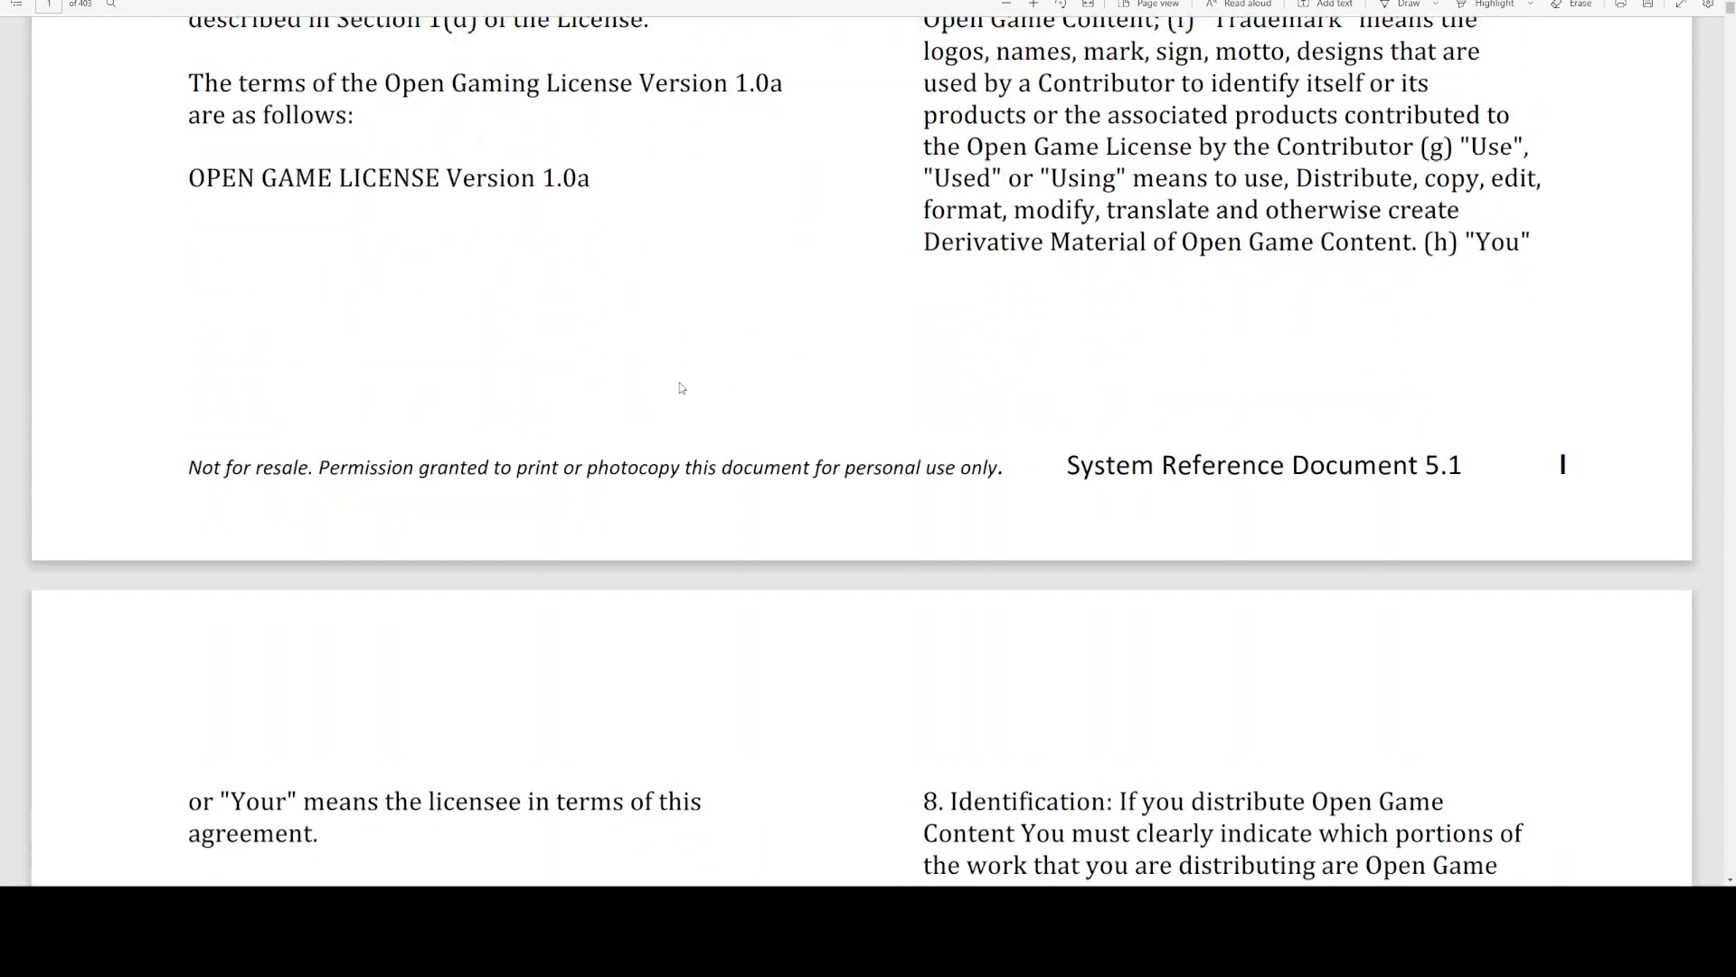
Select the grant terms 'perpetual' and 'royalty-free' in clause 4.
scroll(down, 3)
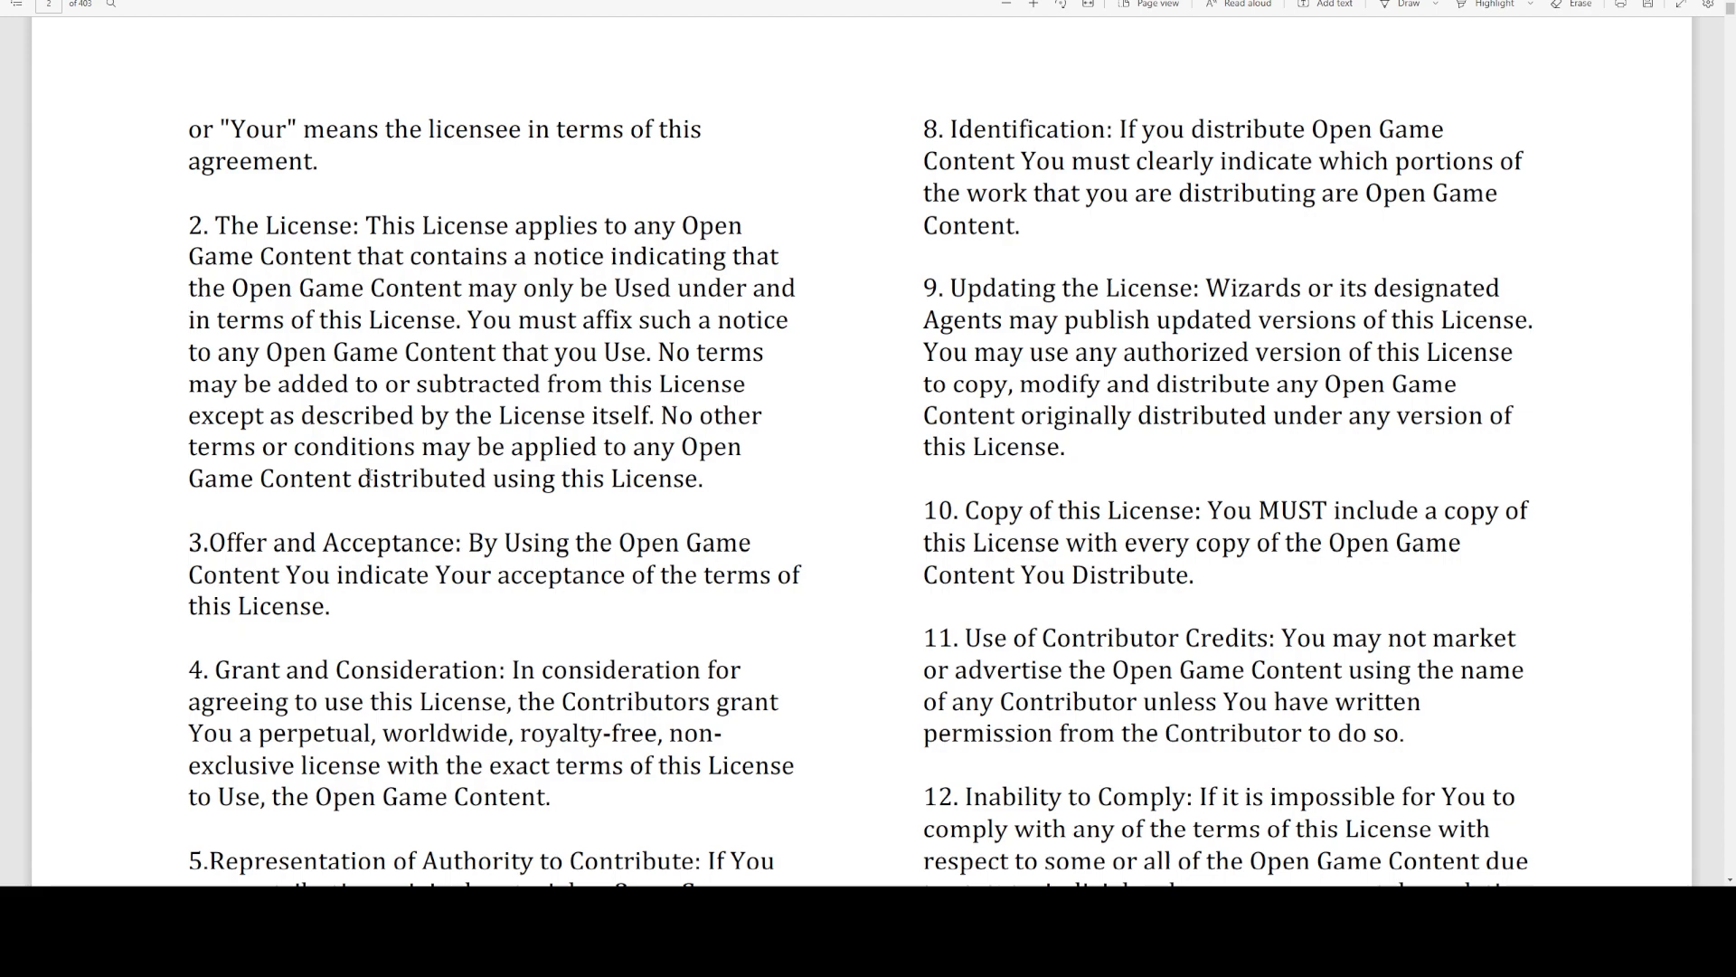
scroll(down, 3)
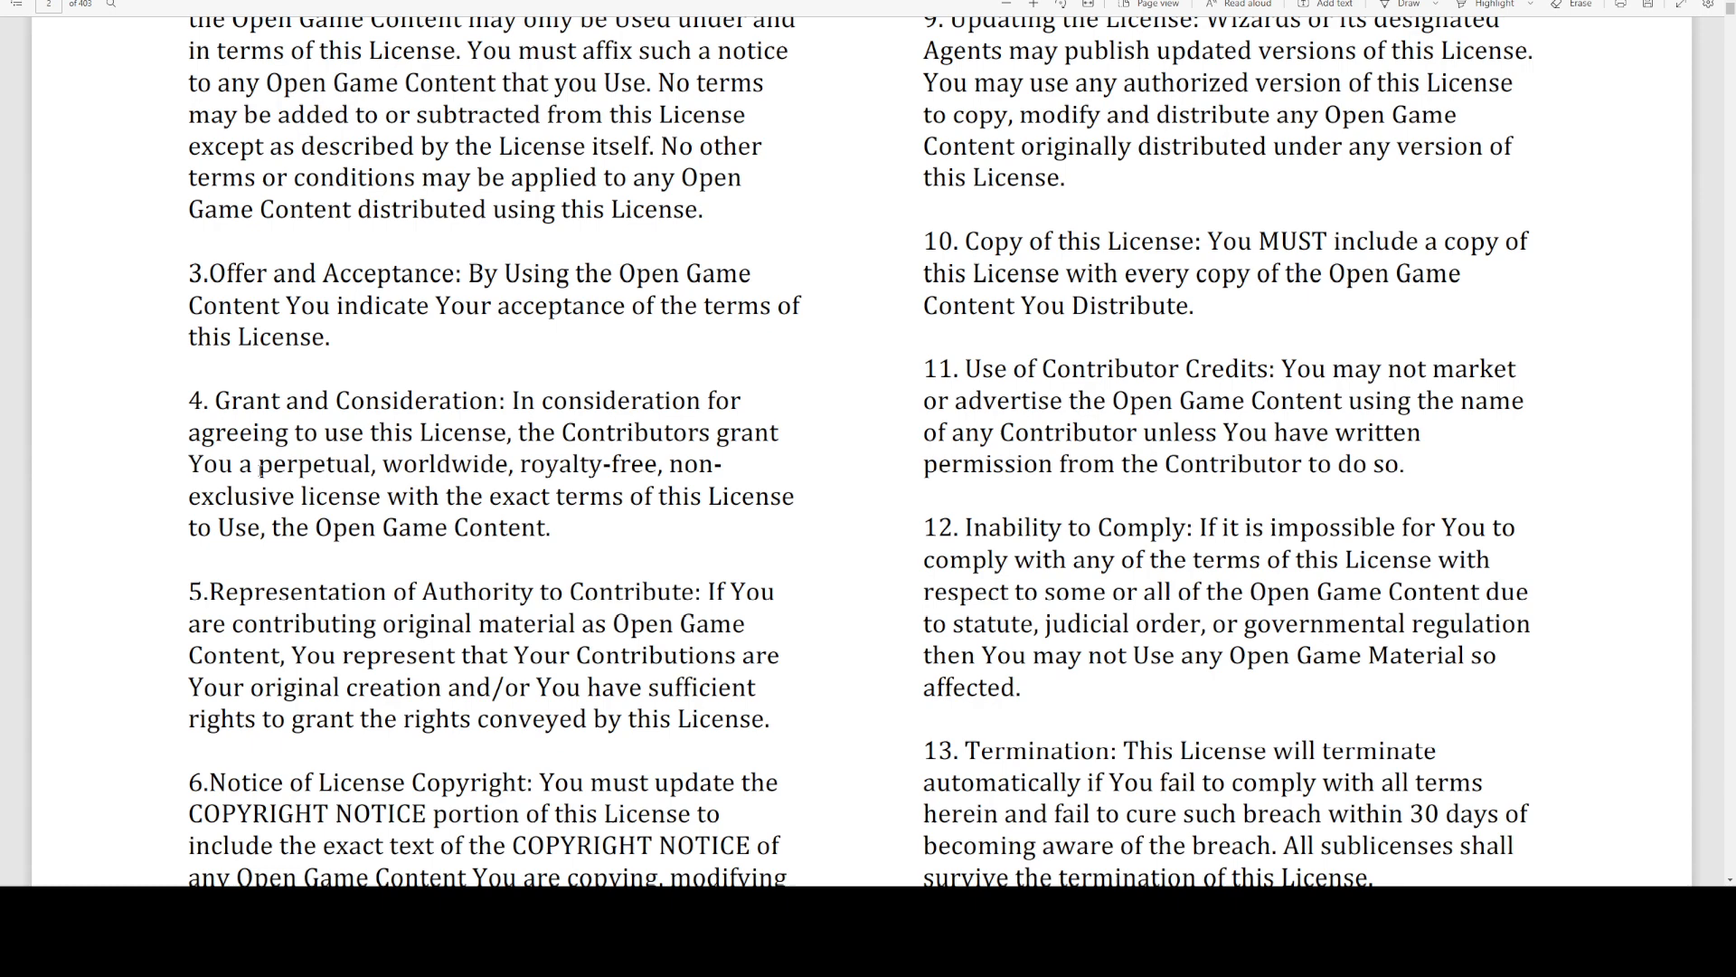
double_click(311, 464)
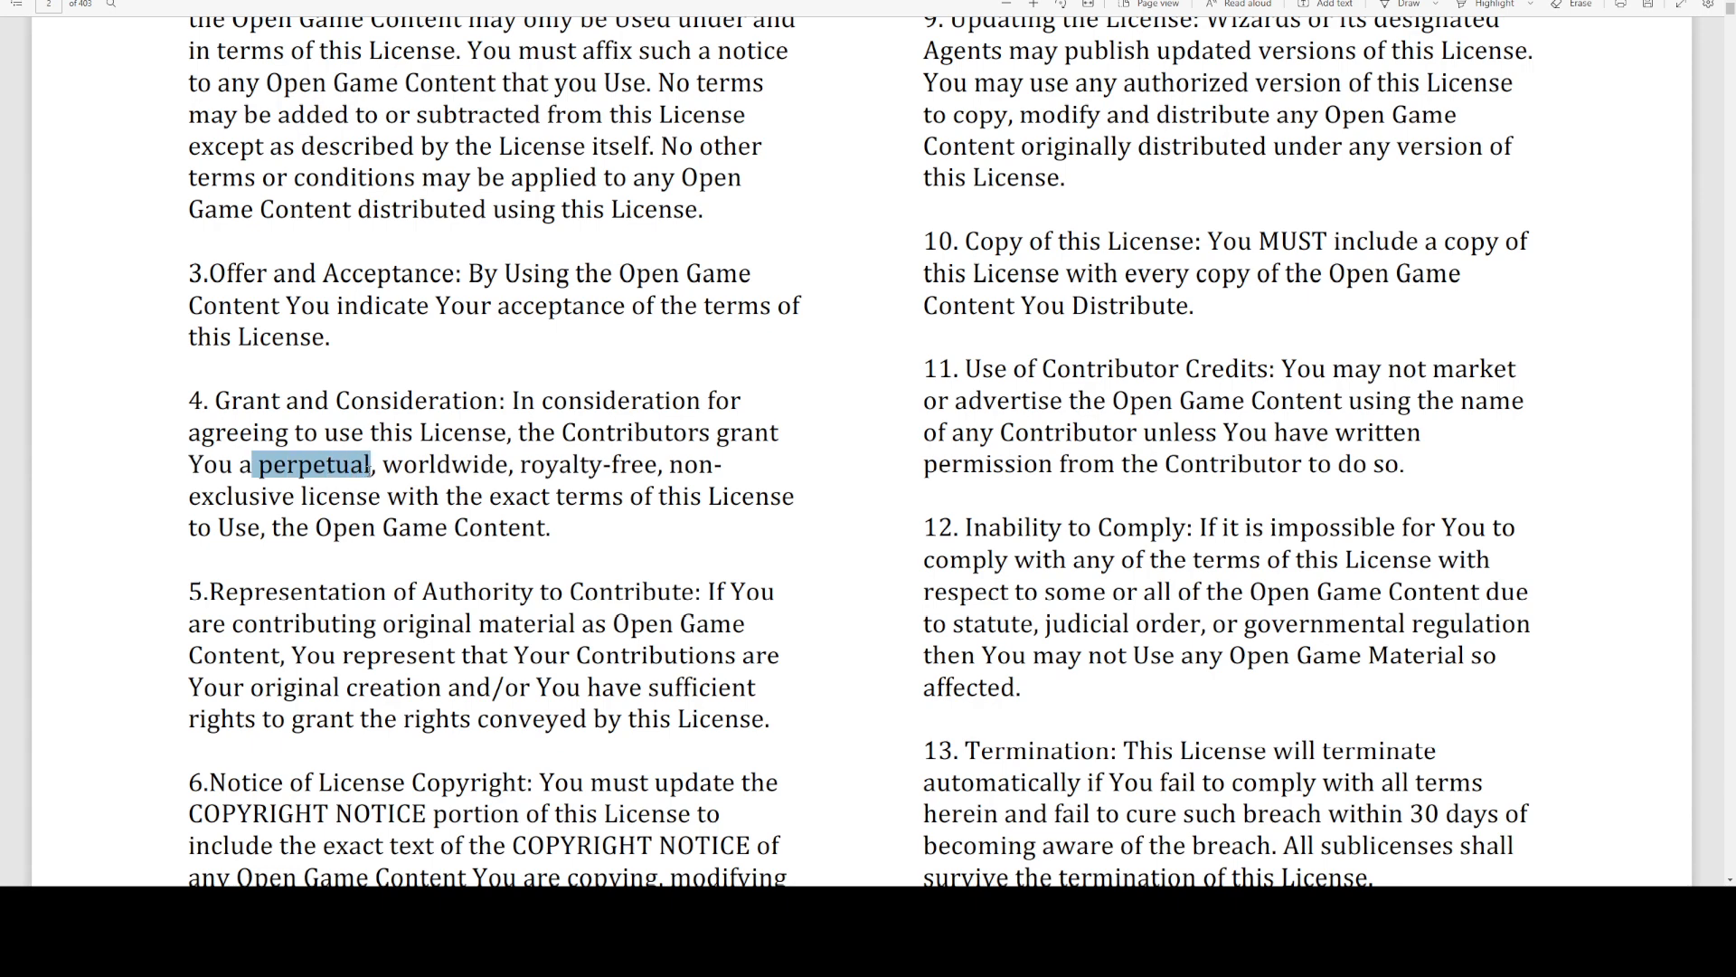
double_click(563, 464)
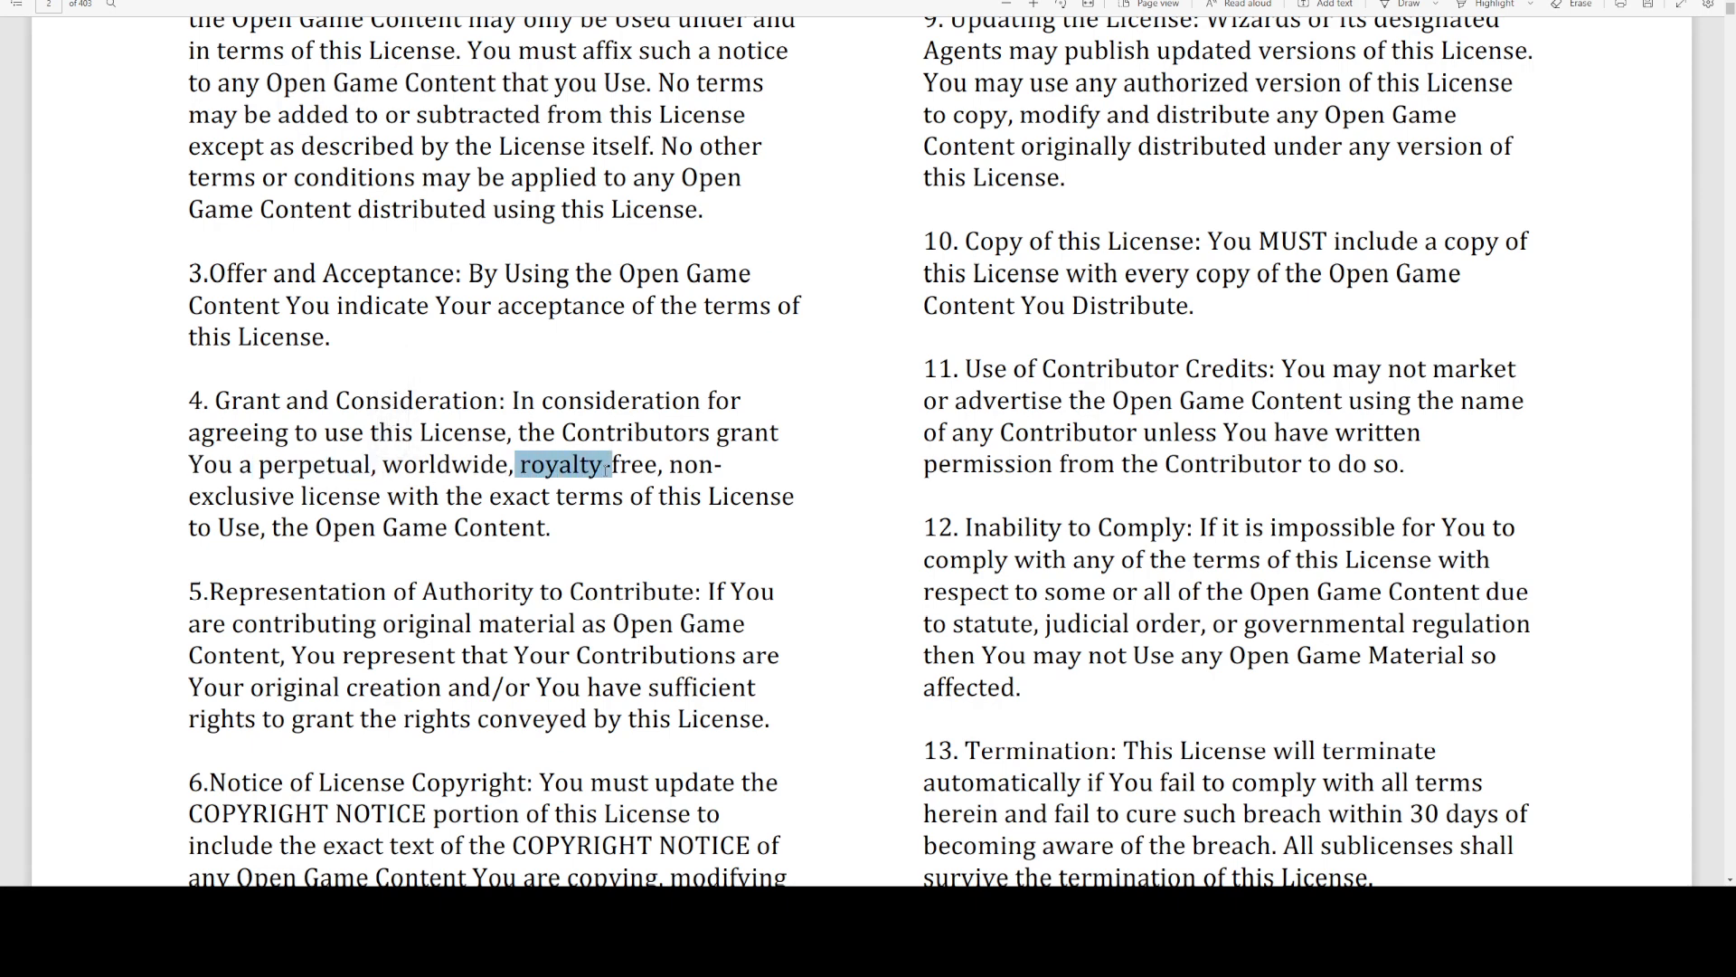
double_click(632, 465)
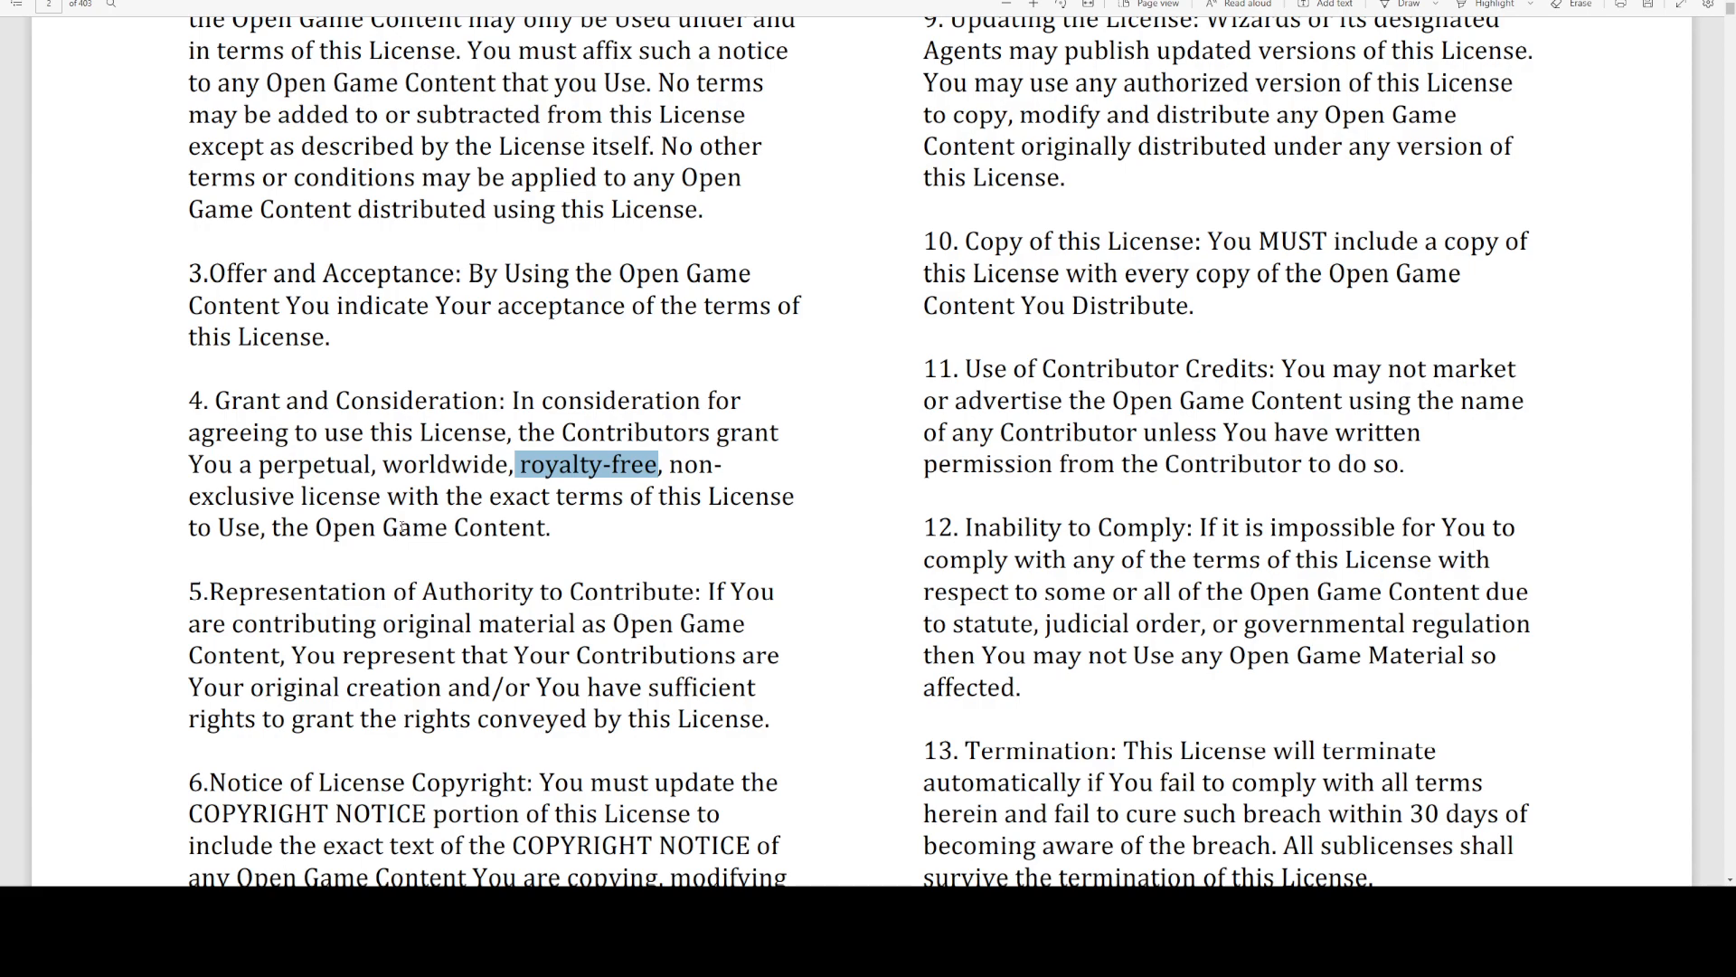
Move on to the Races page with Racial Traits and Dwarf Traits.
scroll(down, 3)
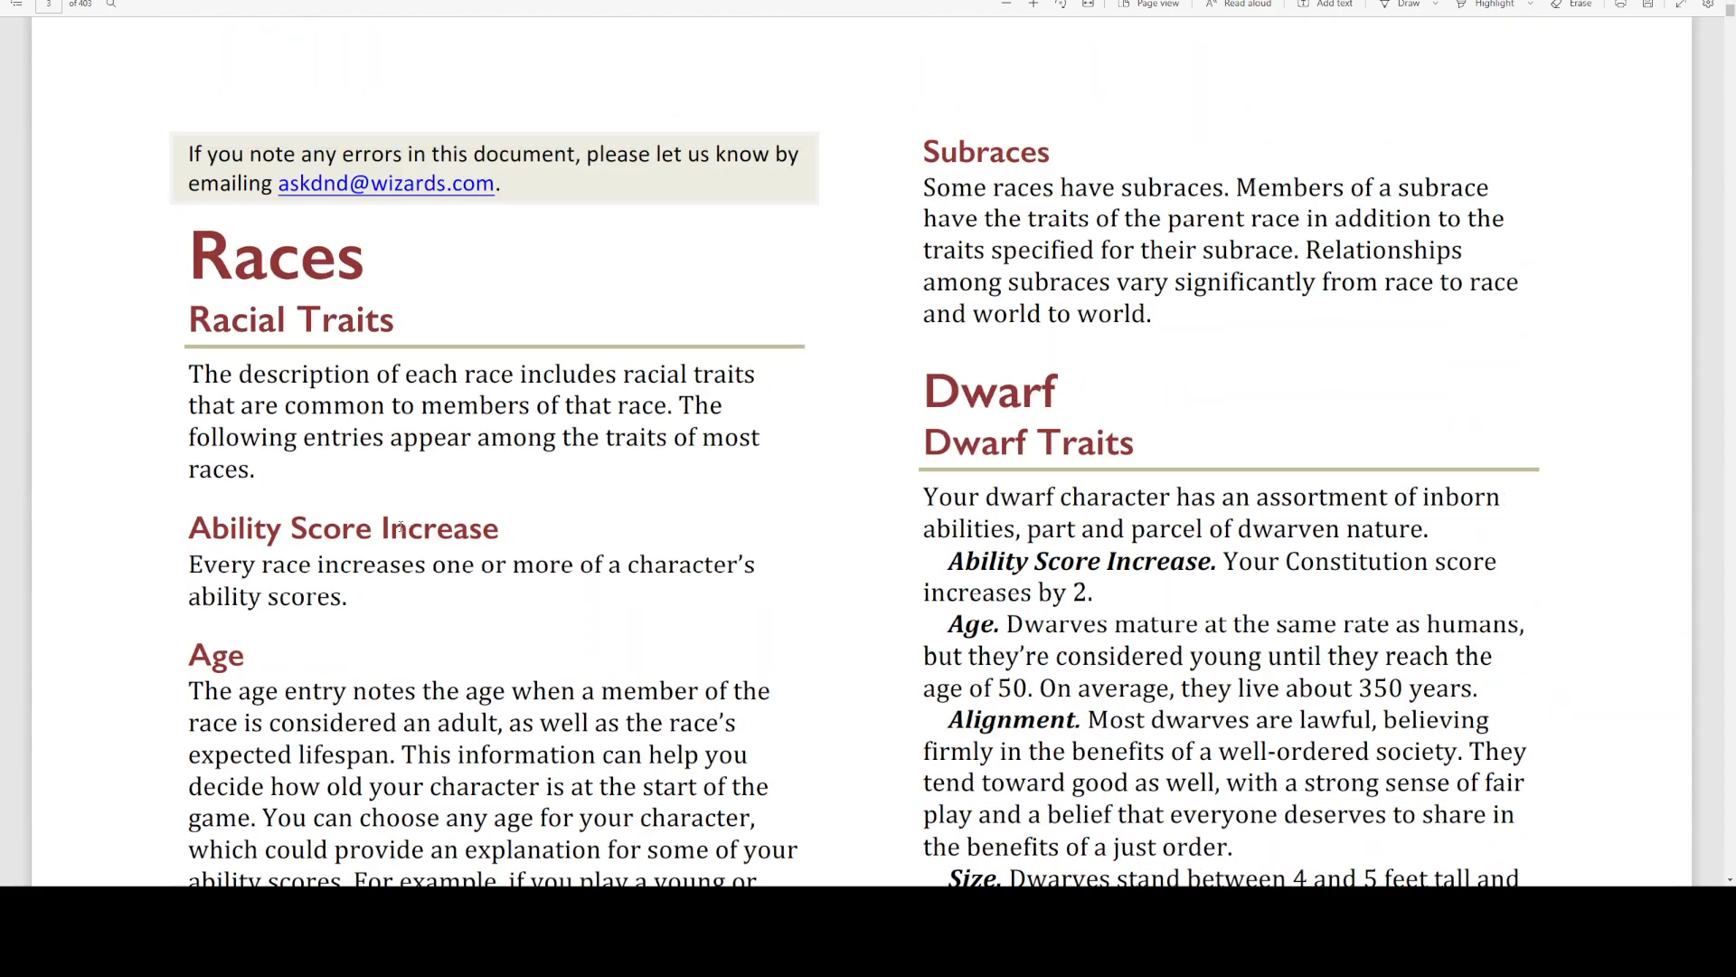
scroll(up, 3)
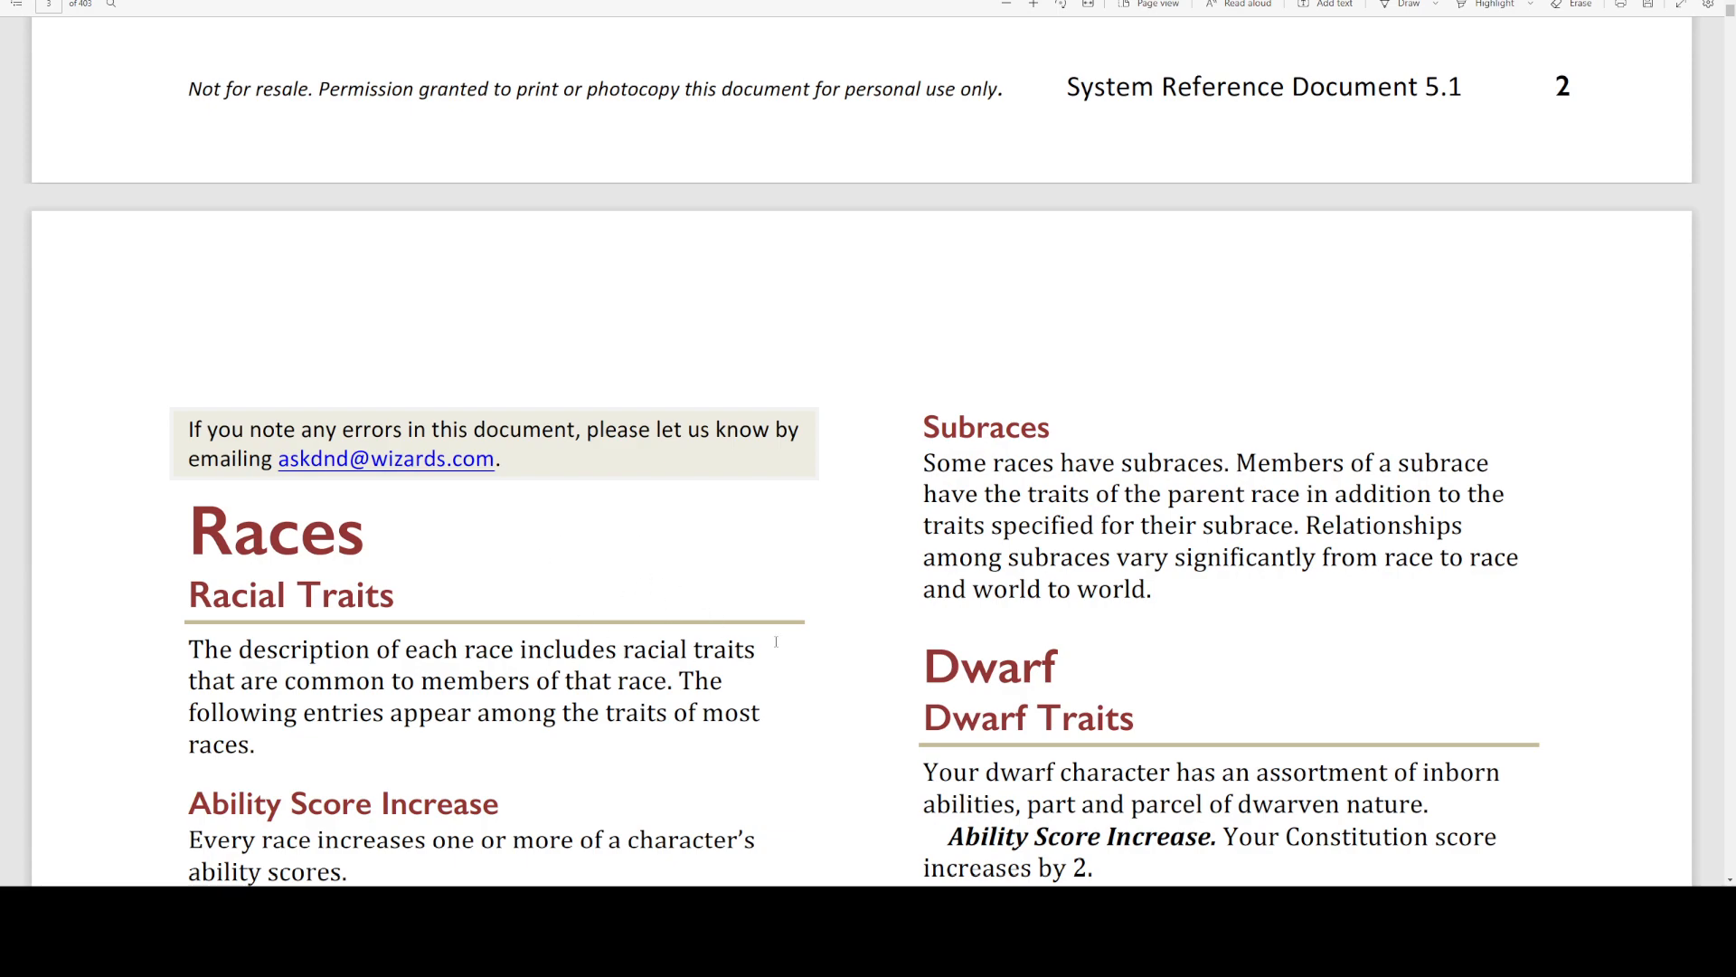
scroll(down, 3)
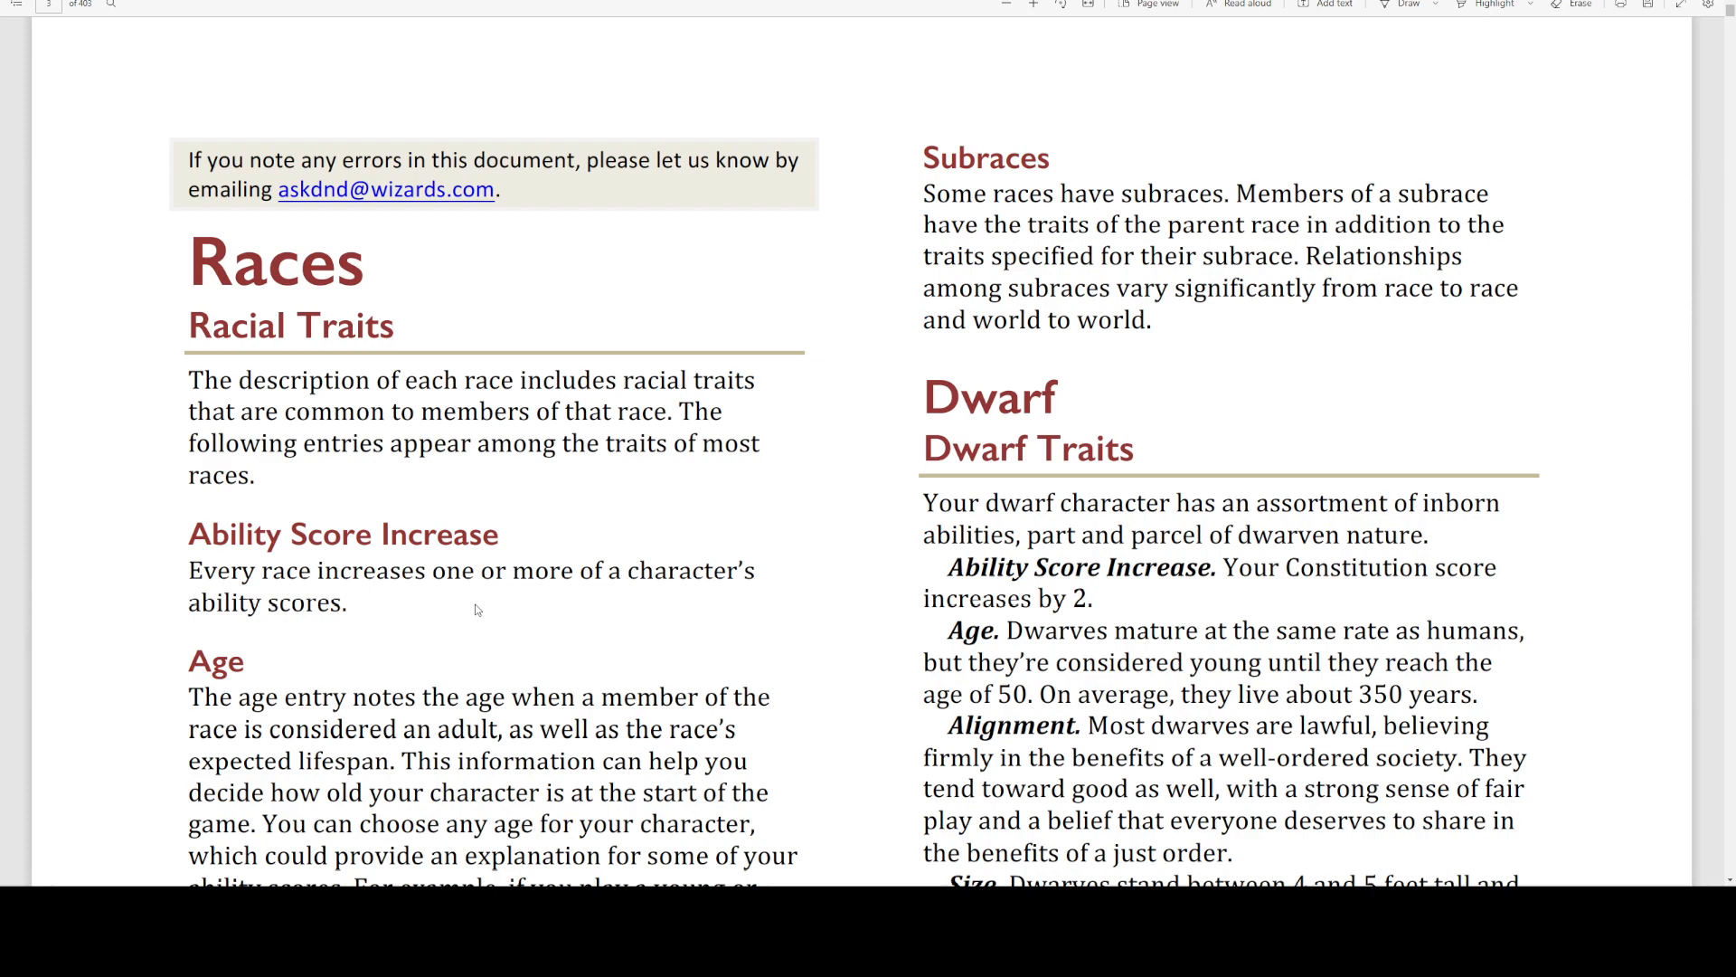
mouse_move(482, 598)
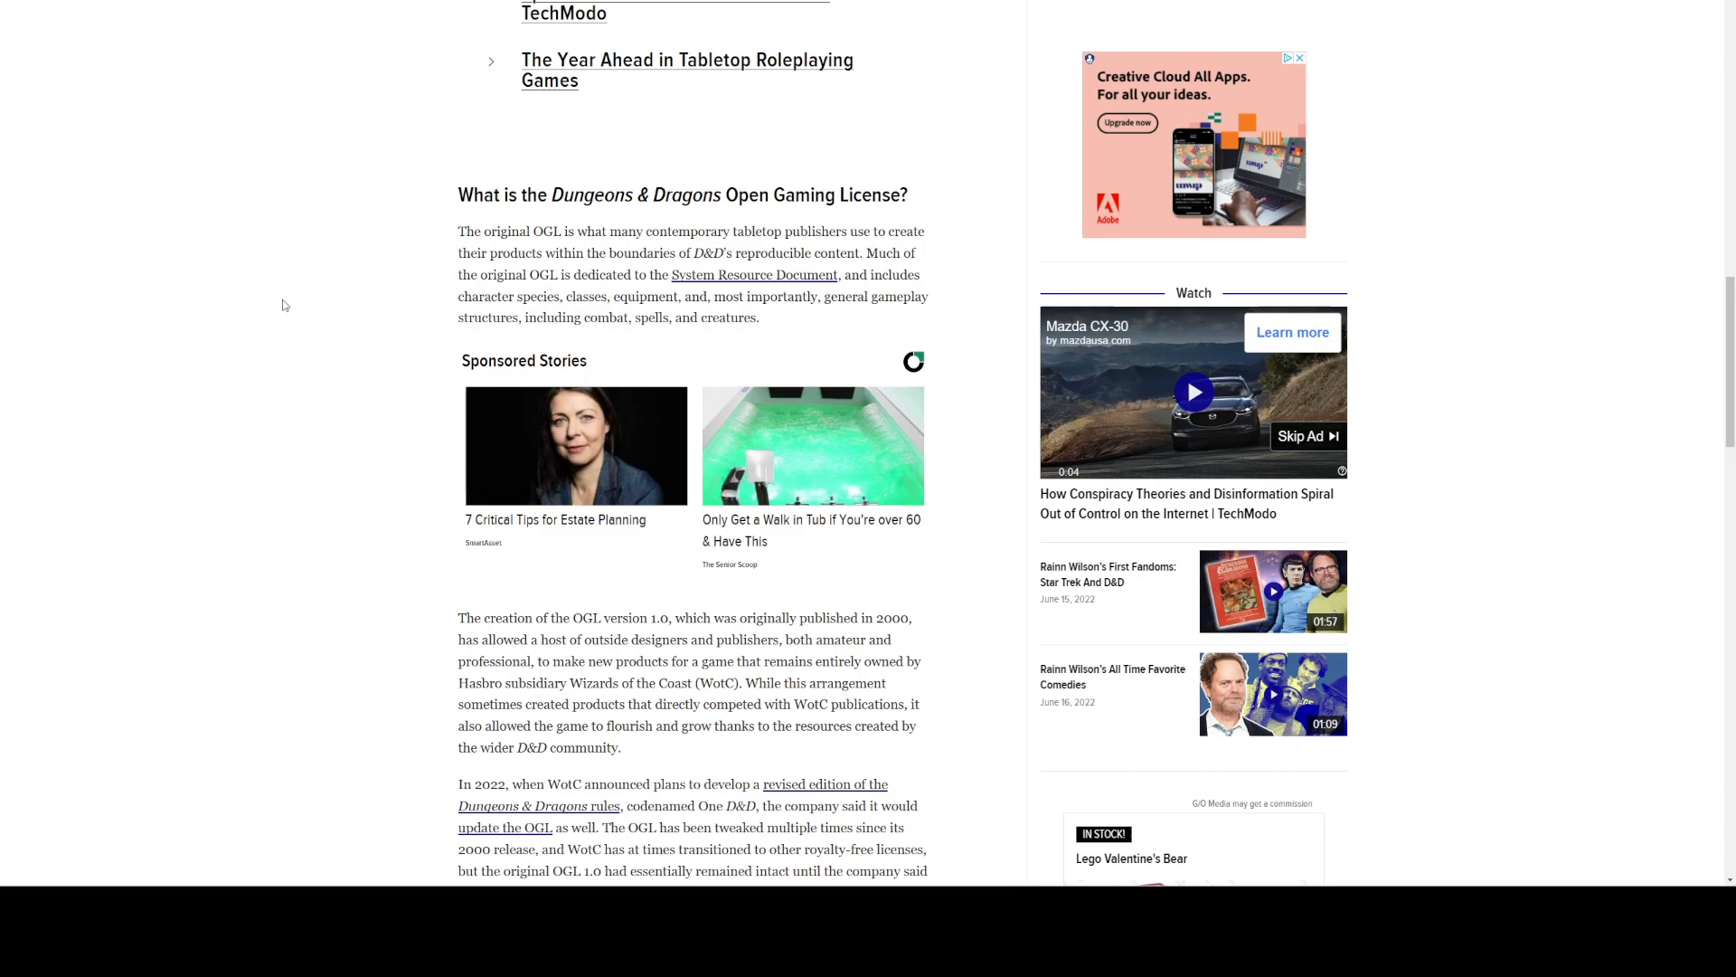
mouse_move(288, 335)
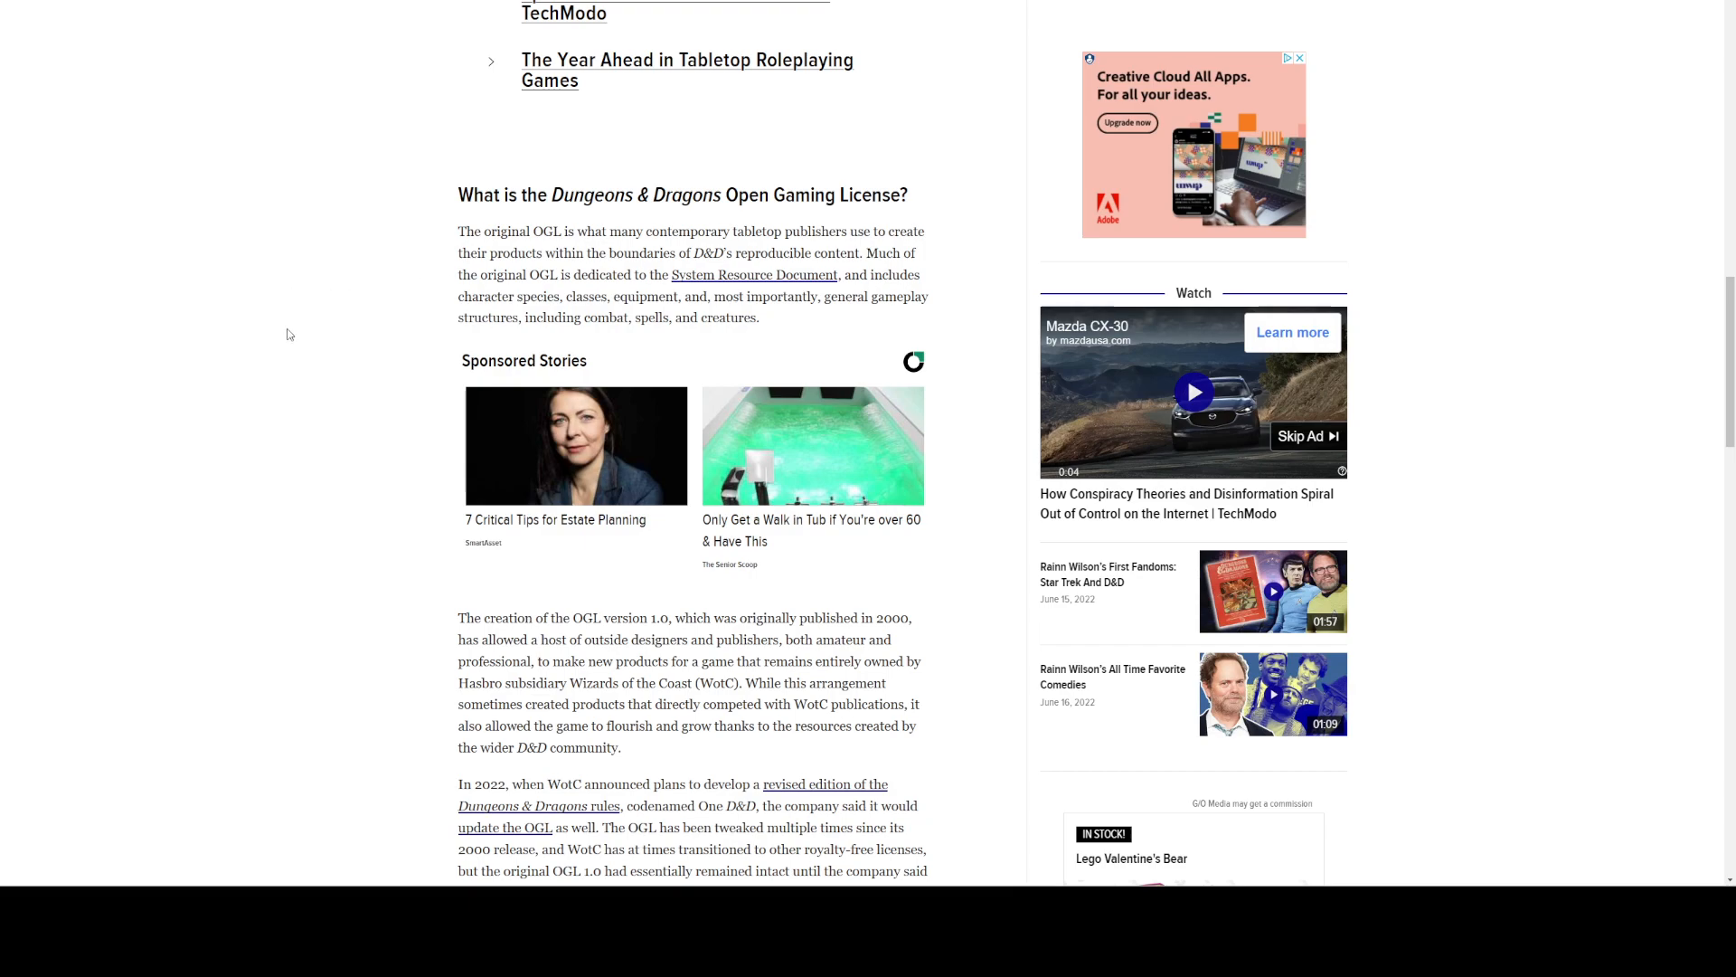
Scroll the Gizmodo article to the 'What is in the new OGL 1.1?' heading.
scroll(down, 3)
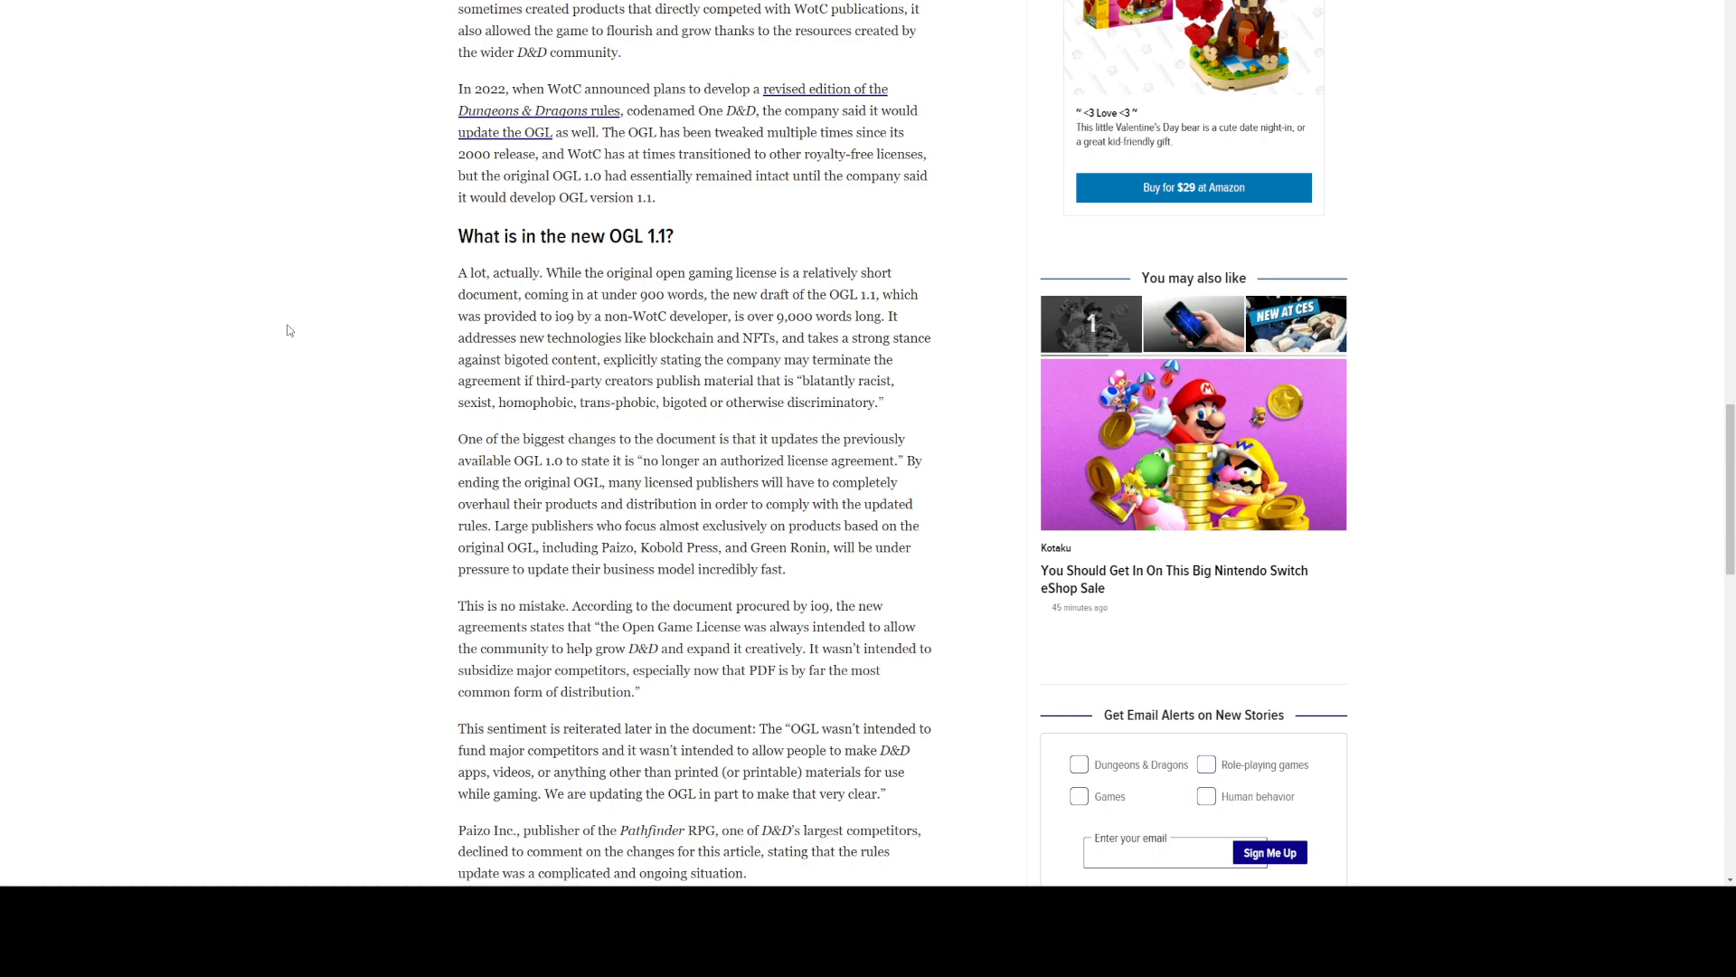
mouse_move(484, 455)
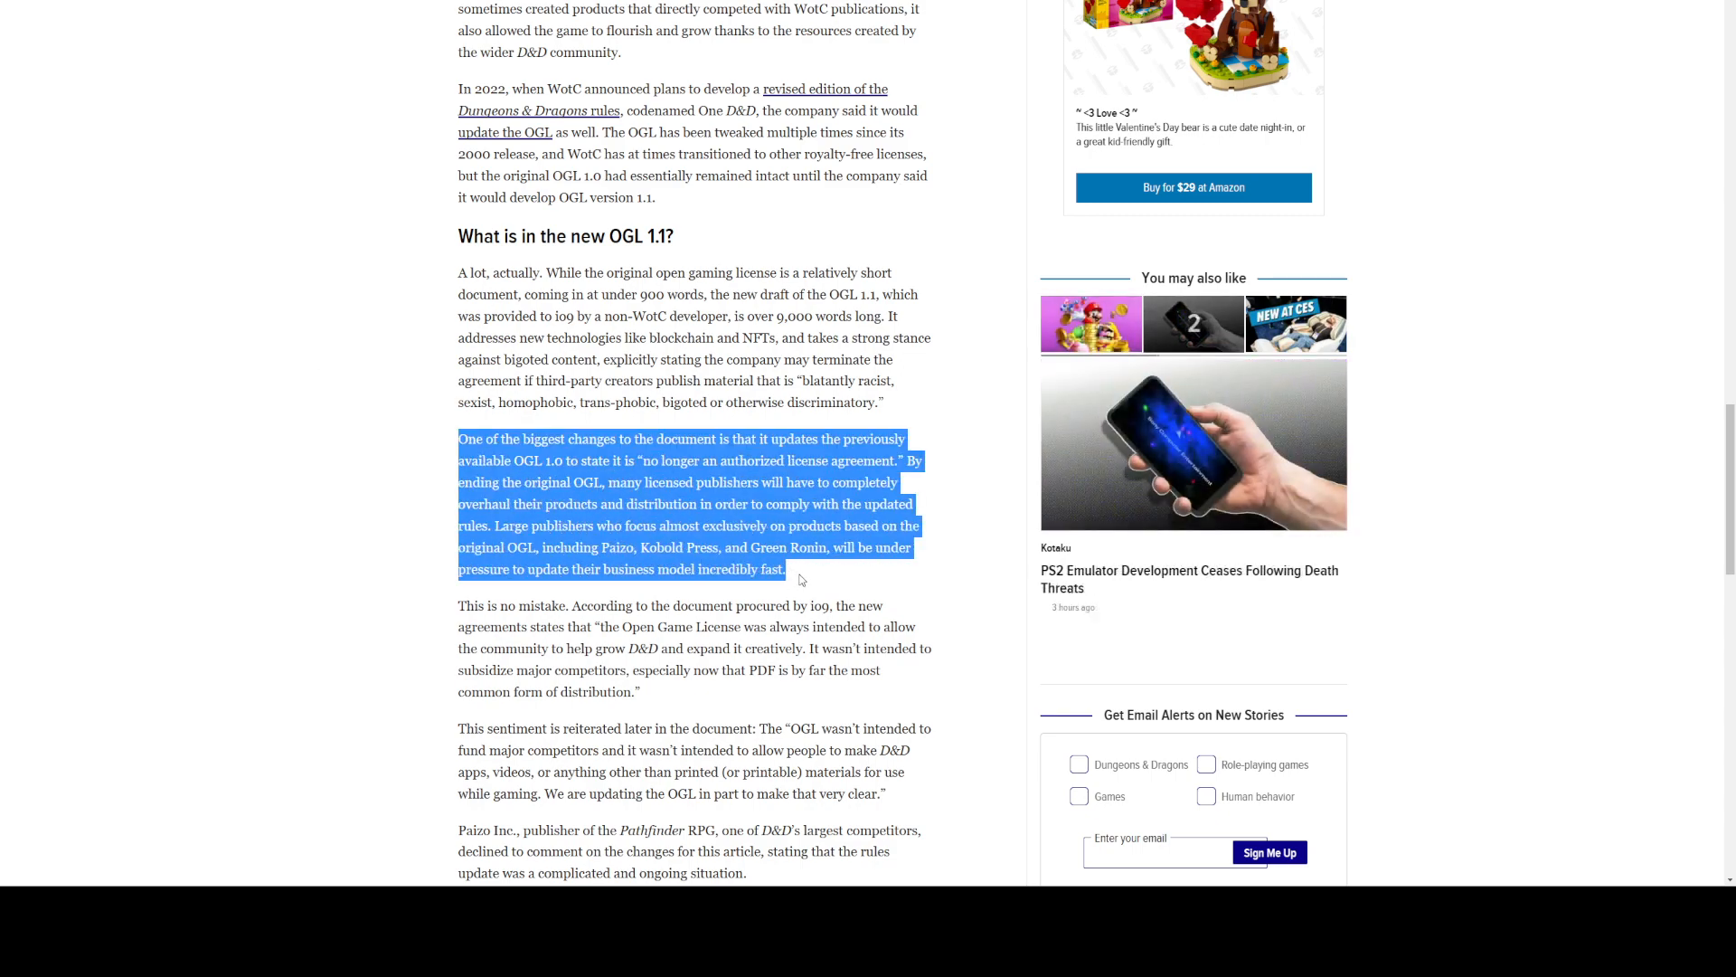
mouse_move(350, 478)
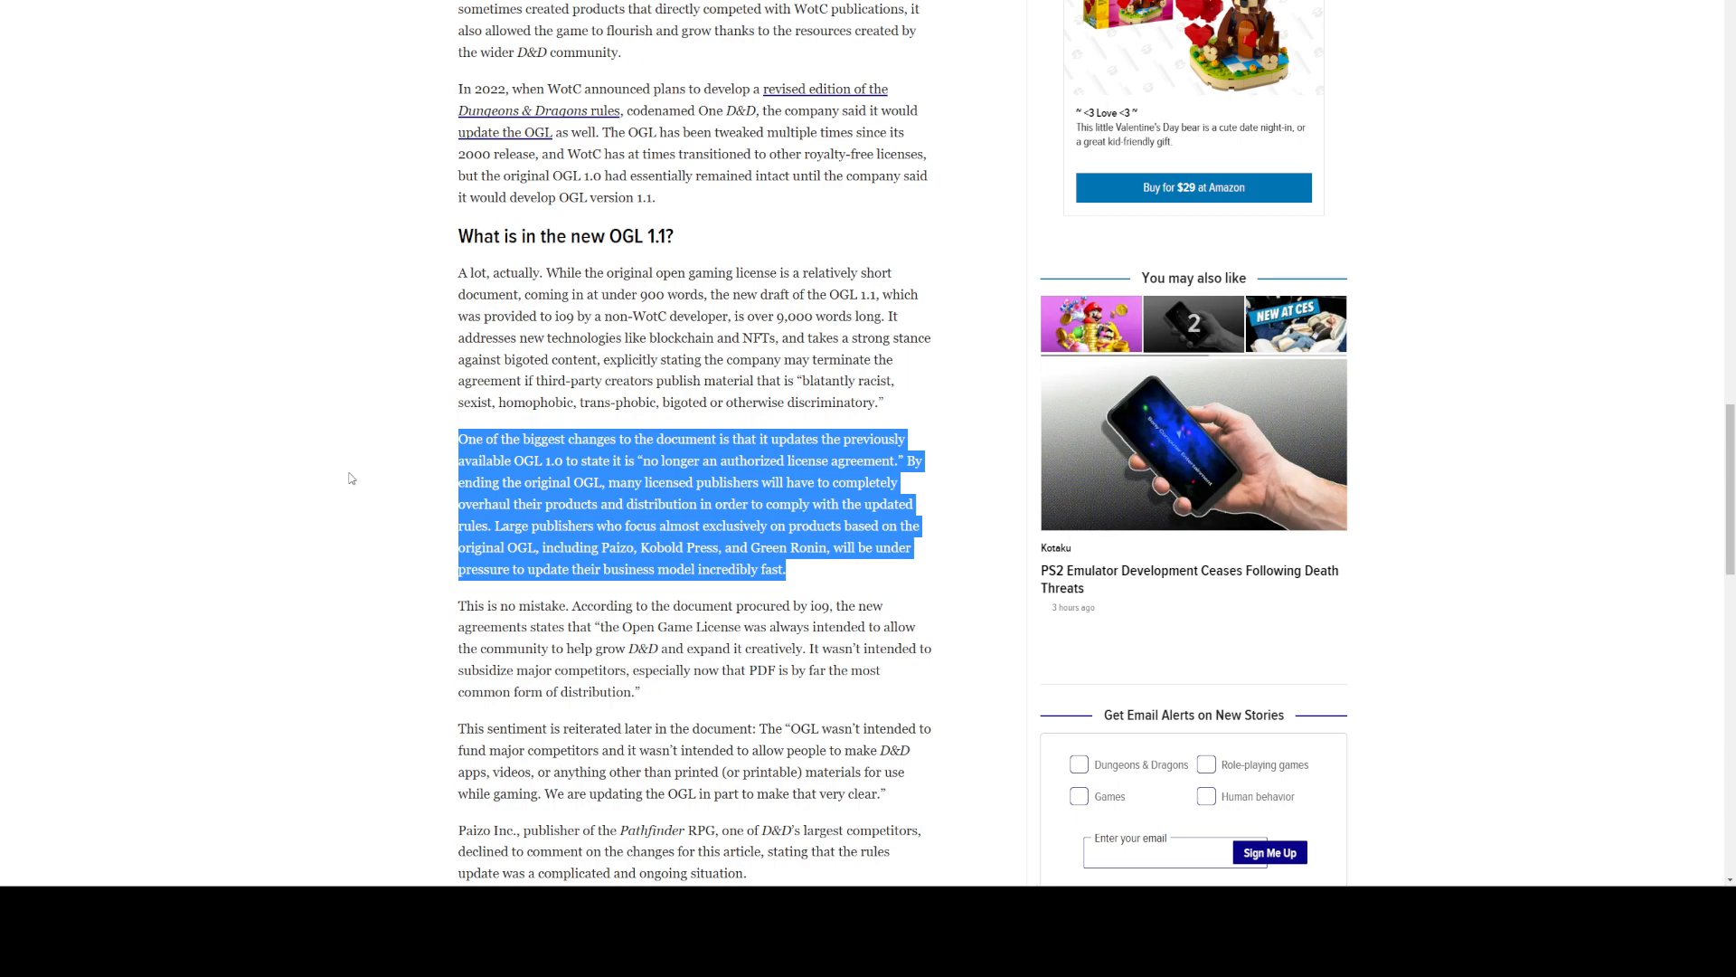
mouse_move(933, 479)
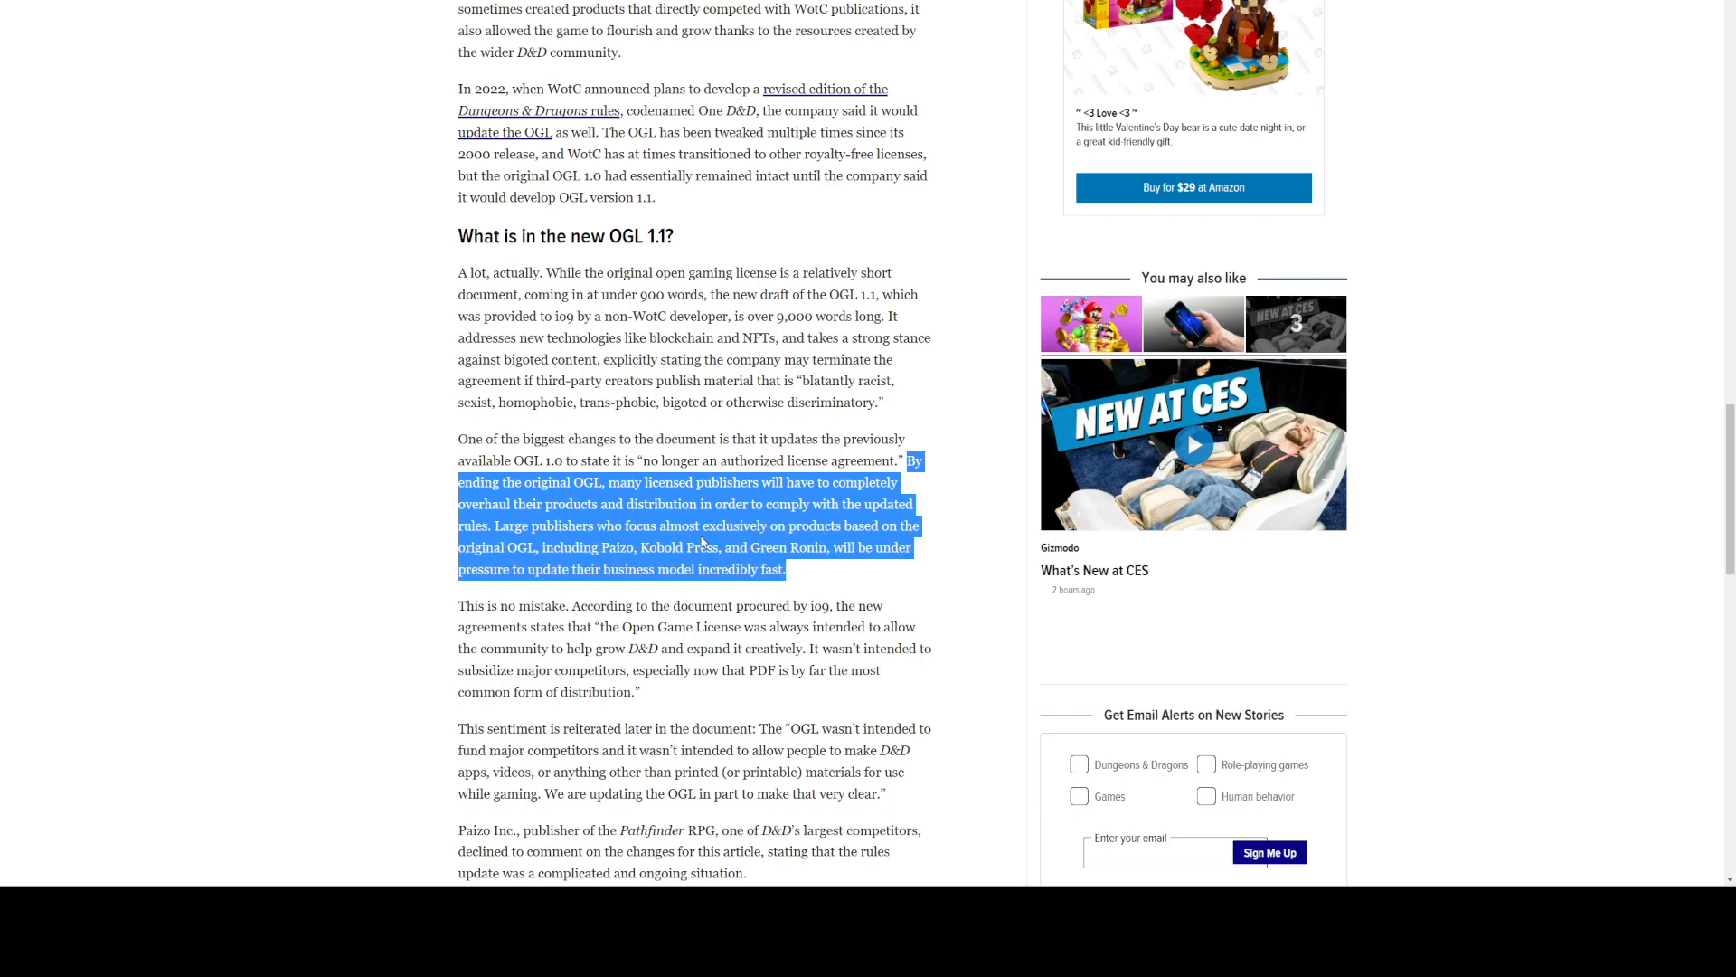
mouse_move(423, 517)
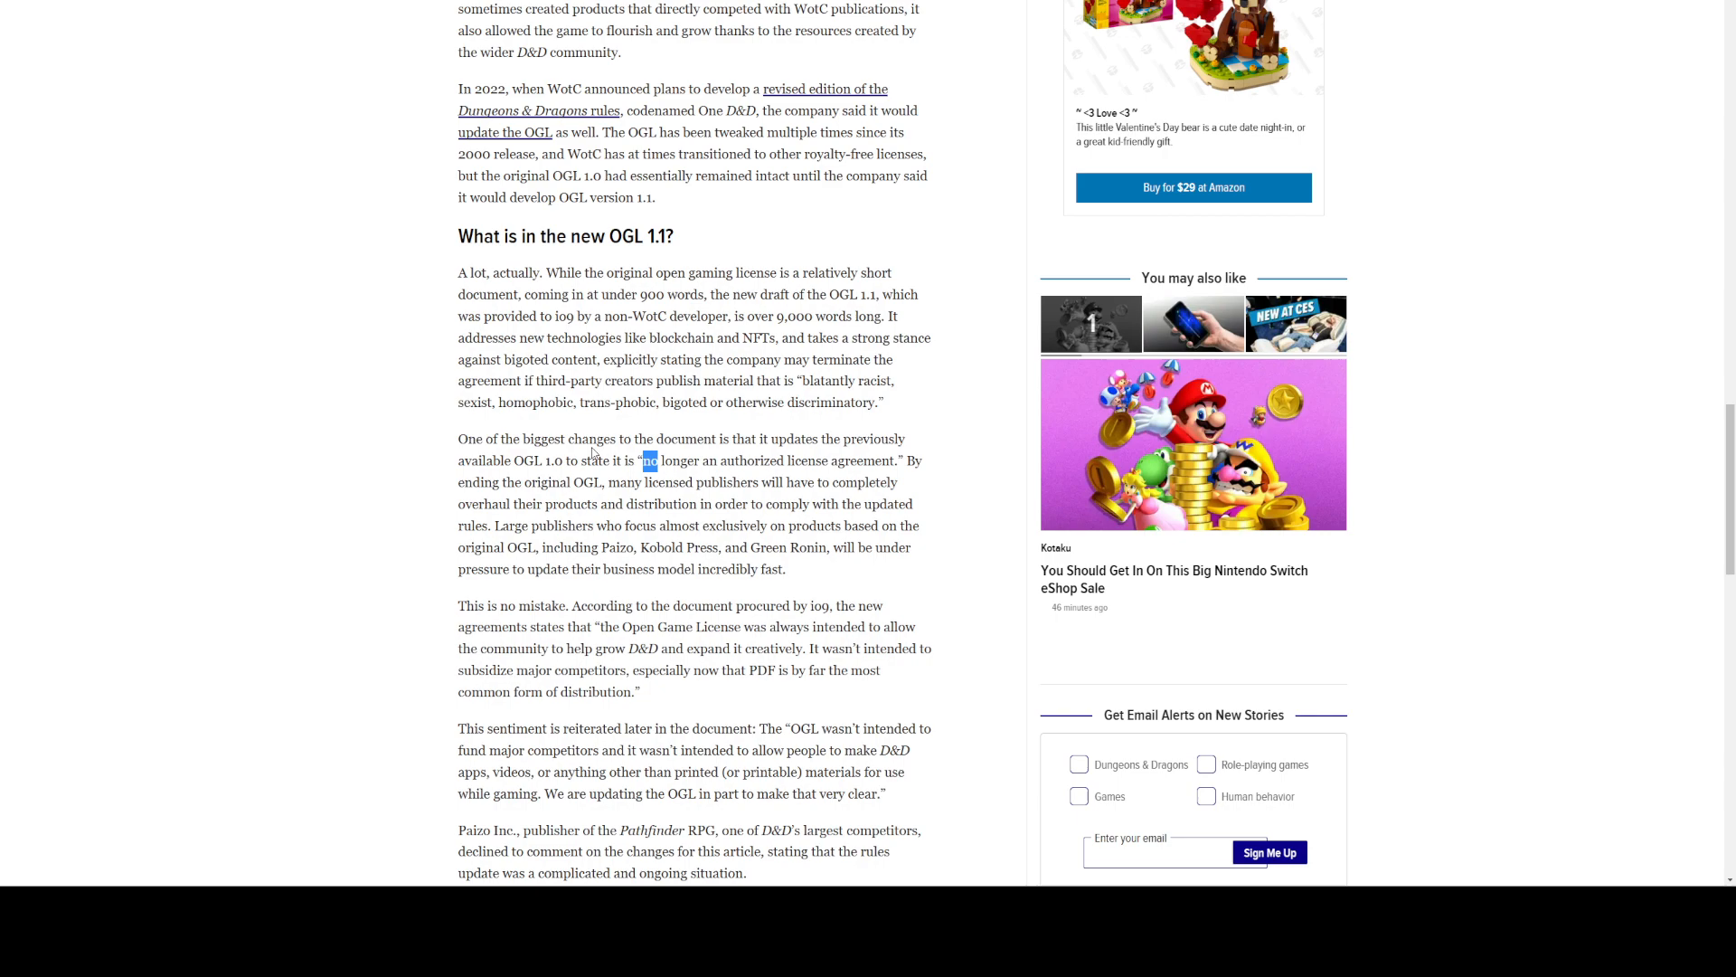
mouse_move(715, 430)
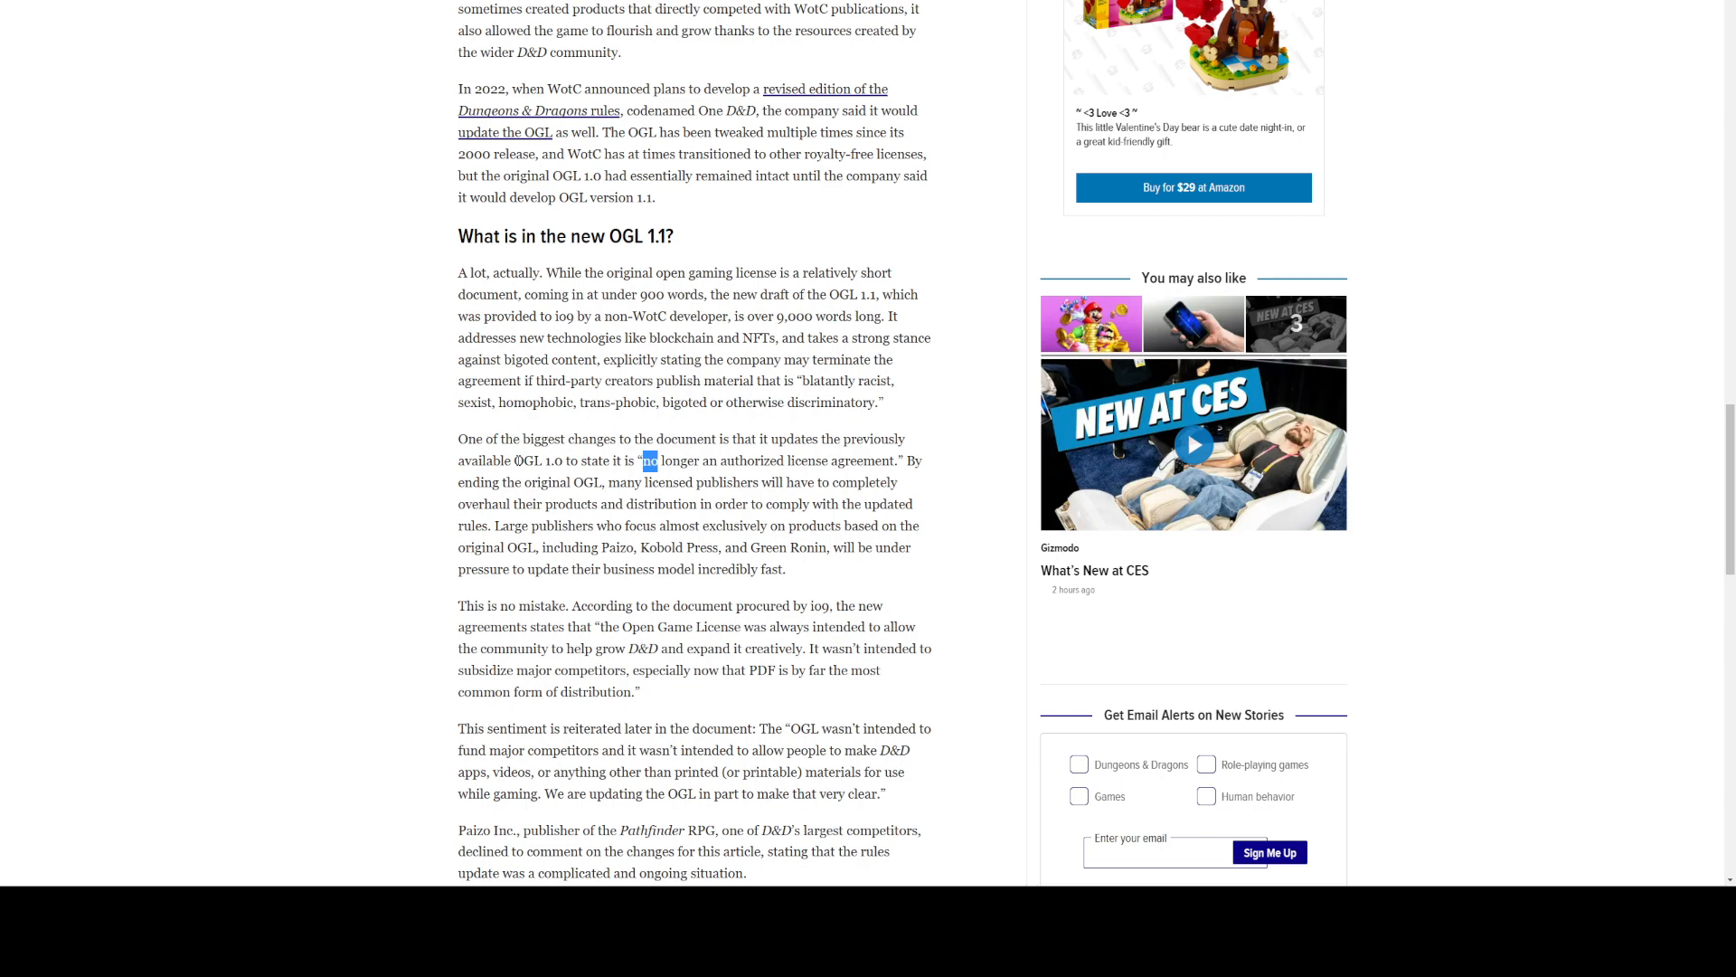
Read down the article to the 'What will happen to the original OGL?' heading.
scroll(down, 3)
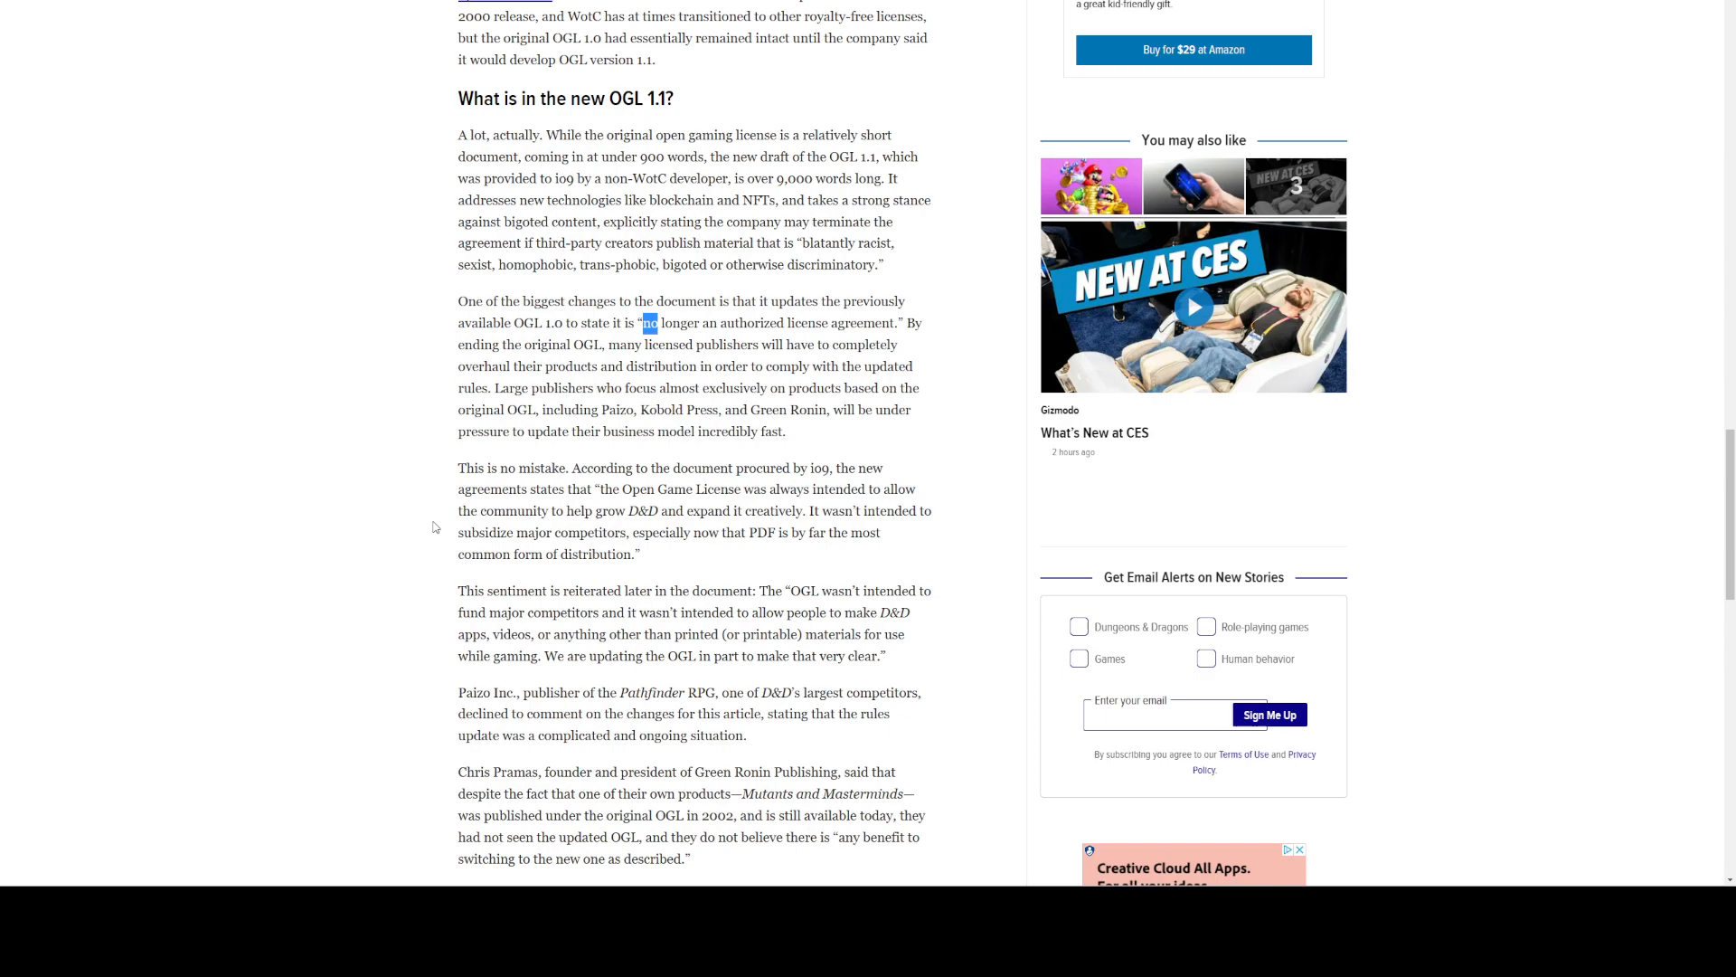
scroll(down, 3)
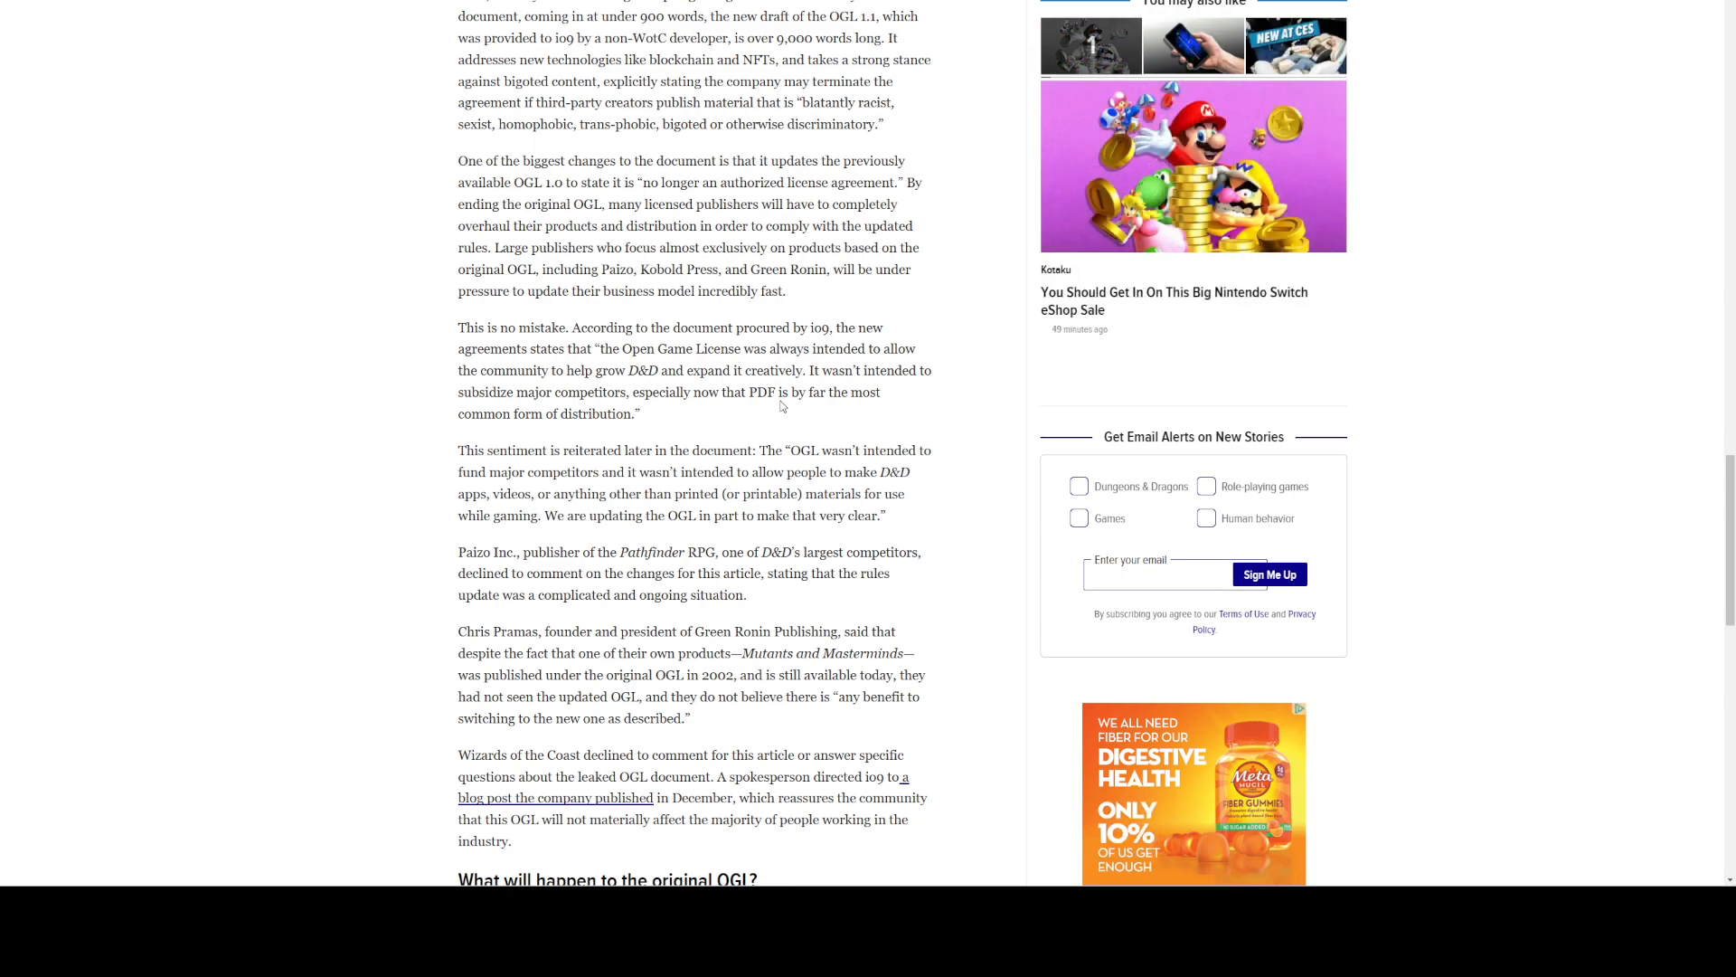
mouse_move(477, 440)
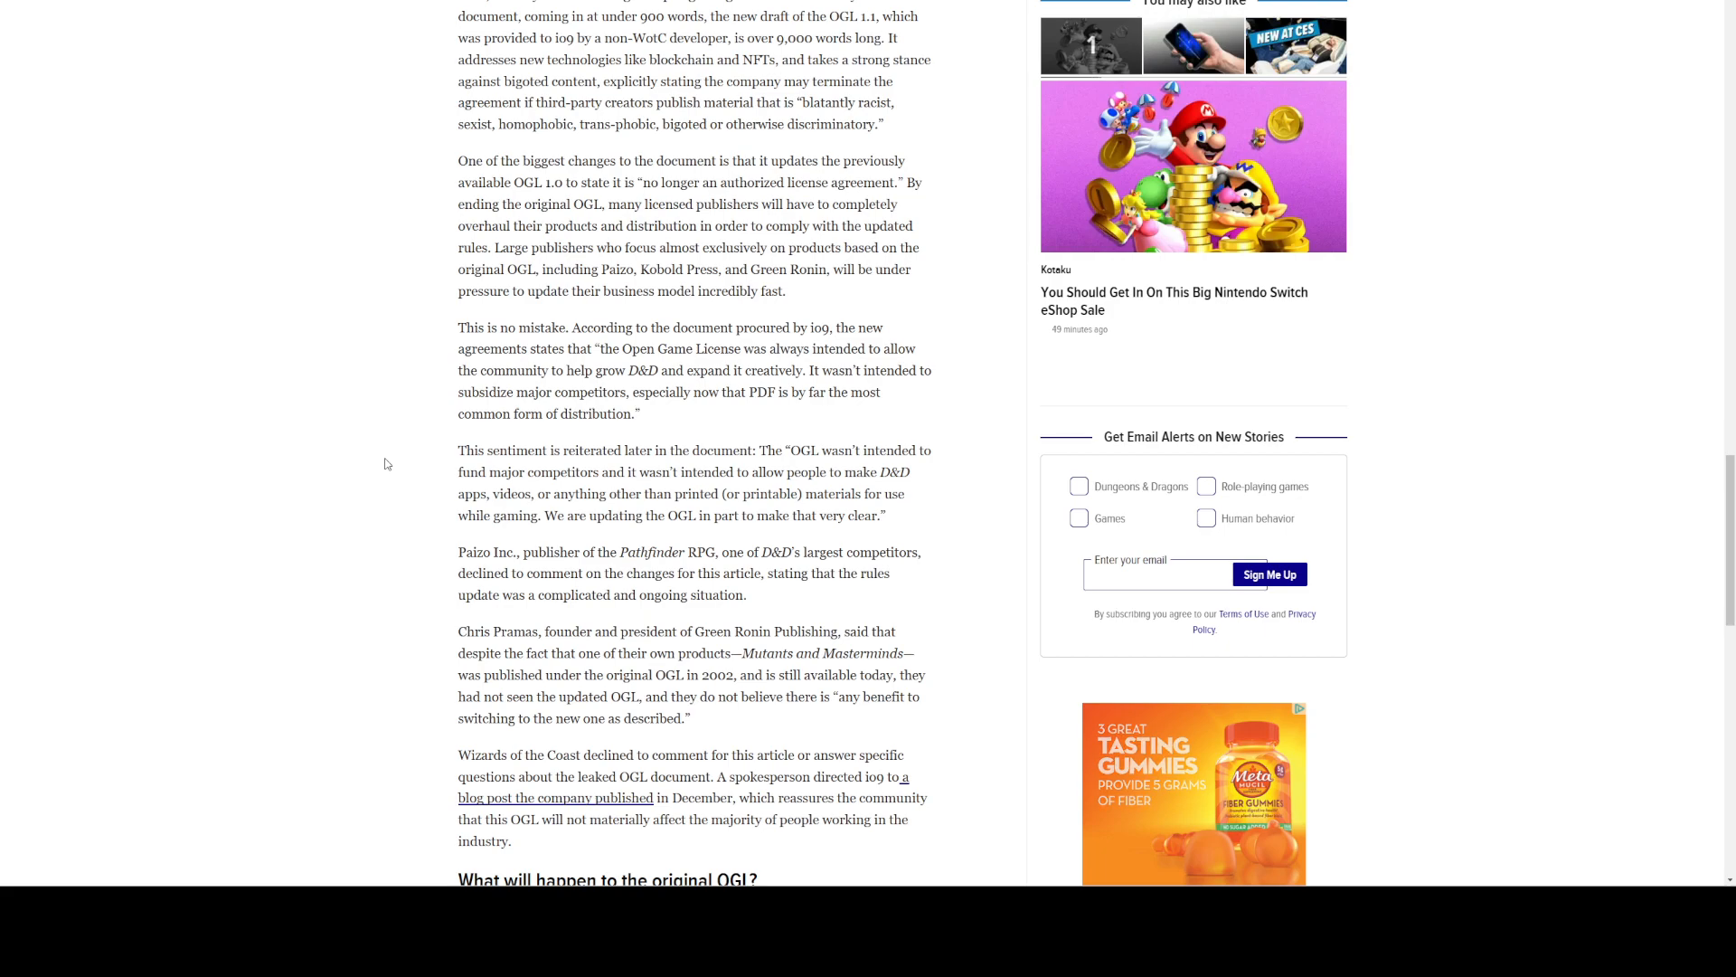
scroll(down, 3)
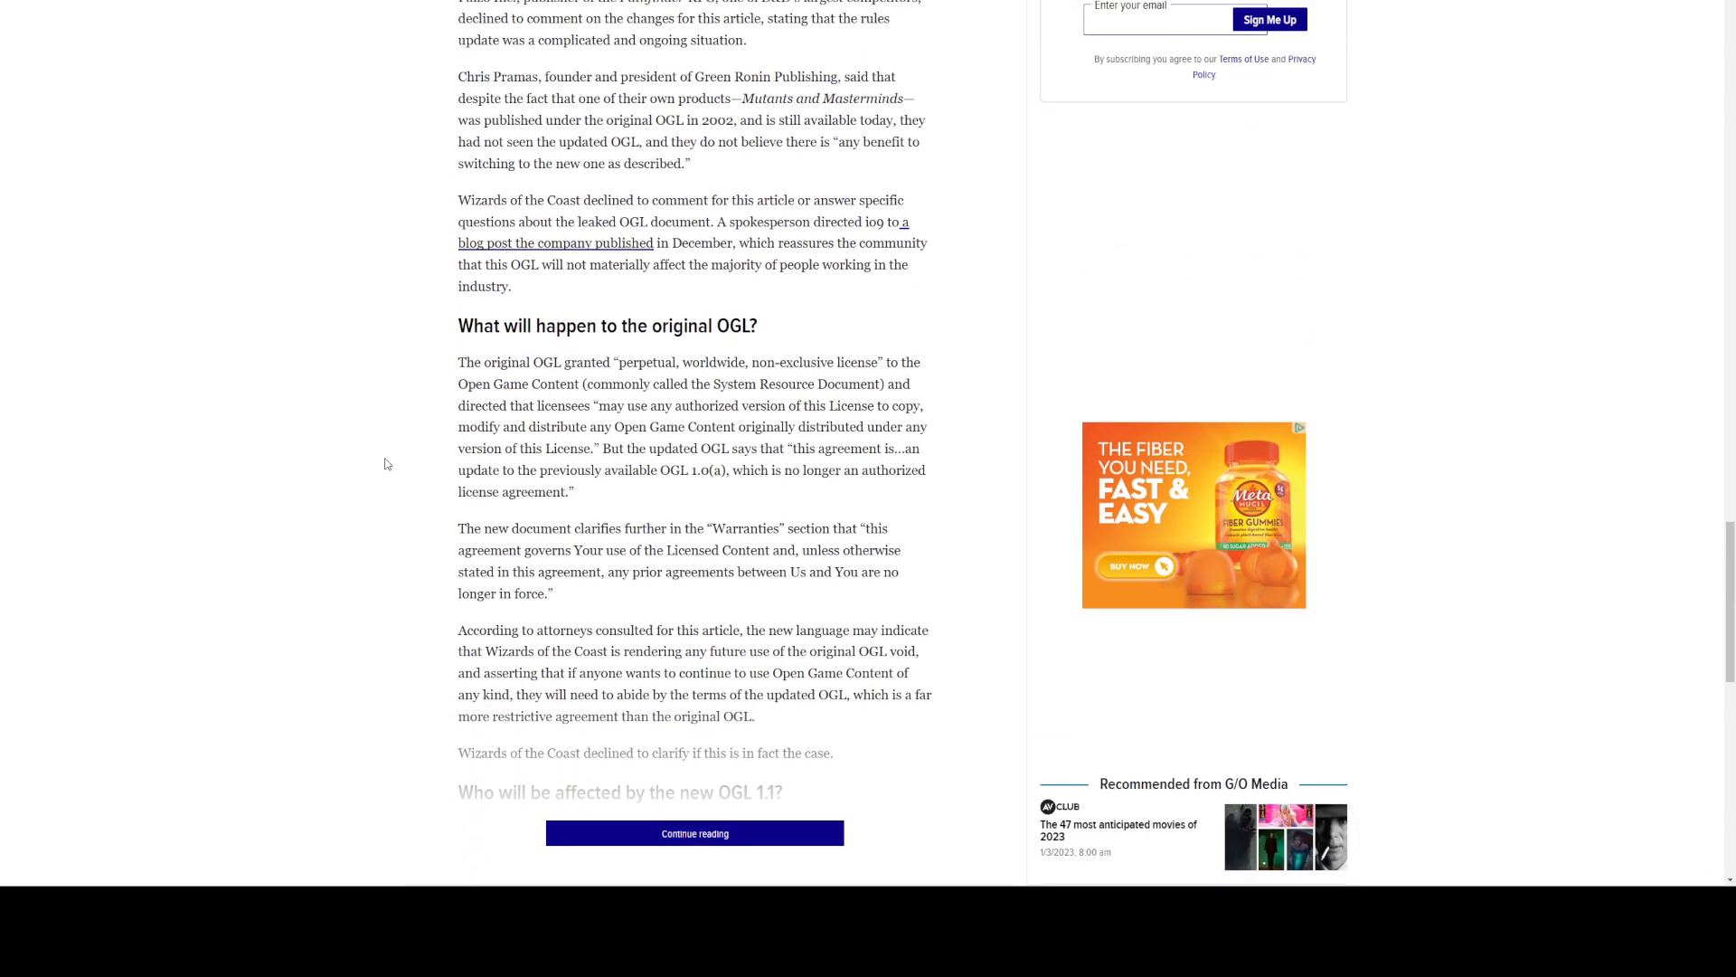
Bring the quote calling the agreement an update to OGL 1.0(a) into view.
scroll(down, 3)
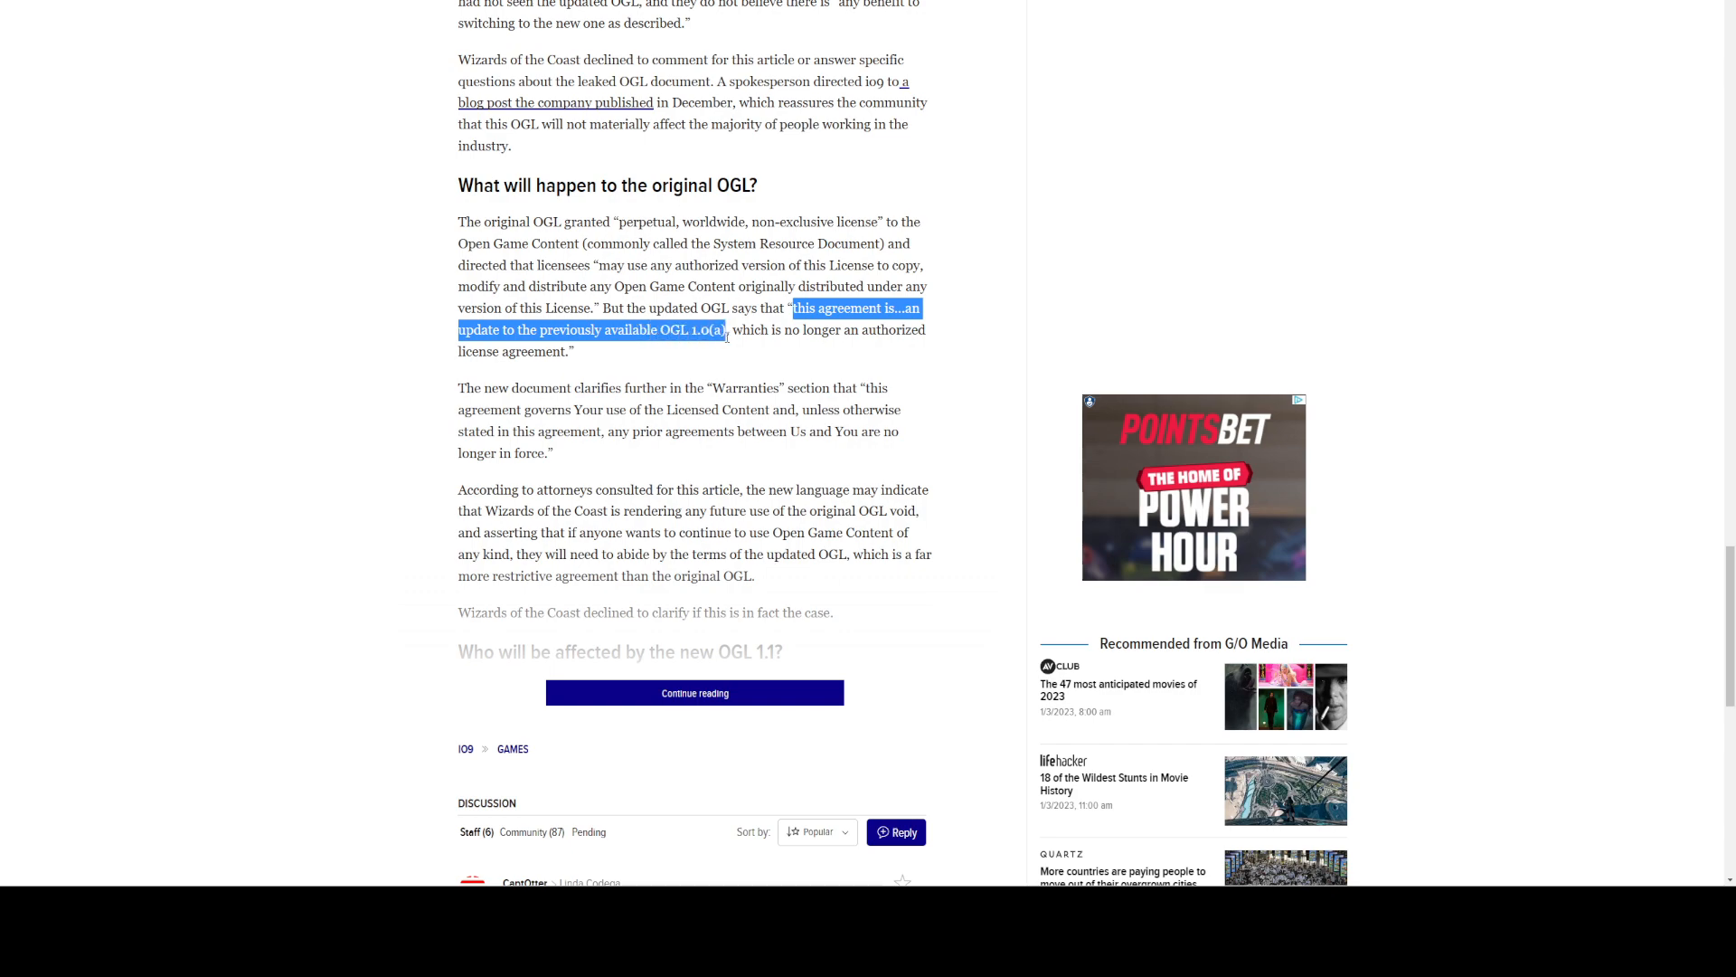
Extend the highlight to 'license agreement.' and expand the article with Continue reading.
drag(726, 329, 571, 351)
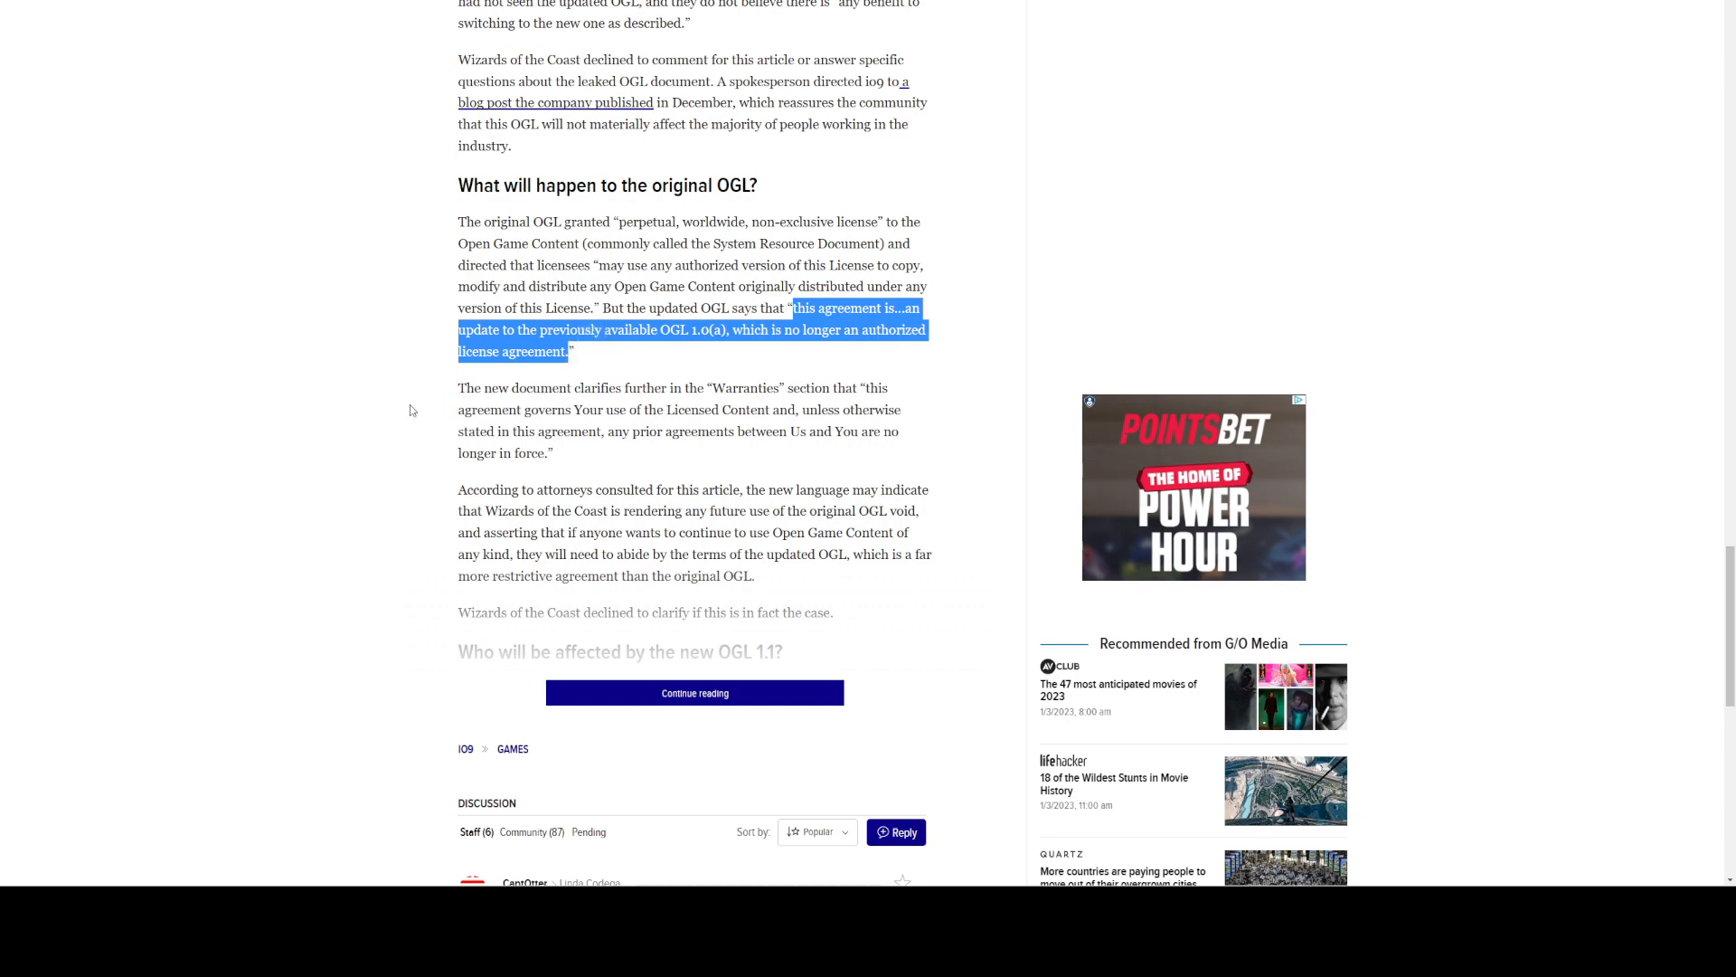
mouse_move(399, 409)
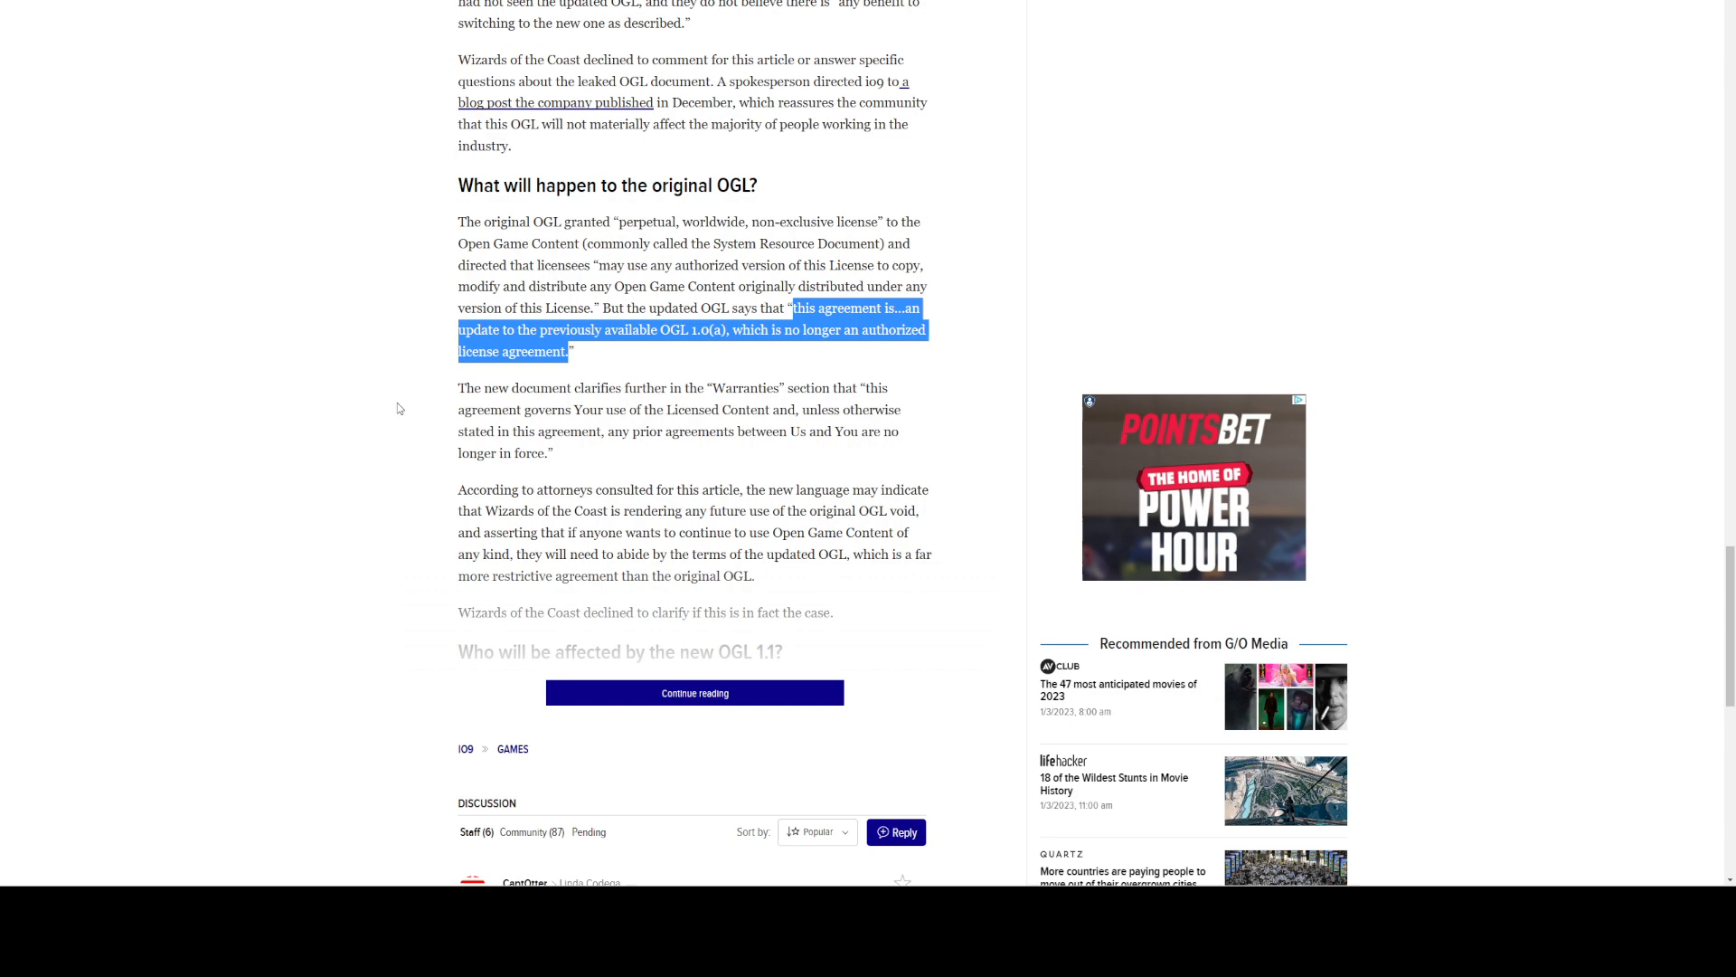
mouse_move(421, 395)
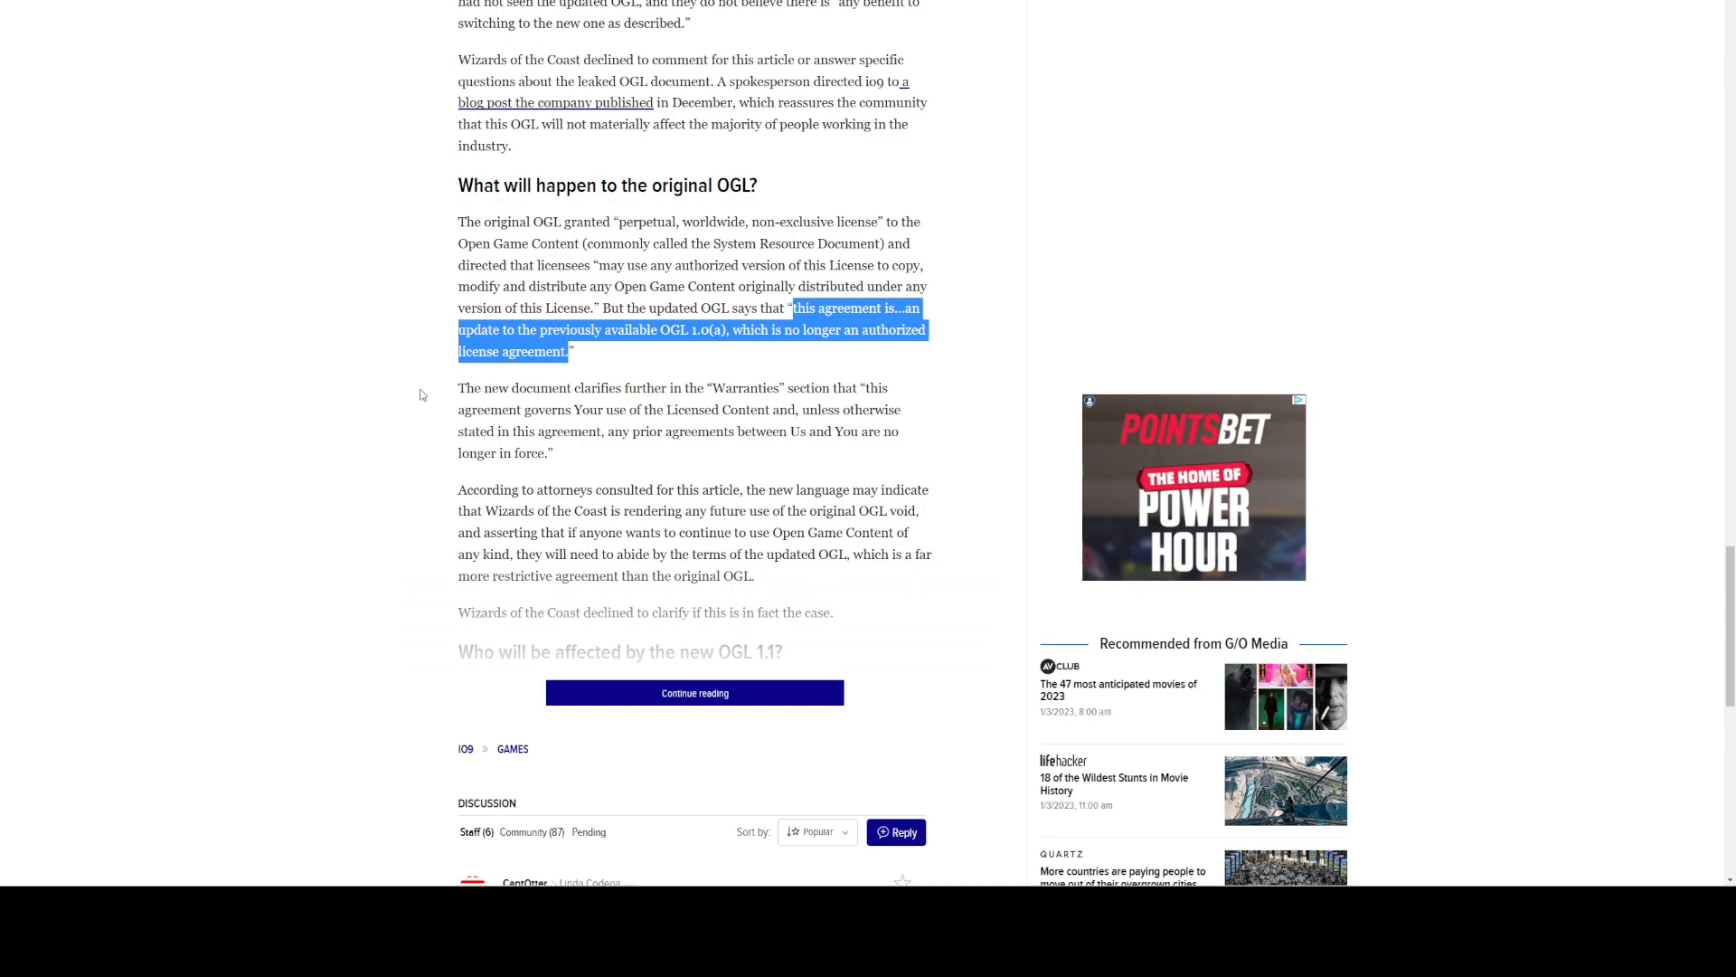
mouse_move(408, 424)
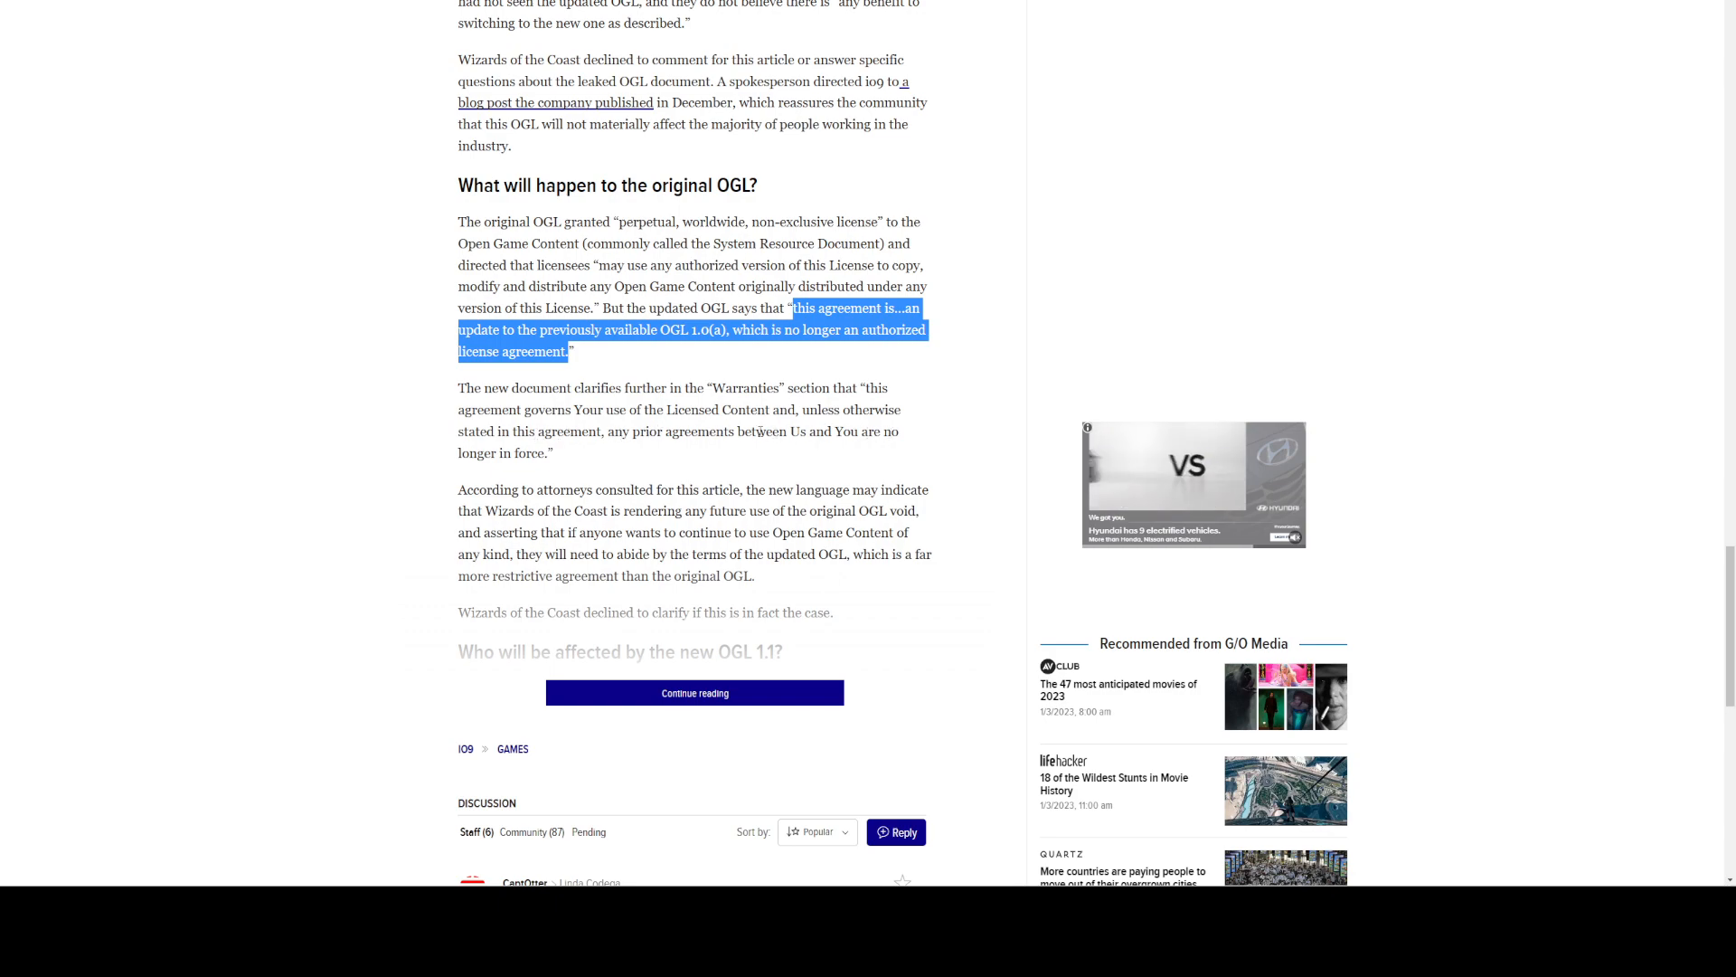
click(695, 692)
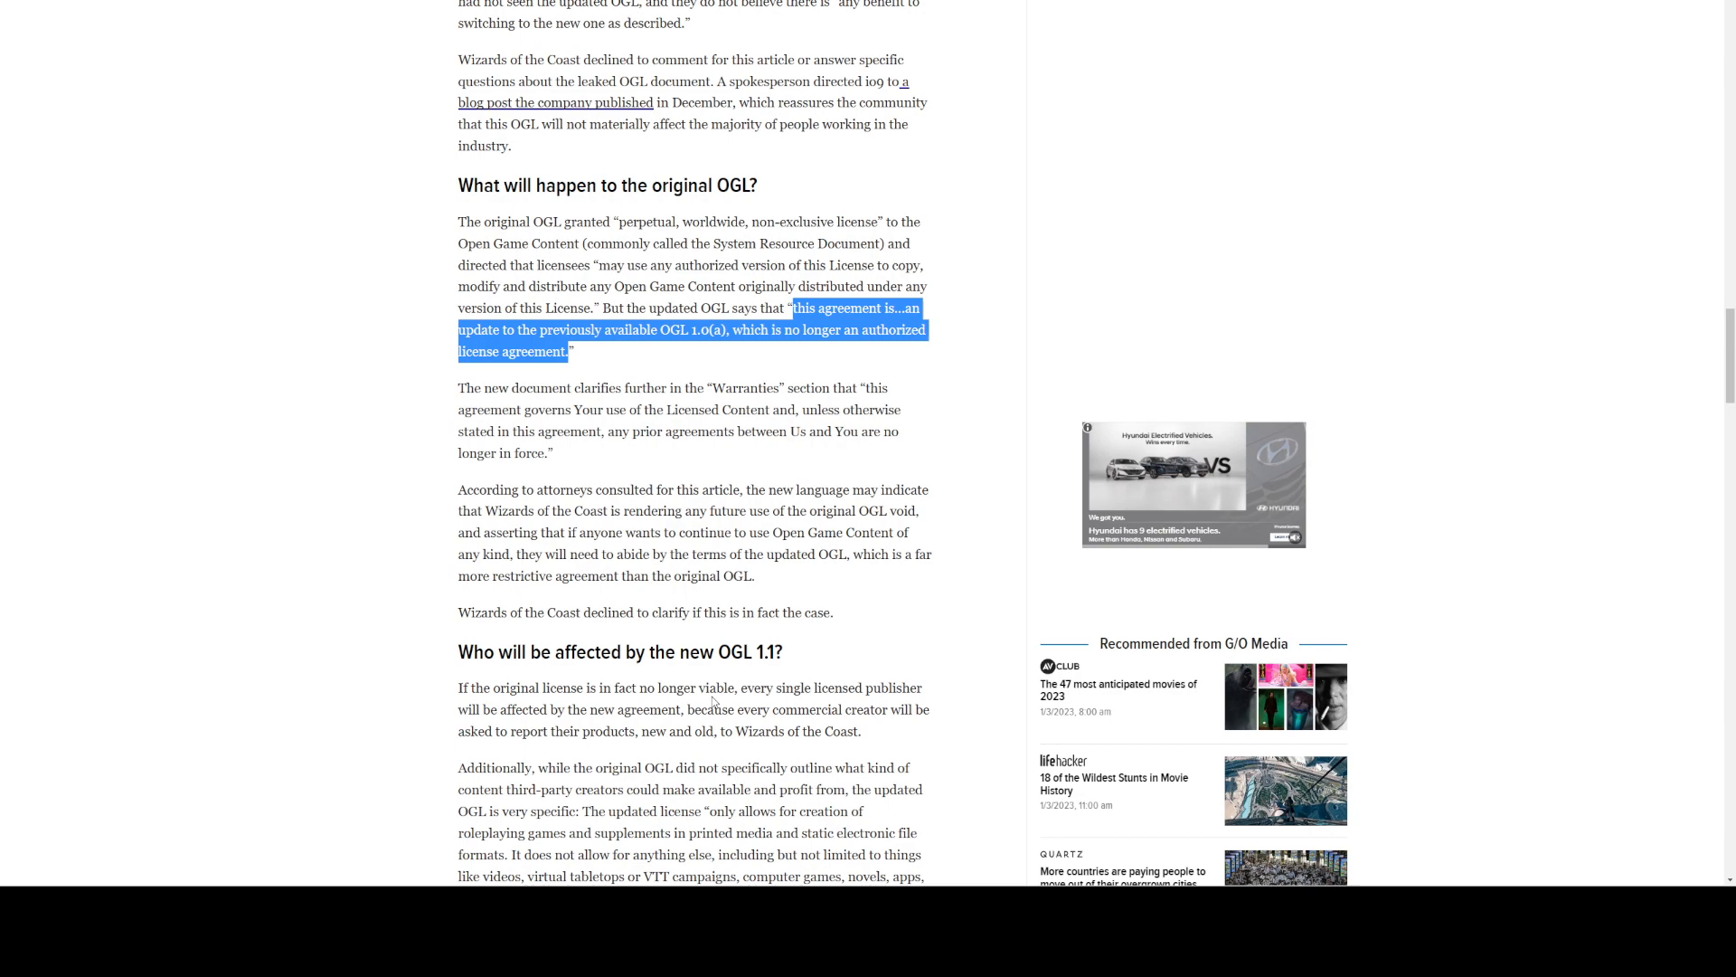
Read the 'Who will be affected by the new OGL 1.1?' section.
scroll(down, 3)
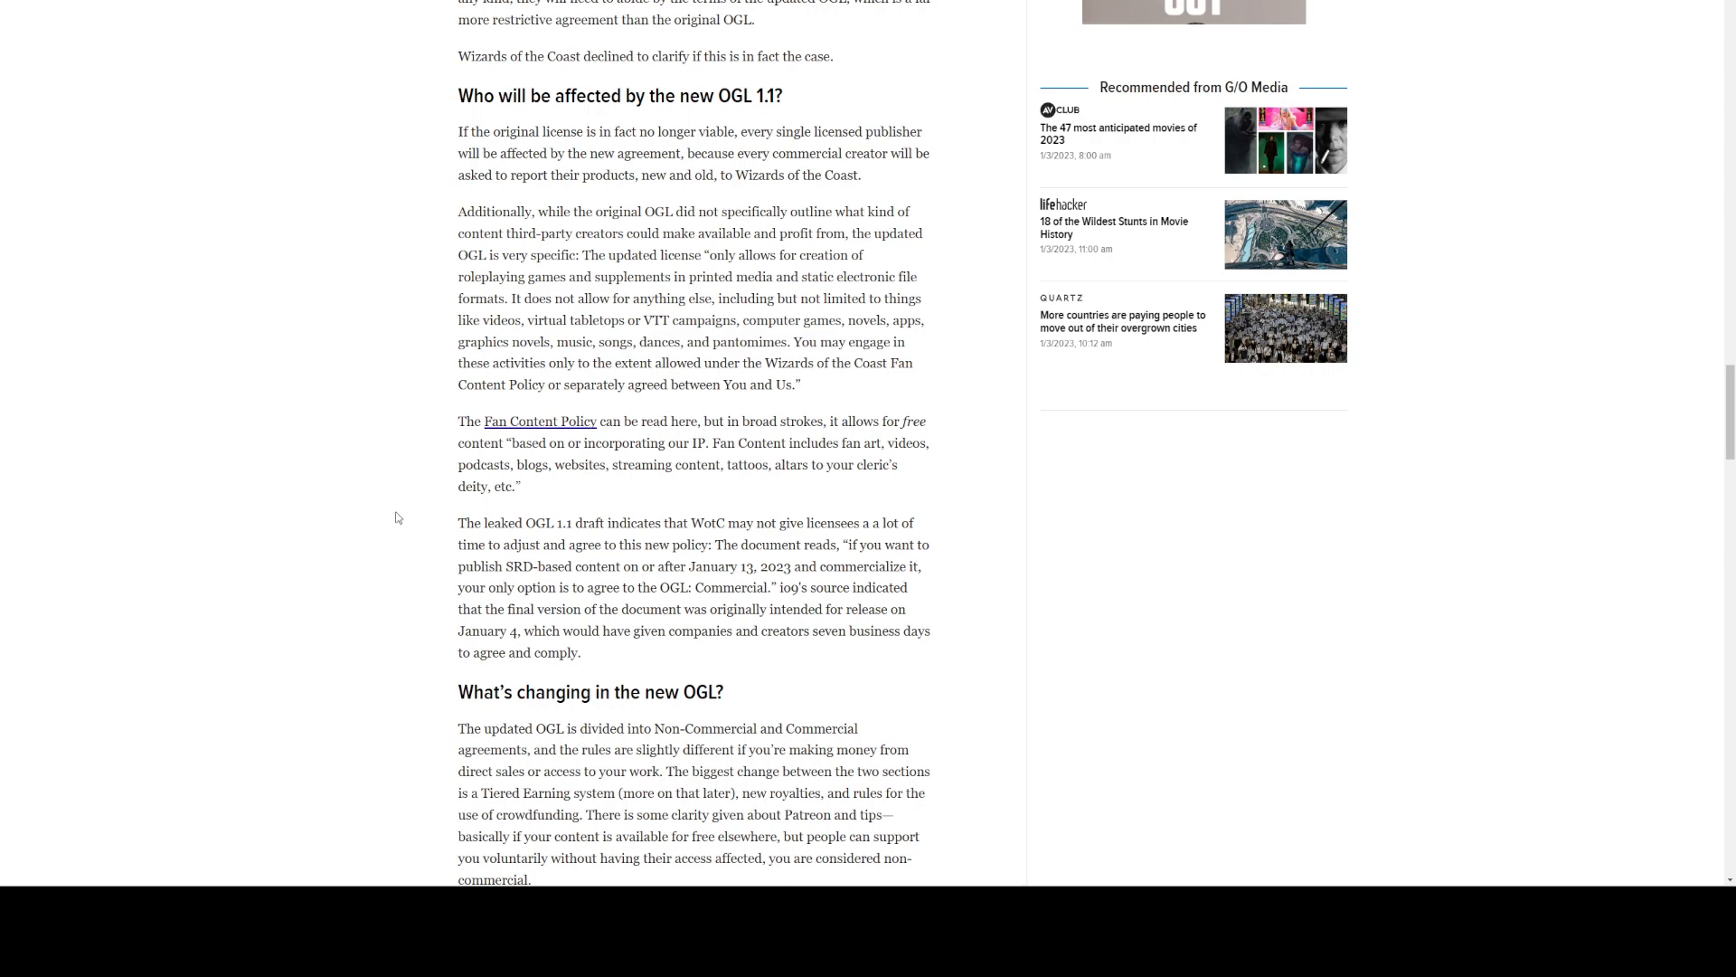
mouse_move(769, 119)
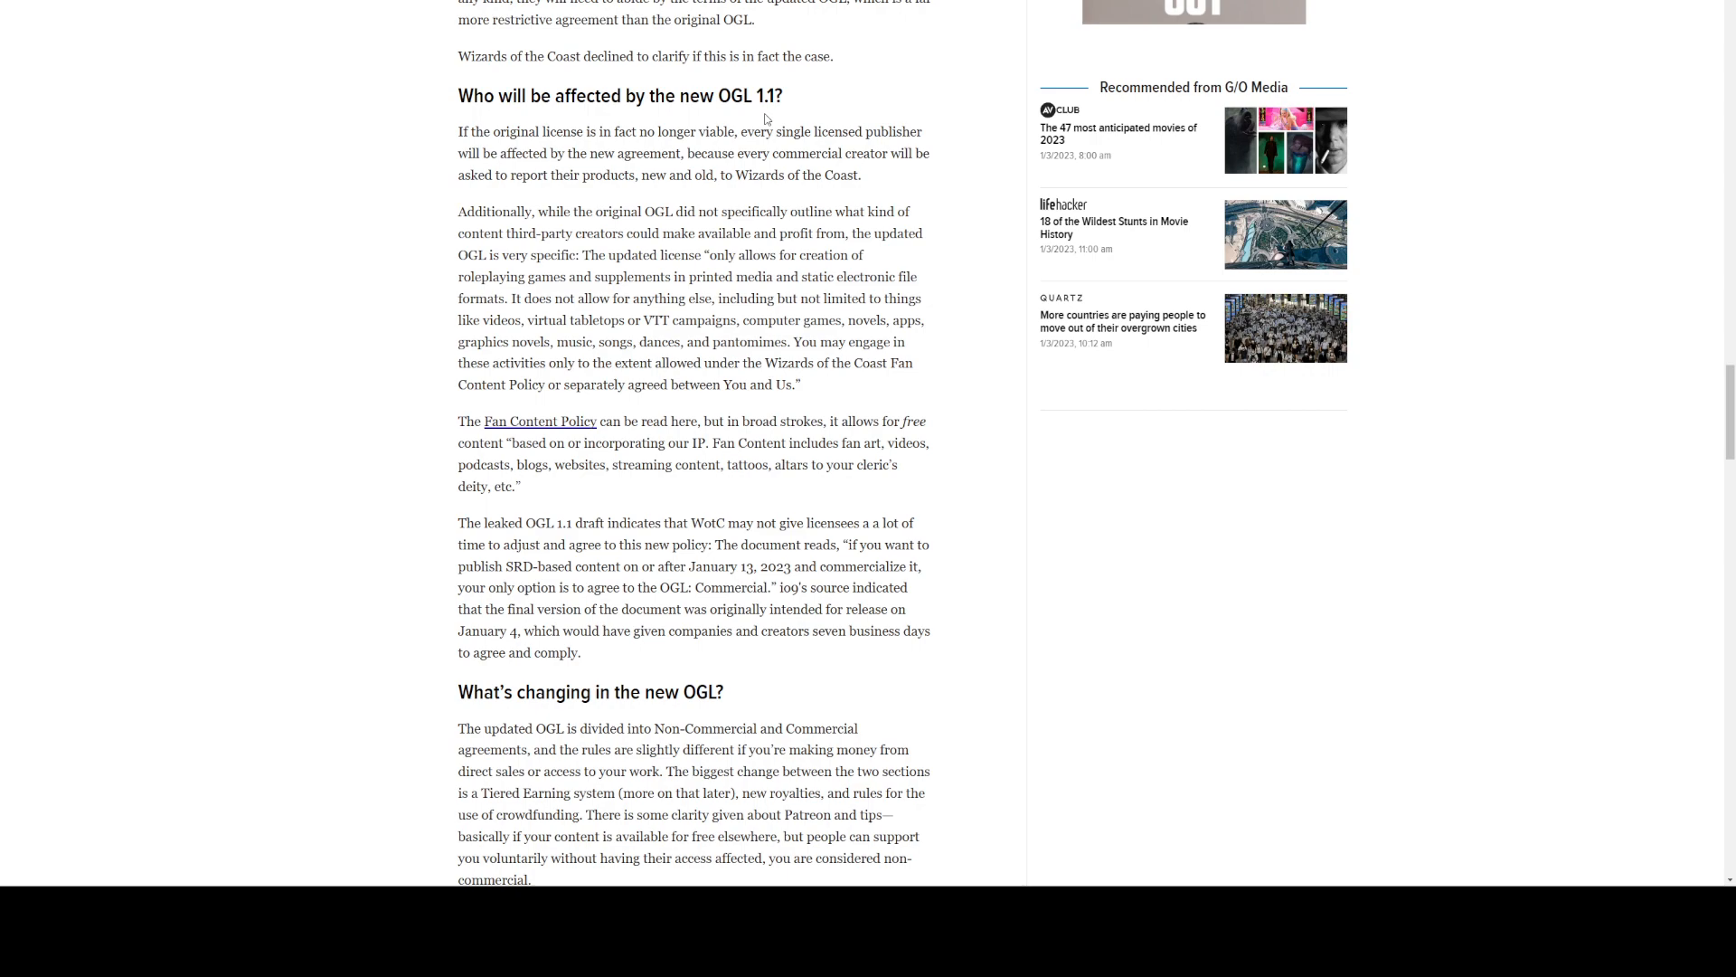
mouse_move(615, 147)
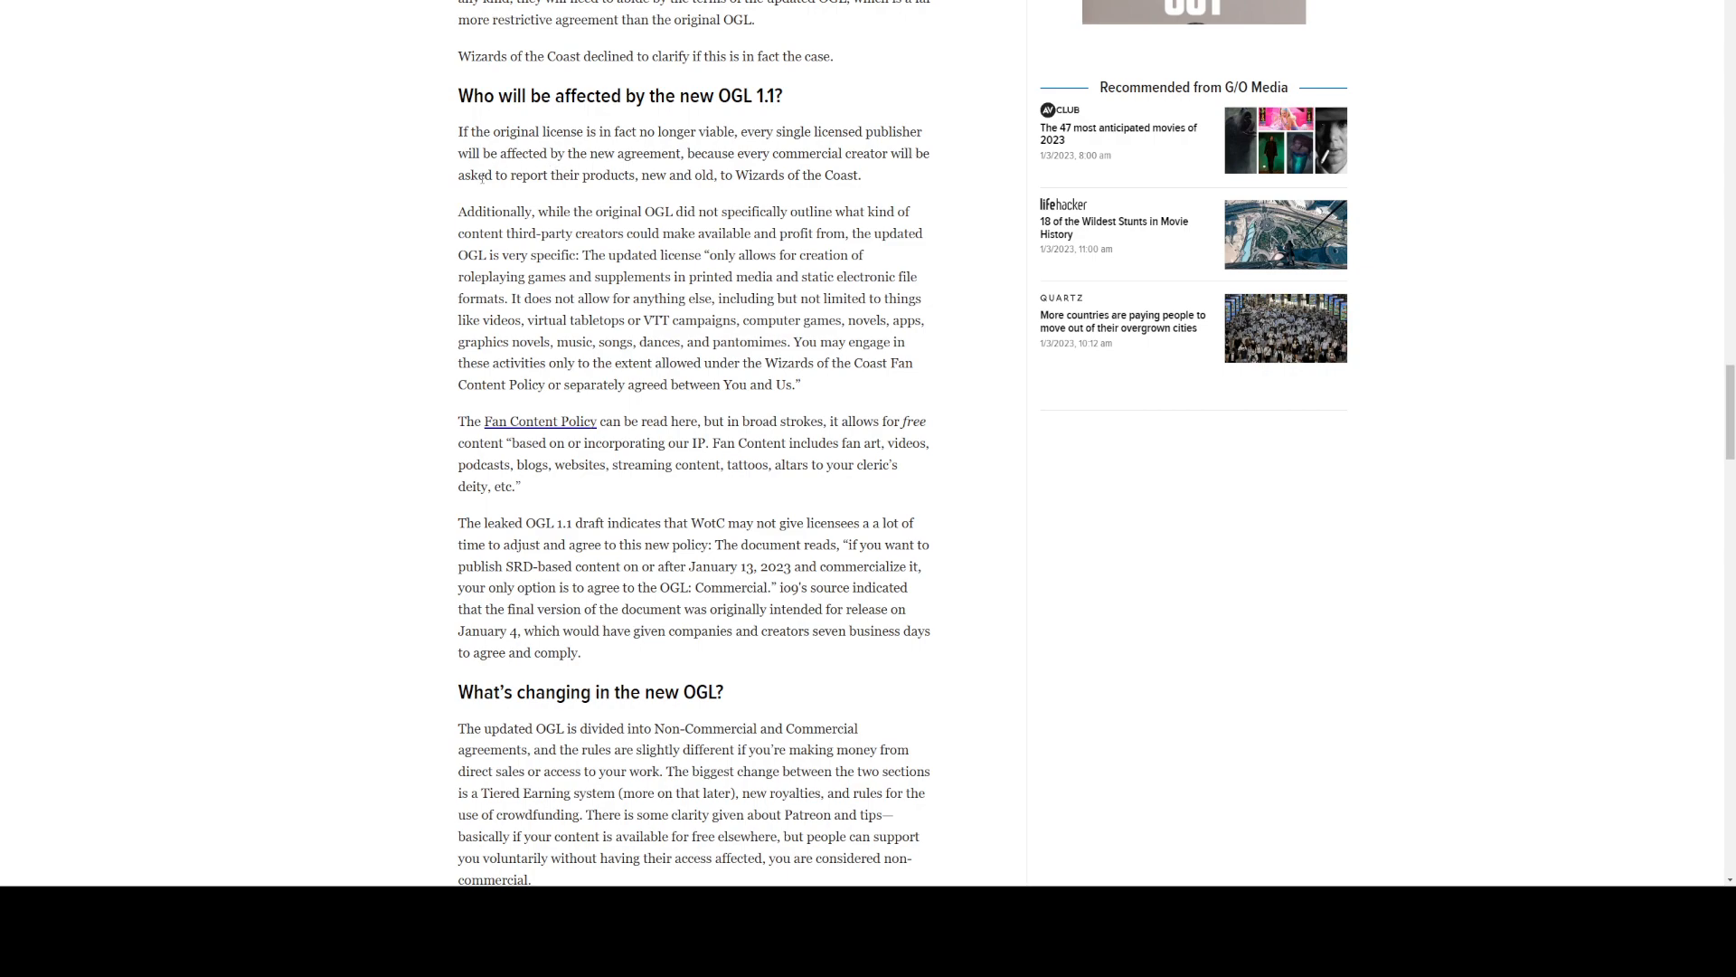
mouse_move(379, 281)
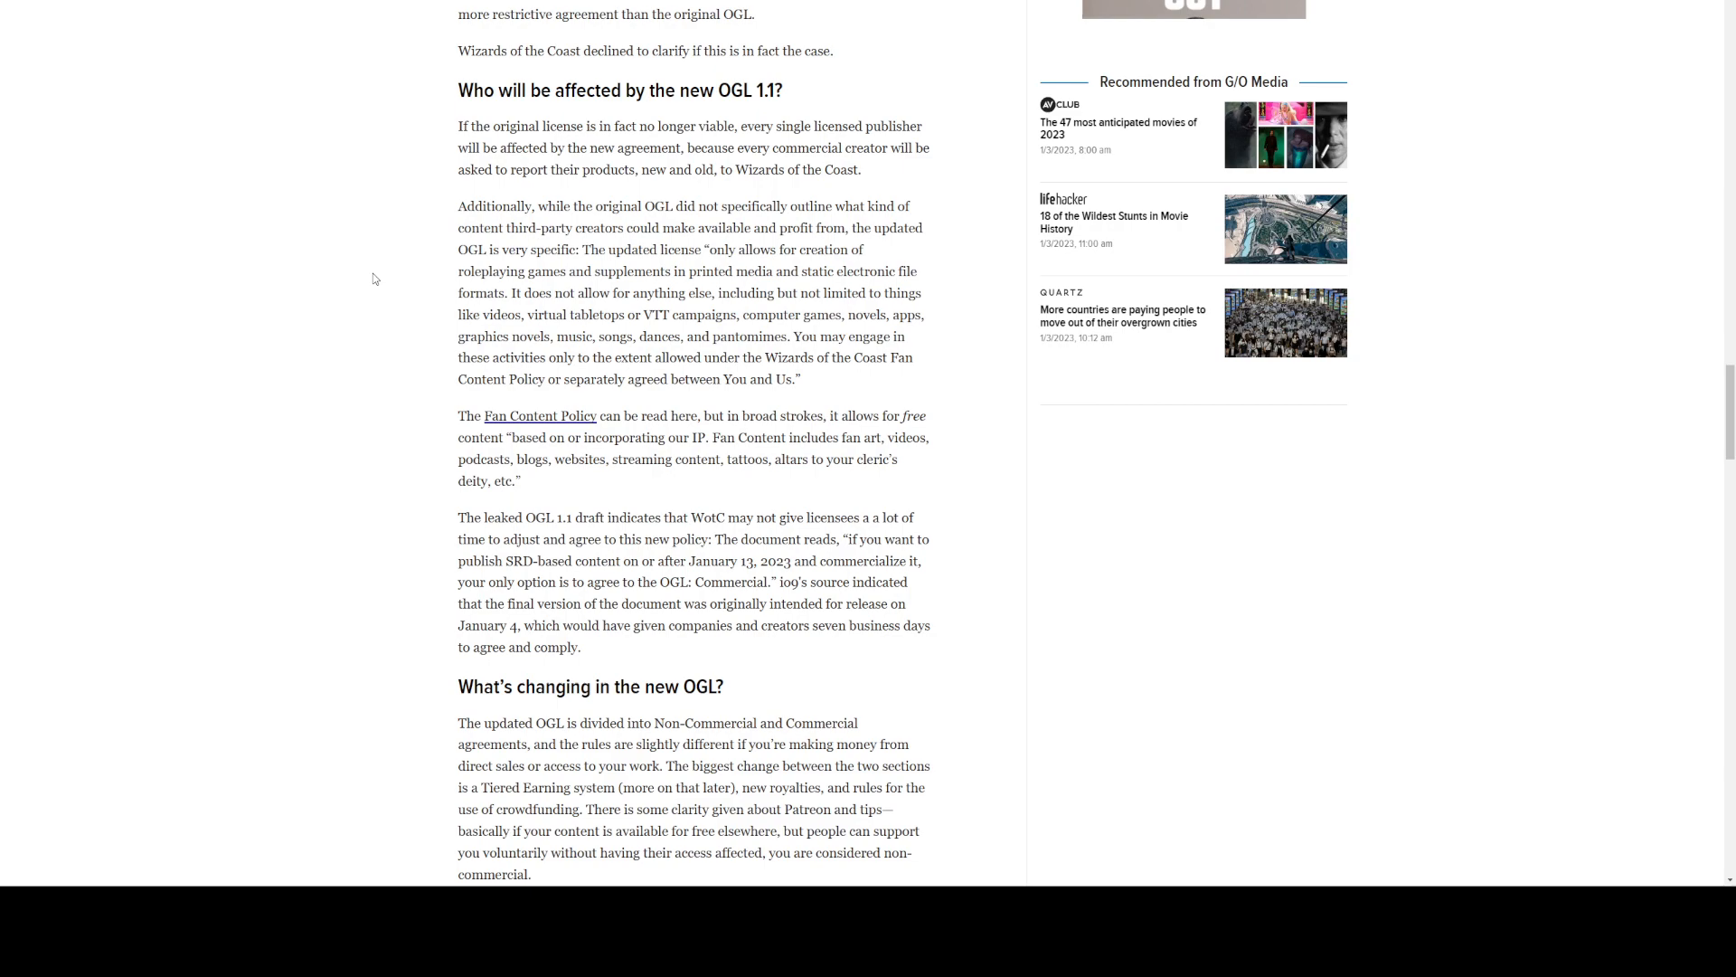
scroll(down, 3)
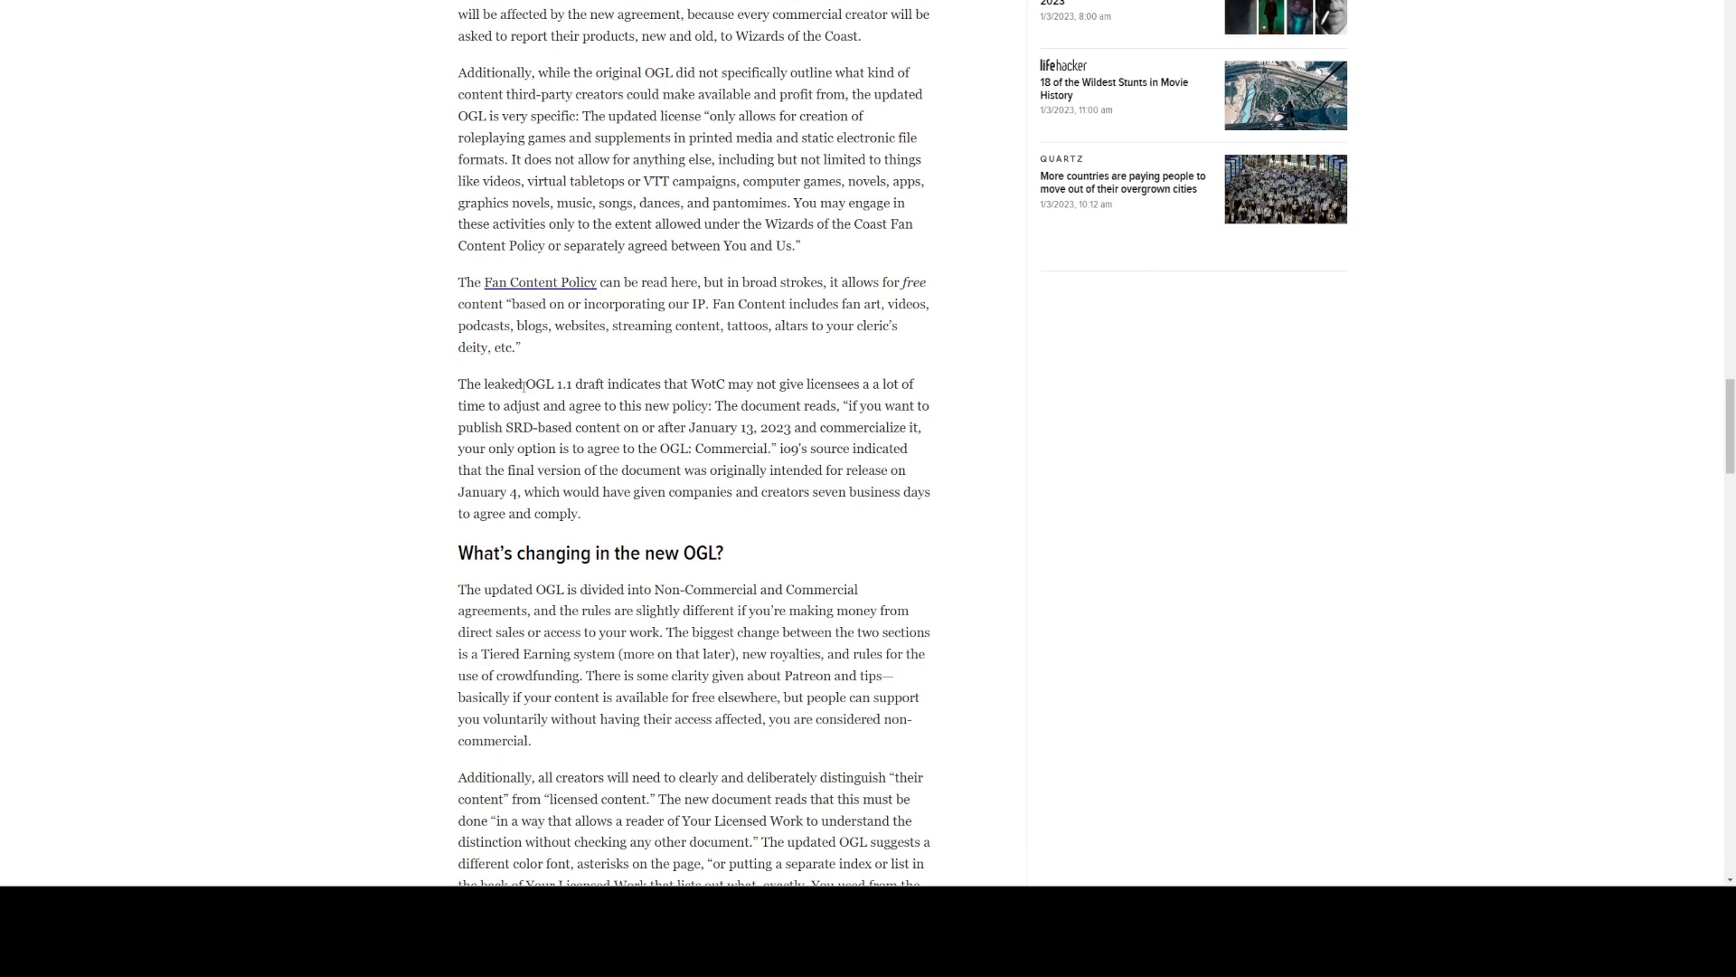
mouse_move(673, 385)
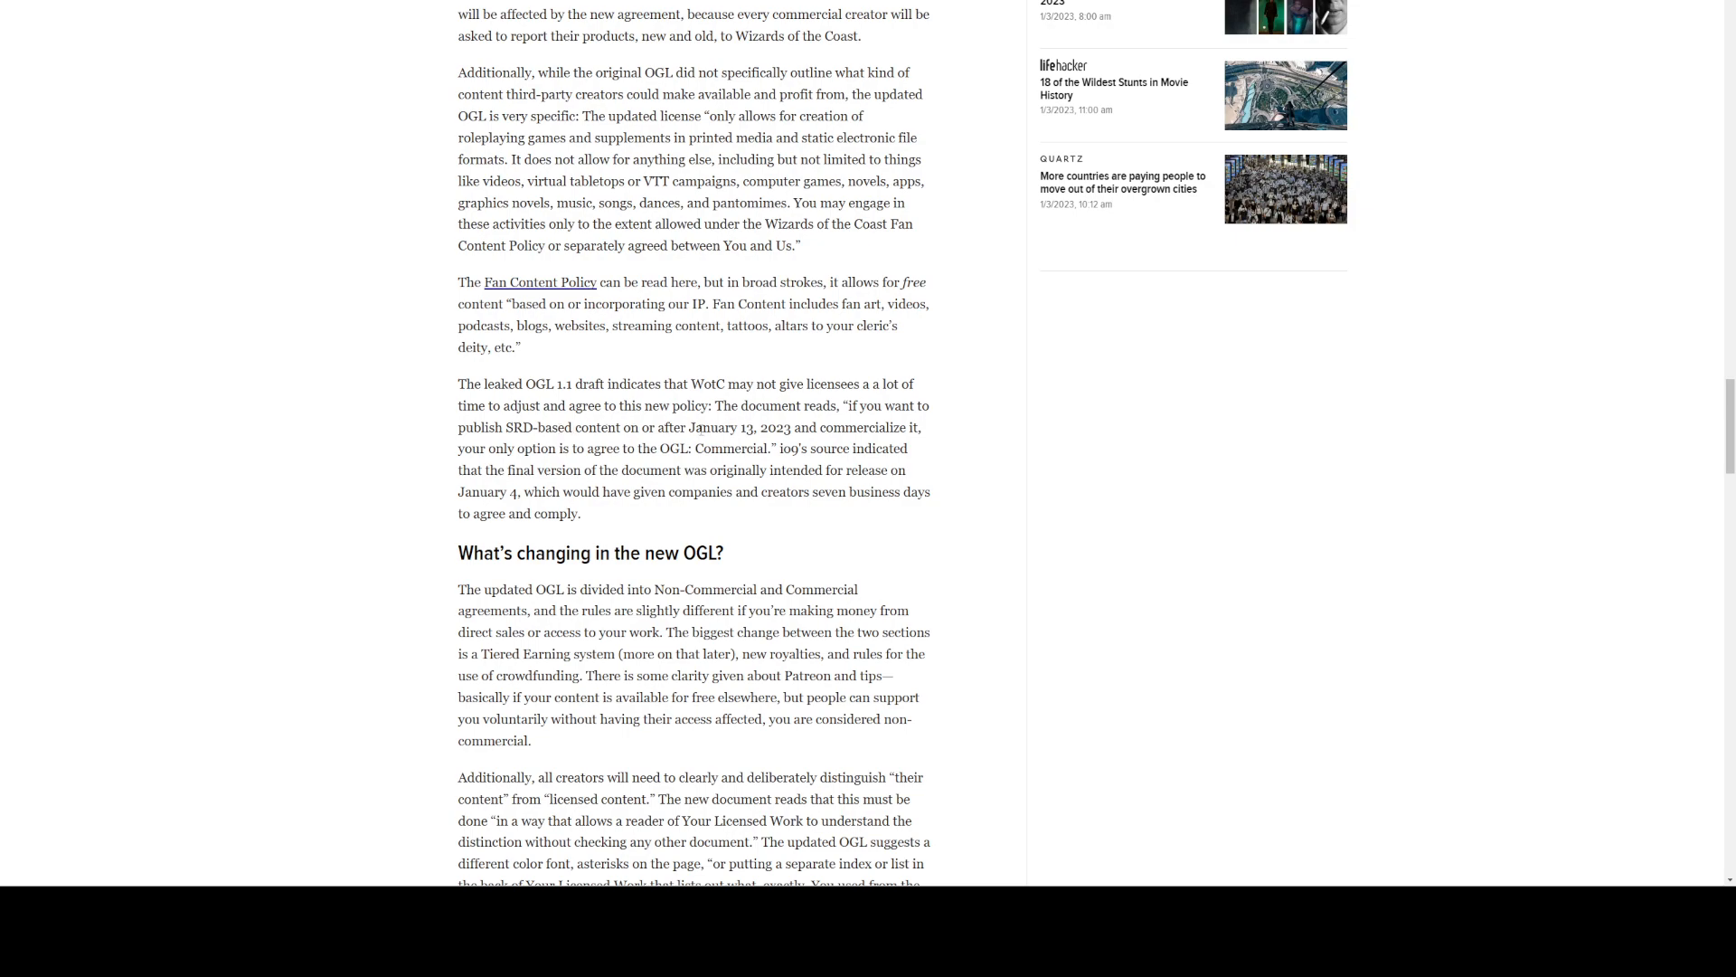
Read 'What's changing in the new OGL?' down to the tiered revenue categories paragraph.
double_click(741, 428)
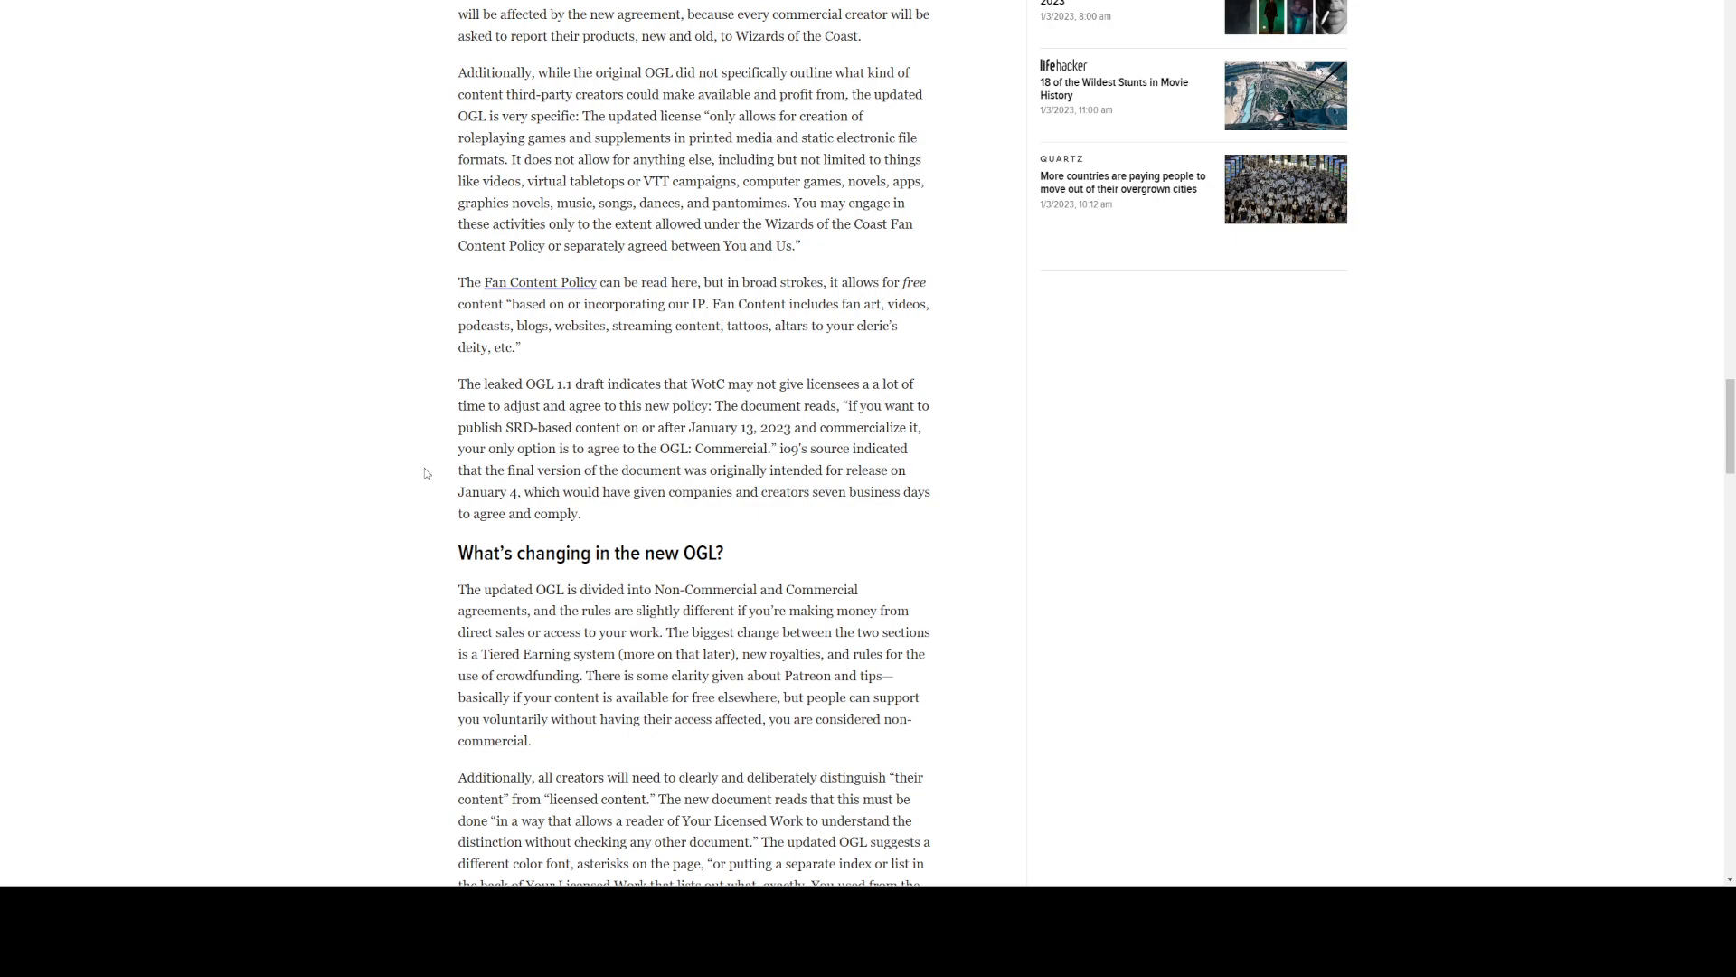
mouse_move(865, 449)
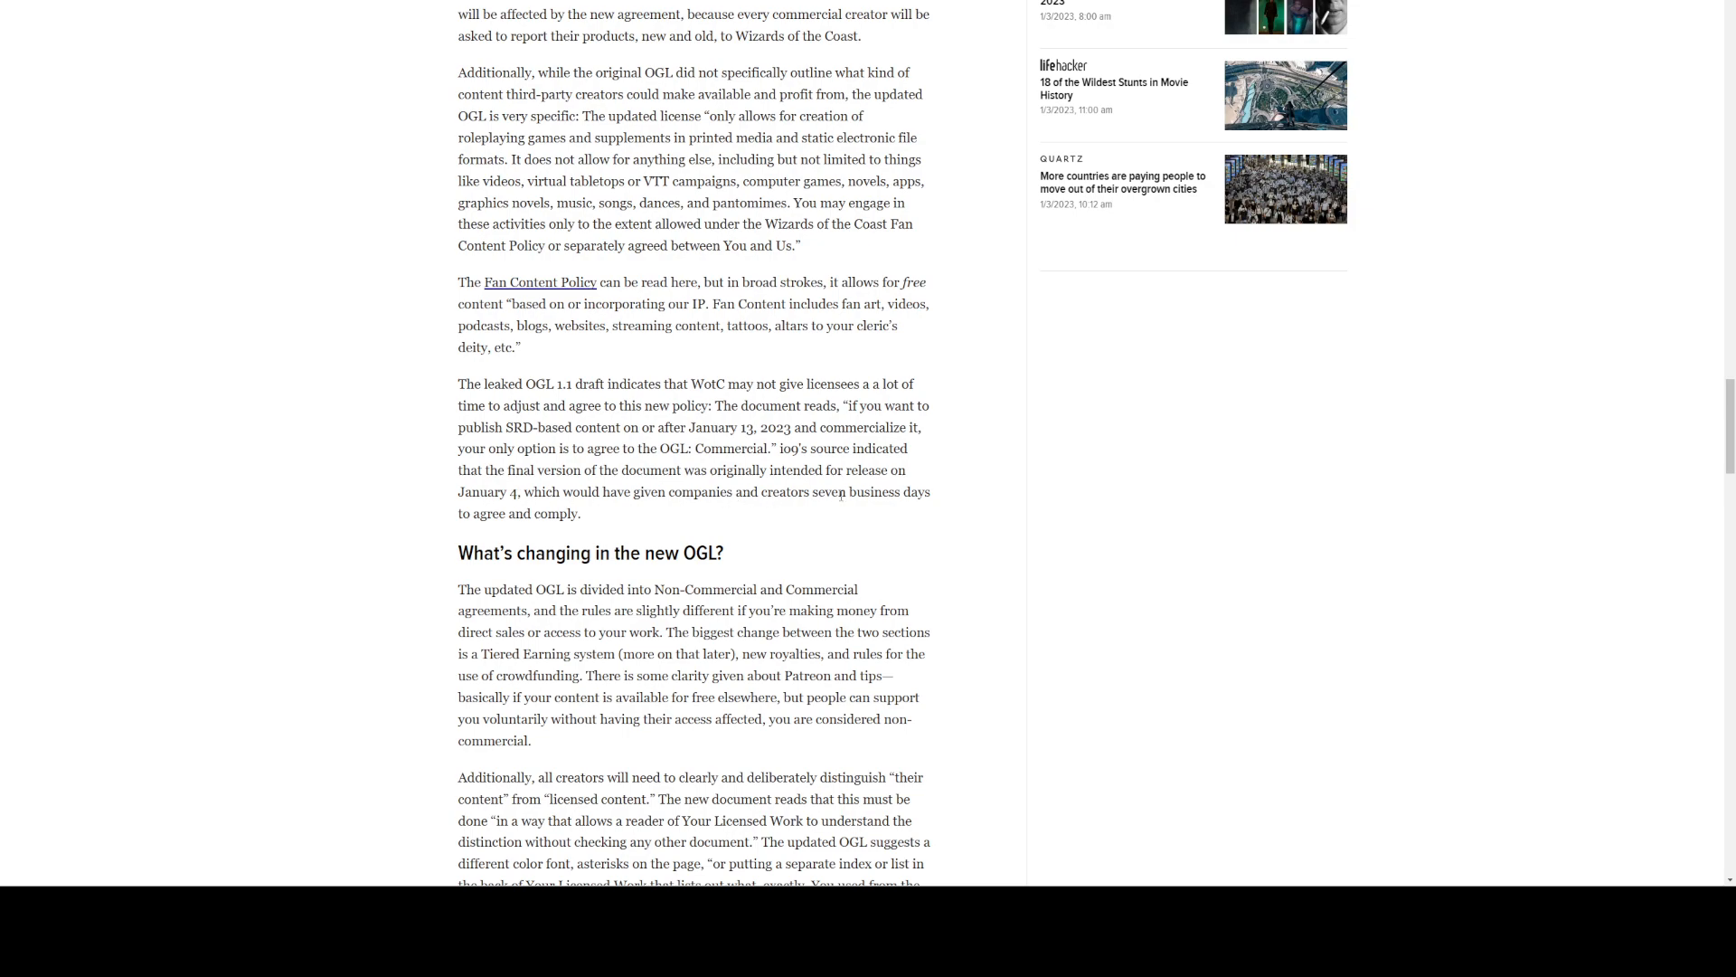
mouse_move(402, 518)
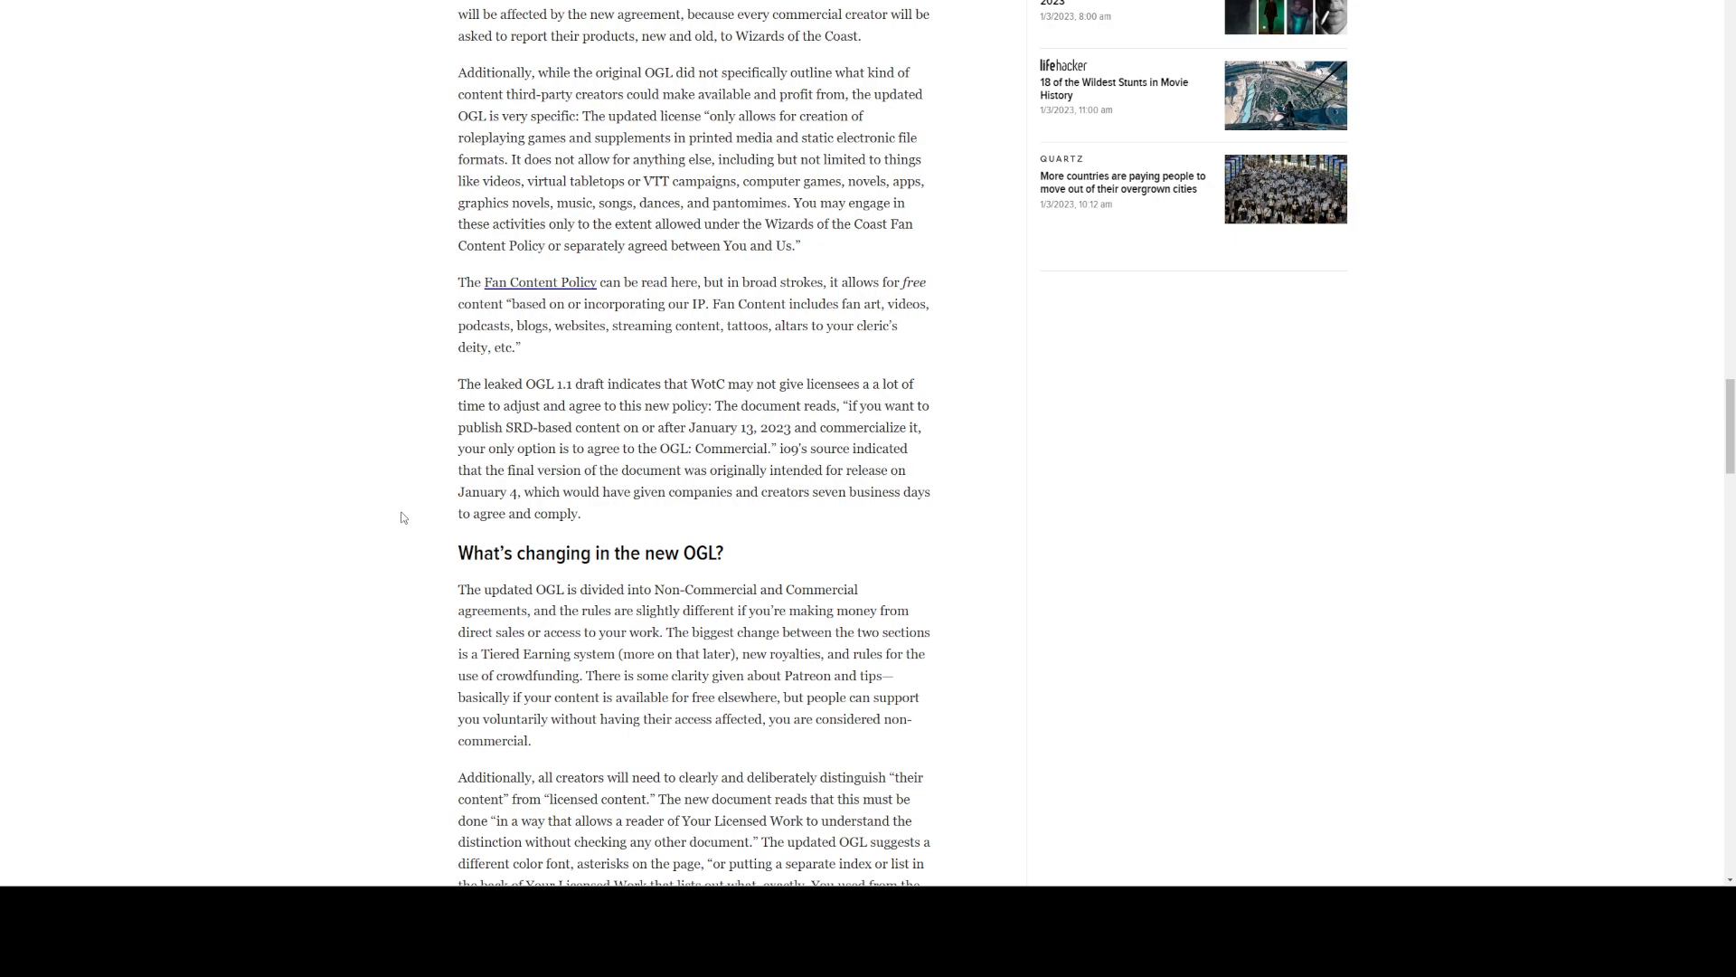
scroll(down, 3)
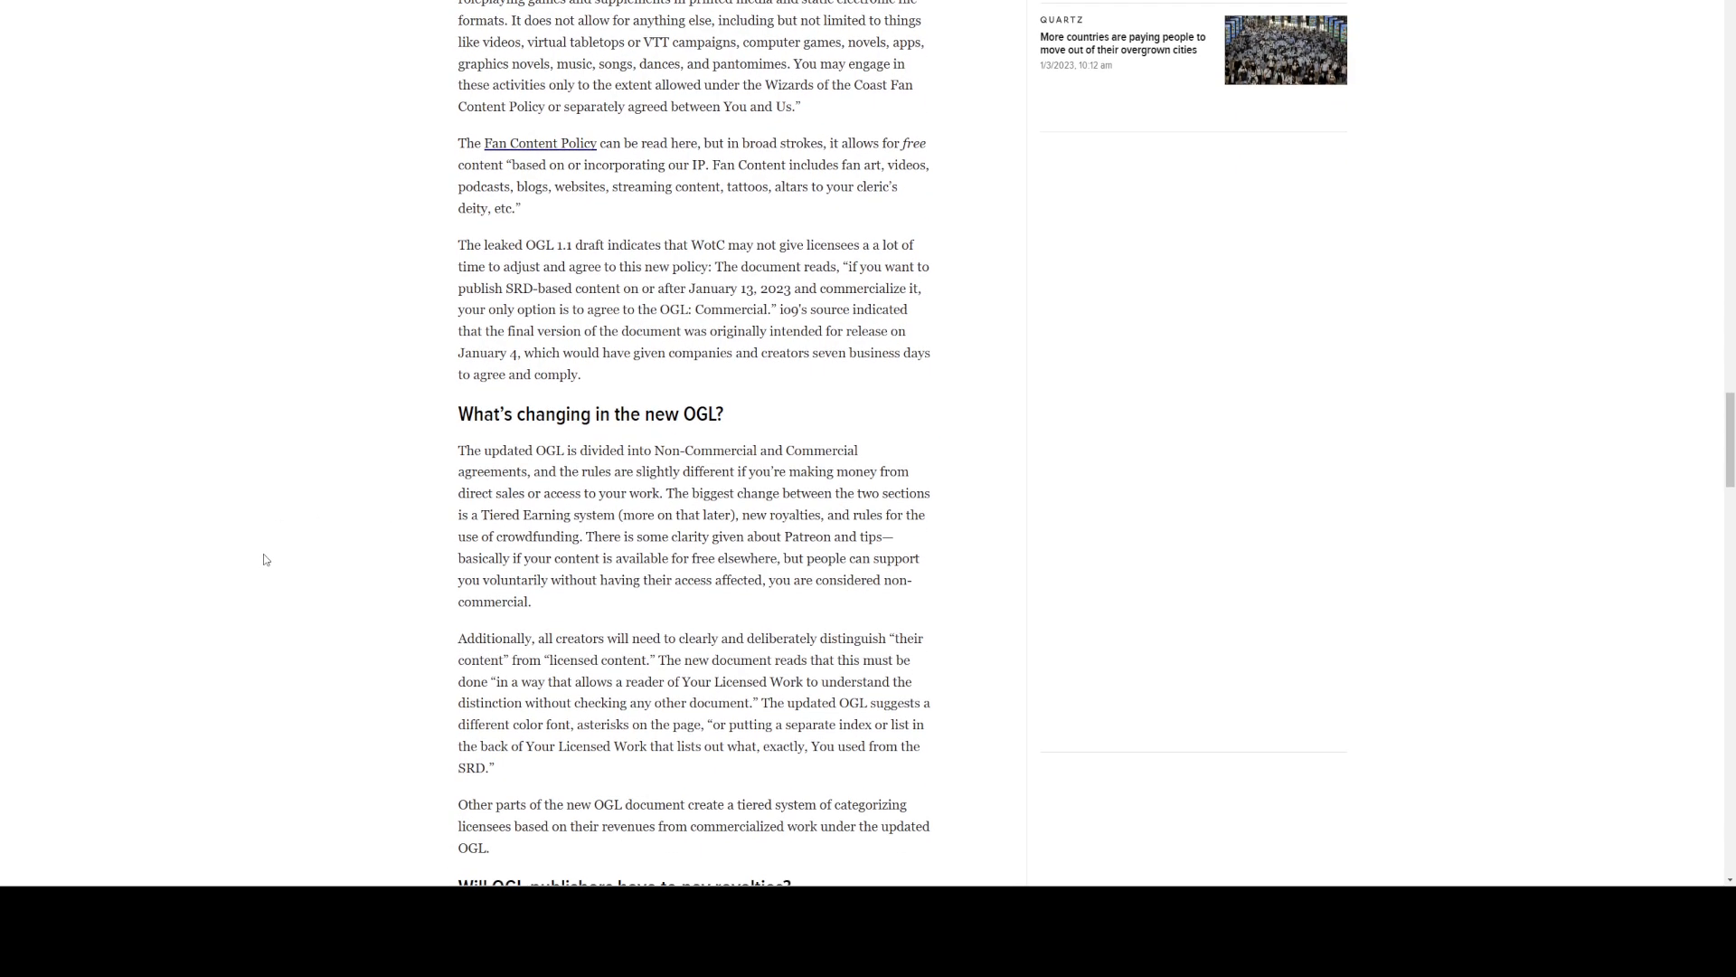
Scroll through the royalty tiers, registration and Kickstarter sections to 'The power is back at Wizards of the Coast'.
scroll(down, 3)
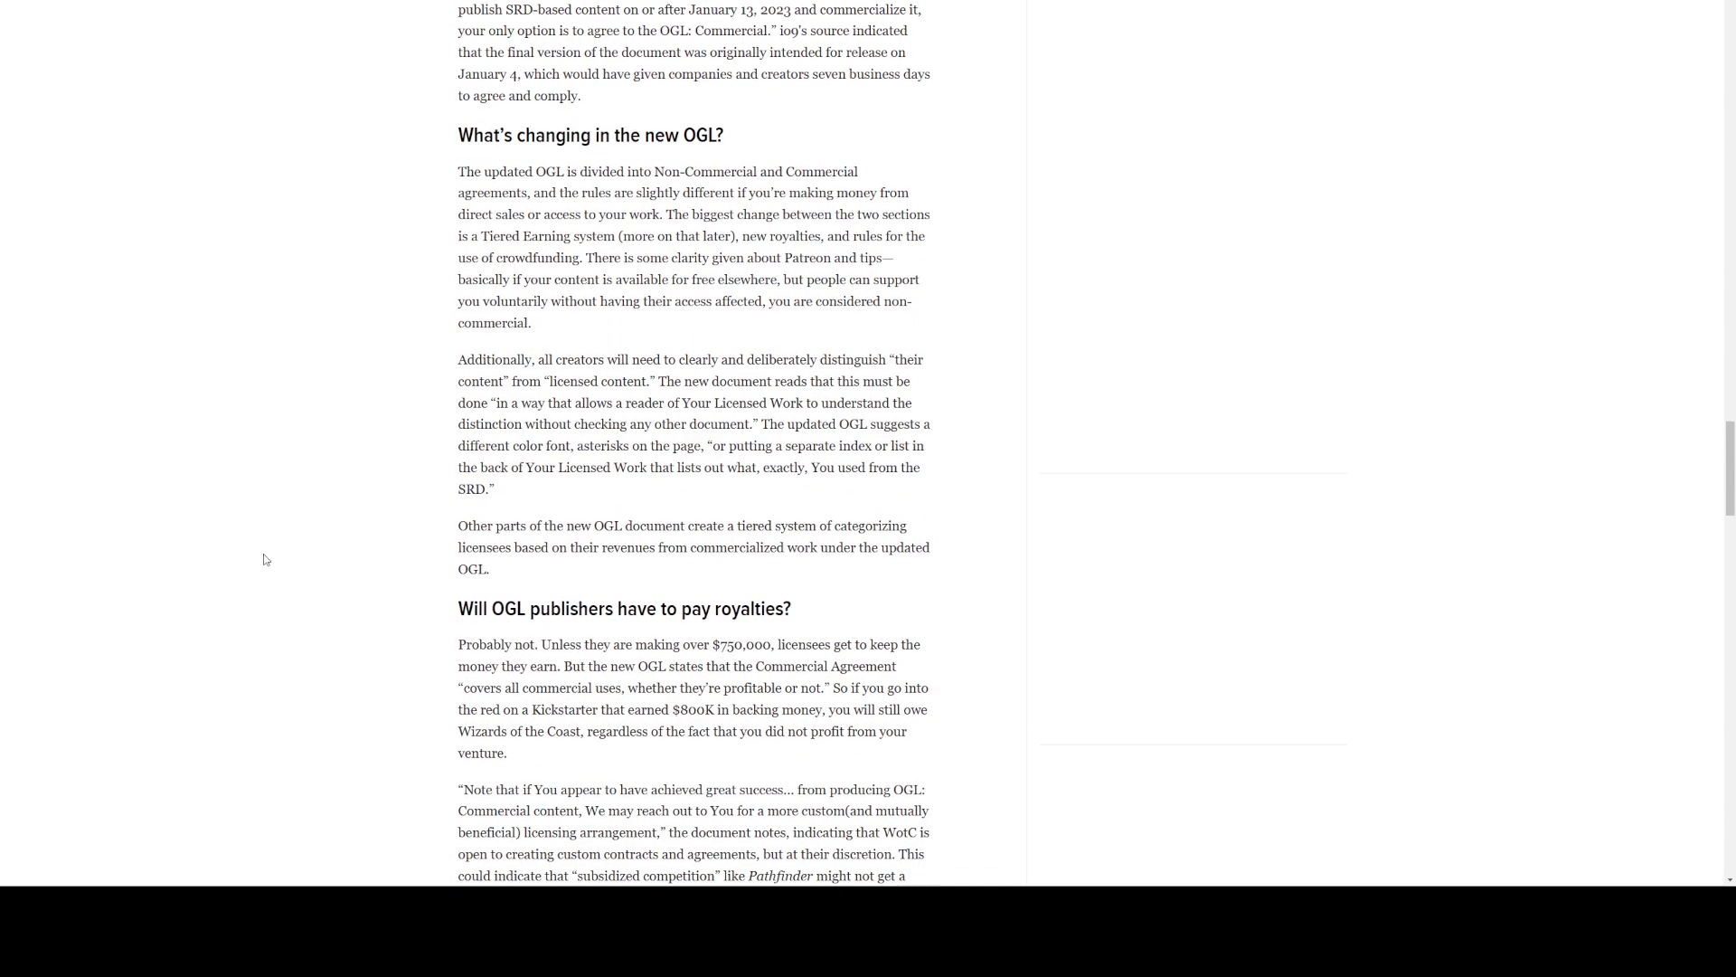
scroll(down, 3)
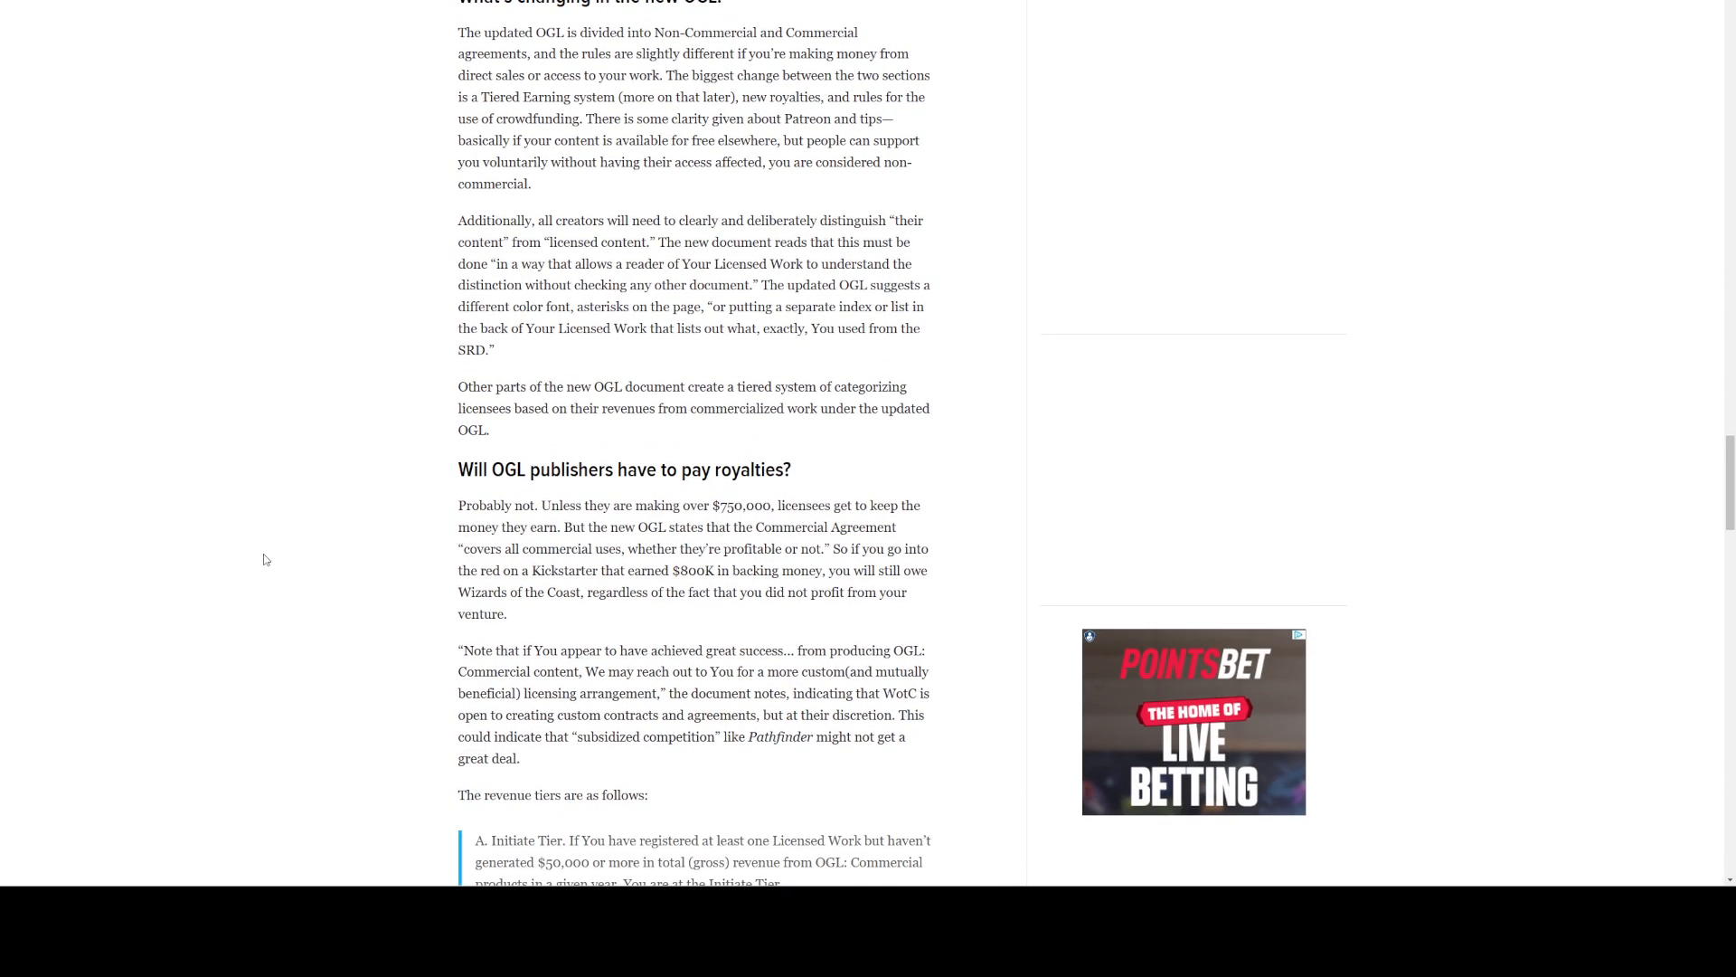
scroll(down, 3)
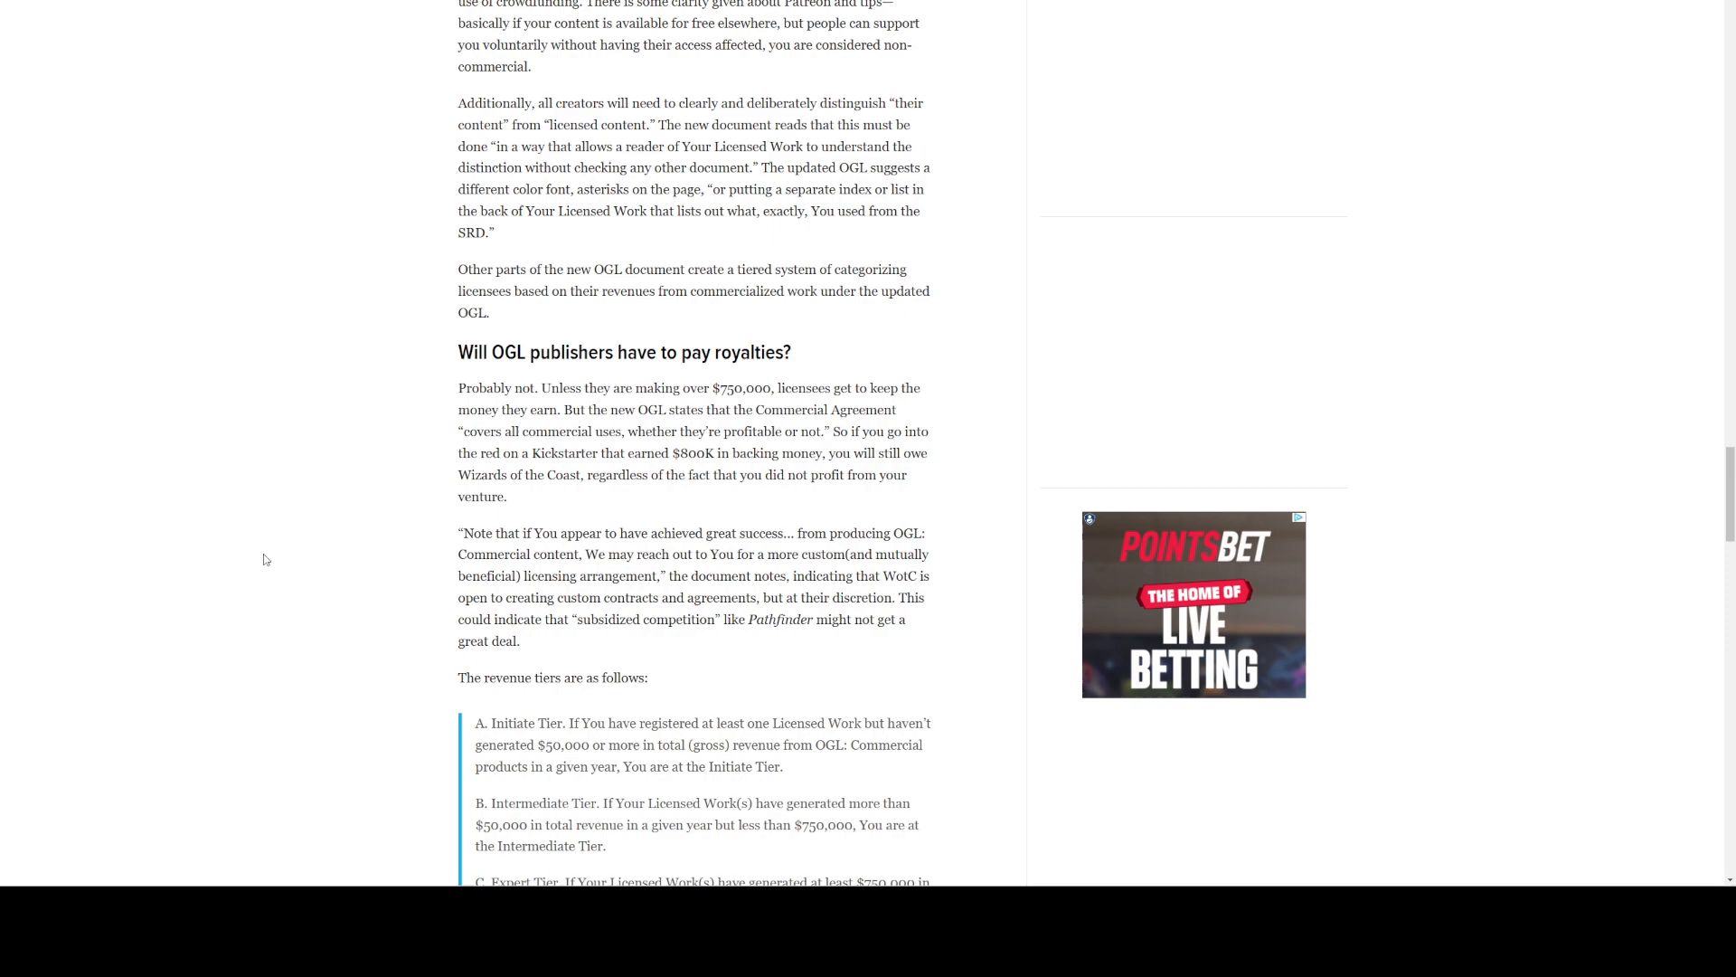
scroll(down, 3)
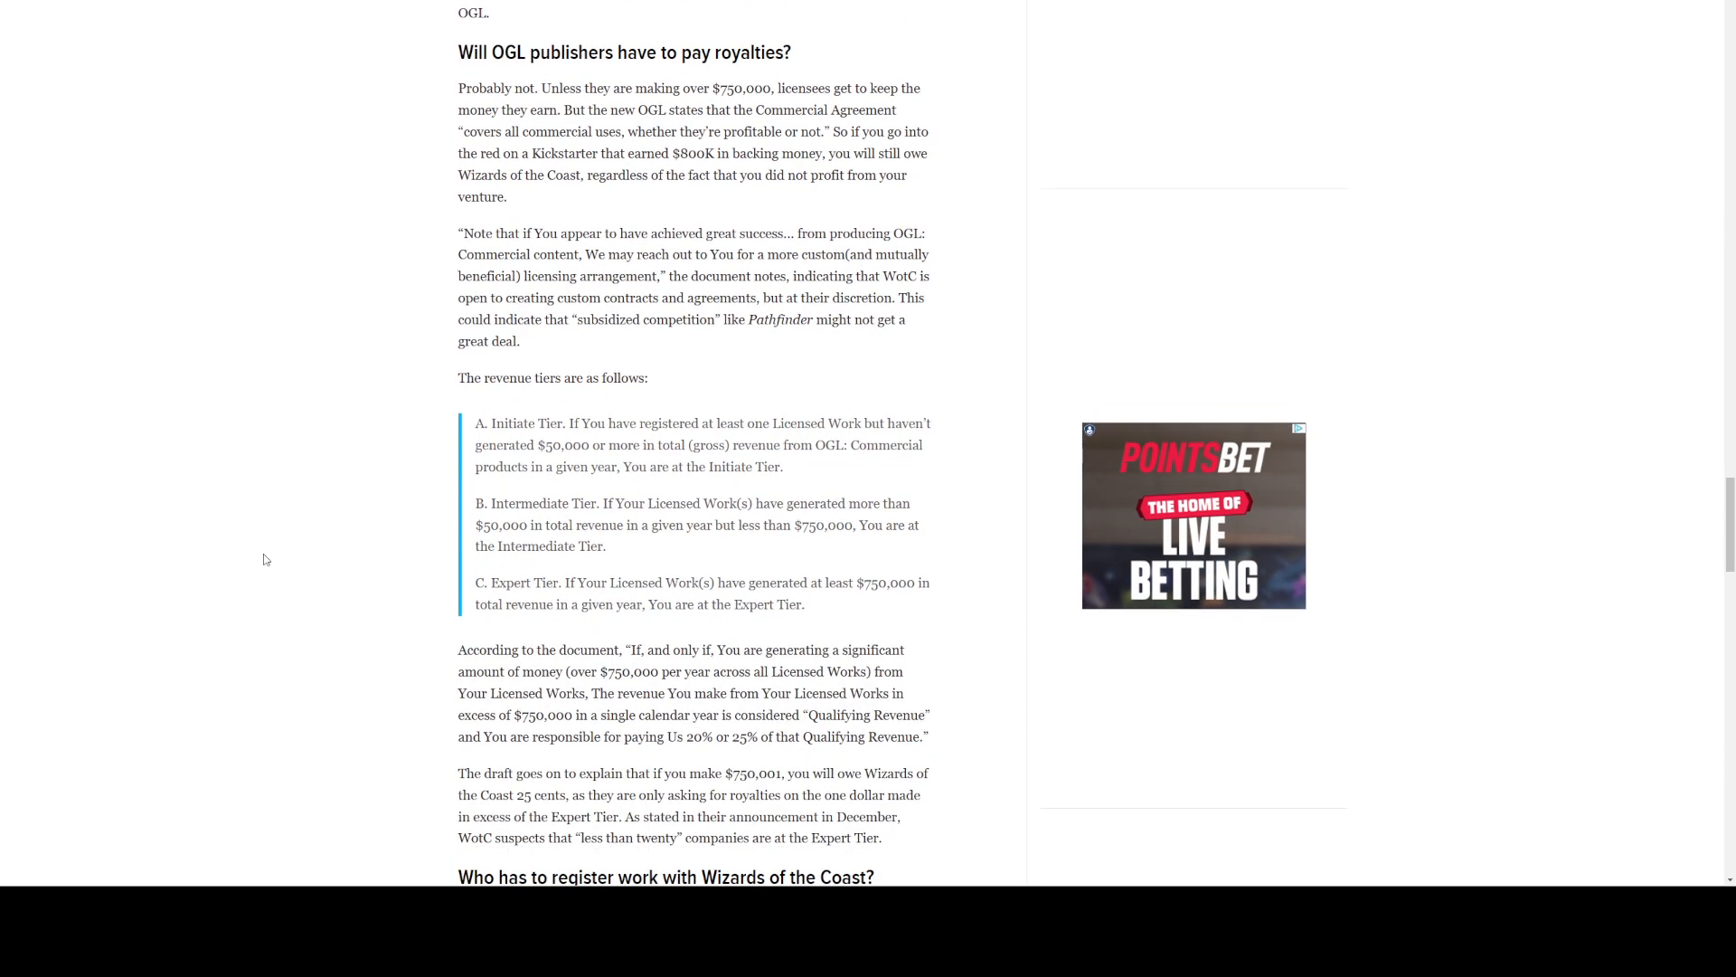
scroll(down, 3)
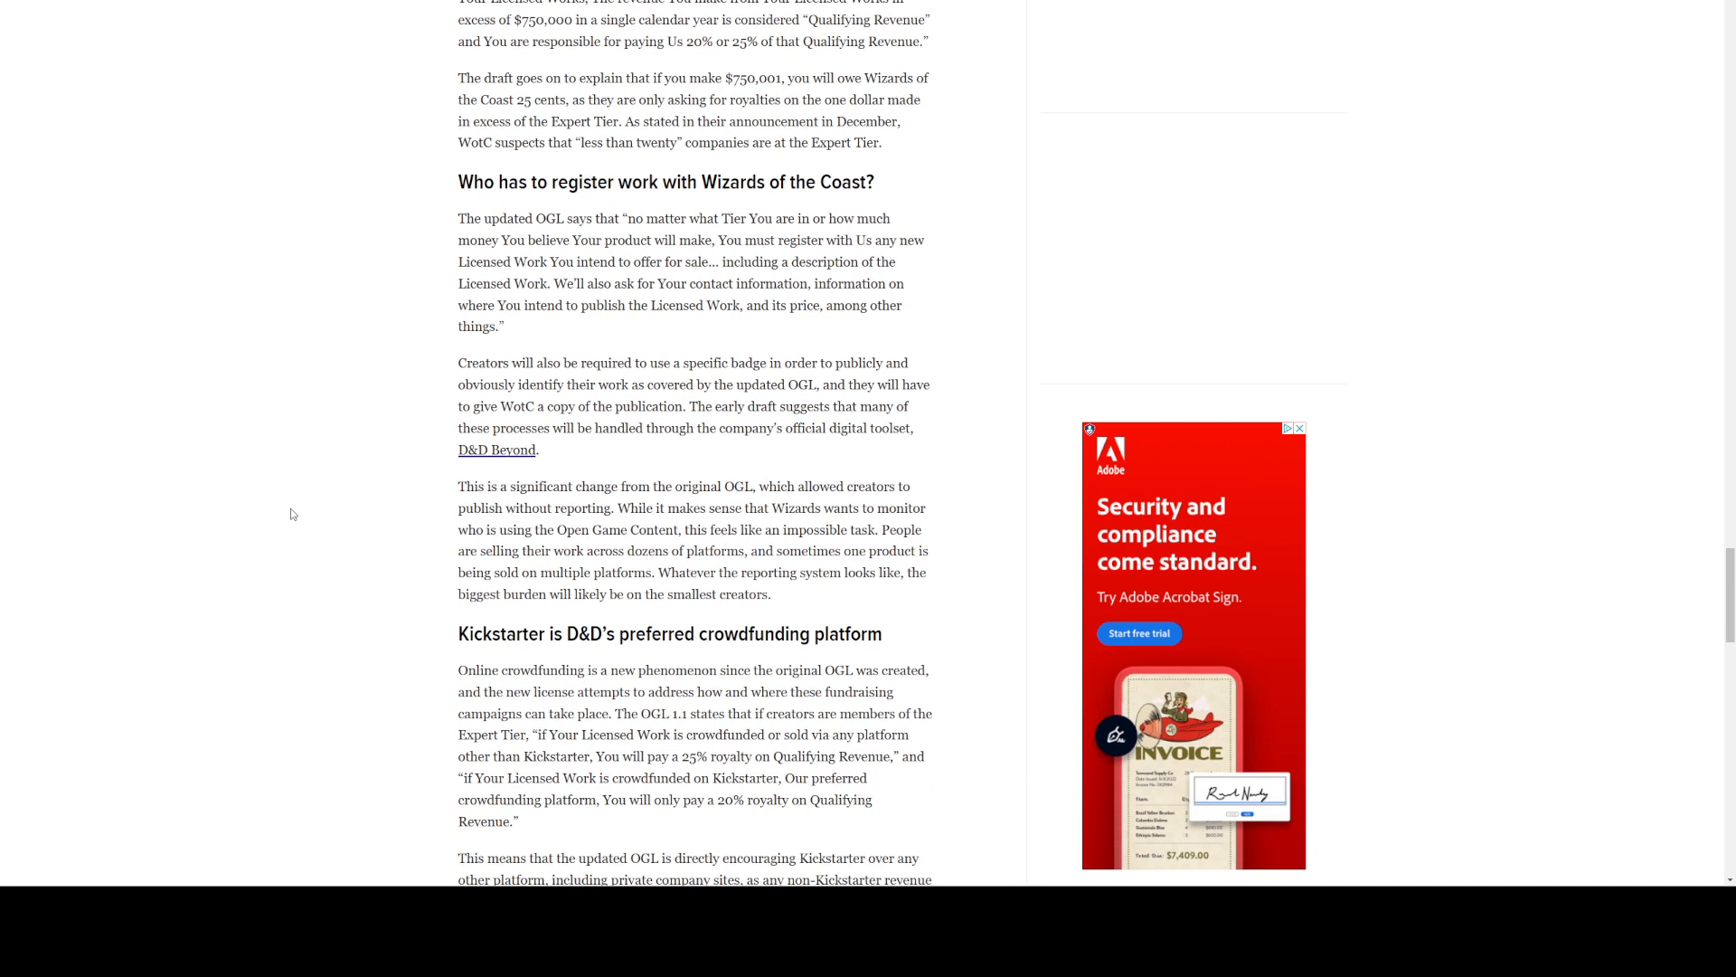
scroll(down, 3)
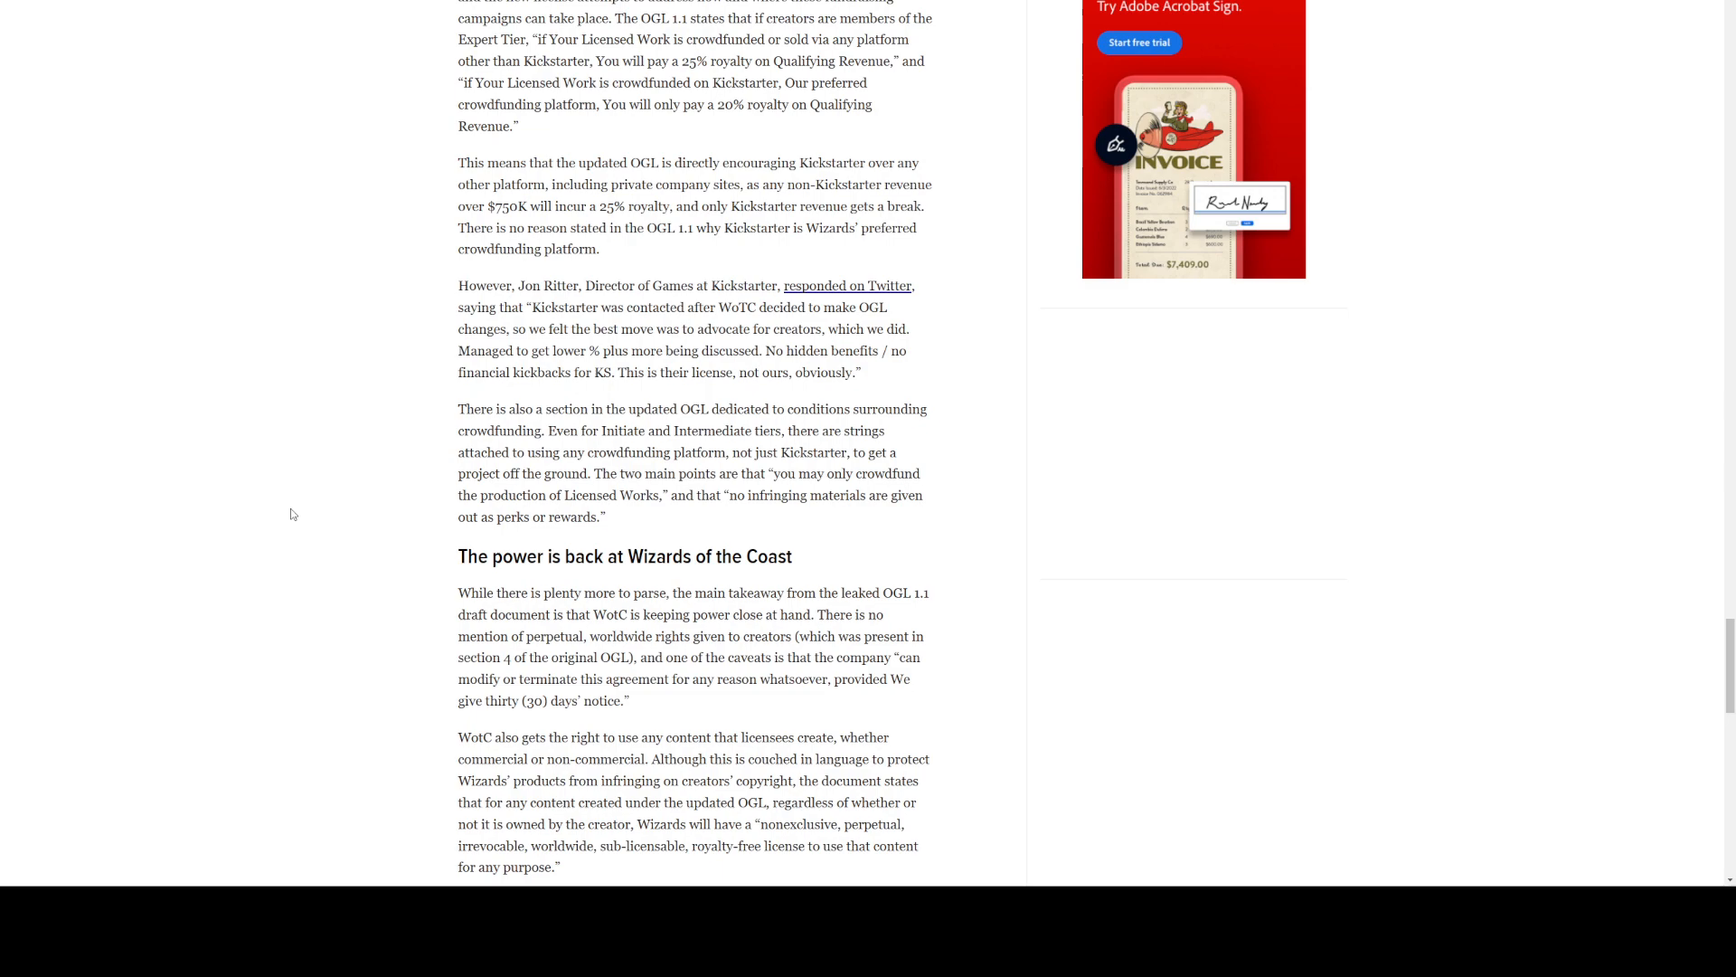
scroll(down, 3)
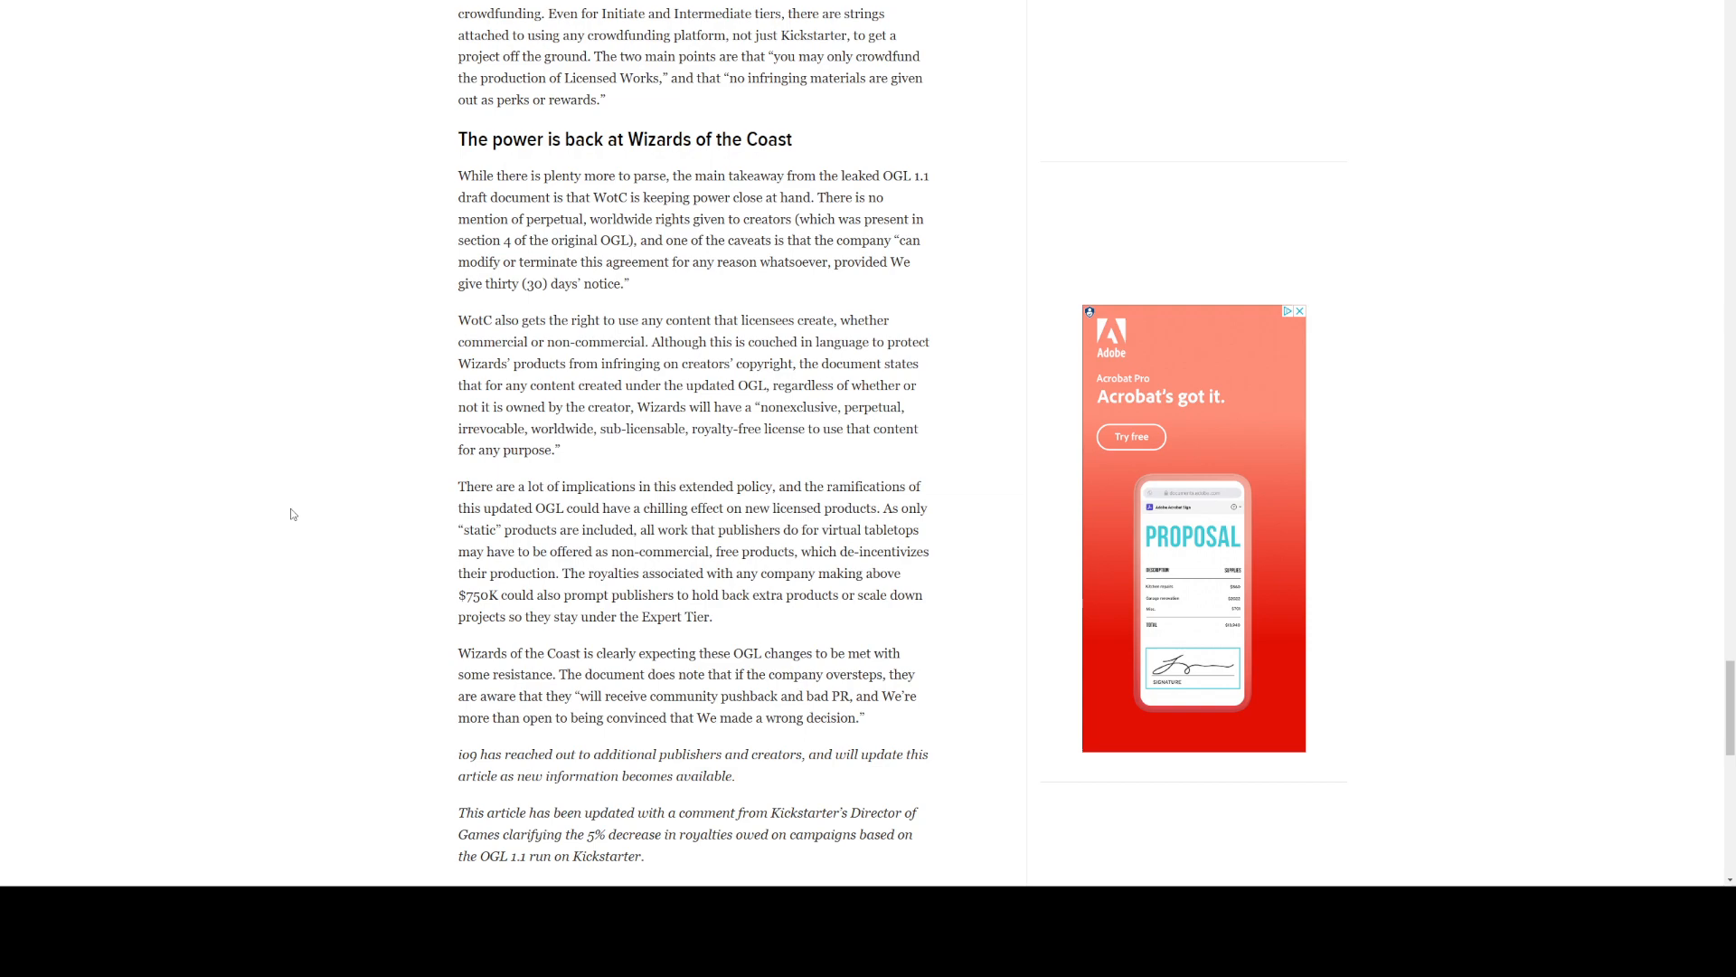
scroll(up, 3)
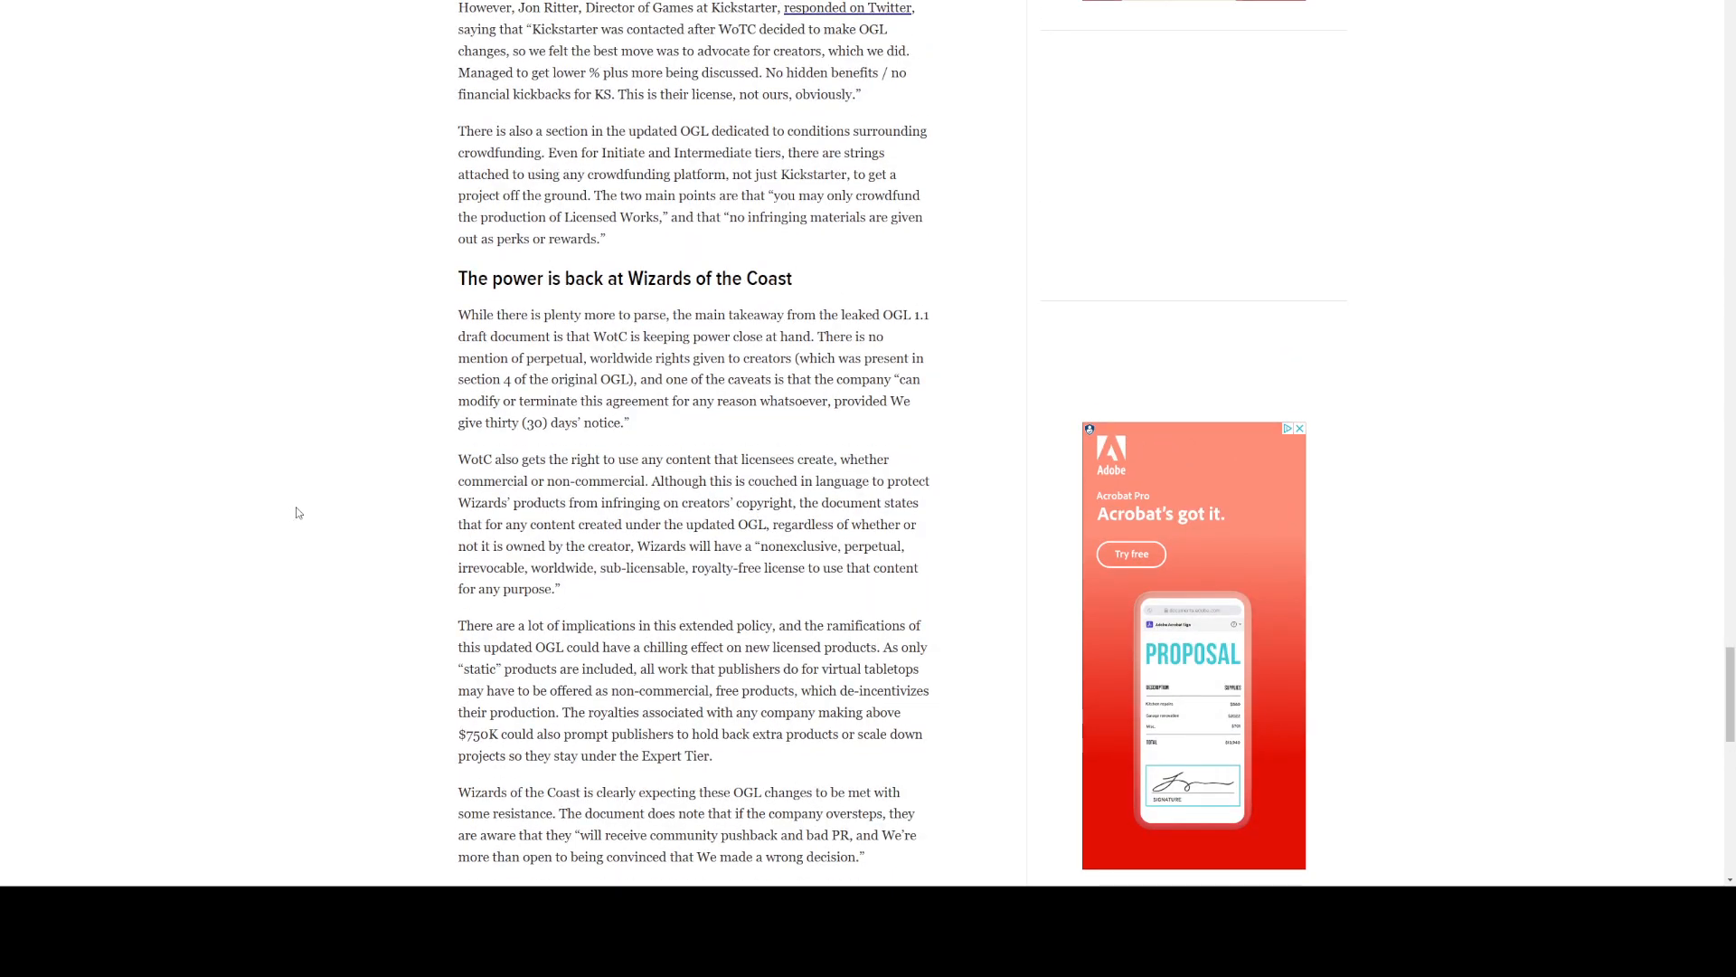
Read the italic update notes on io9 reaching out and the Kickstarter update, then return to the final section.
scroll(down, 3)
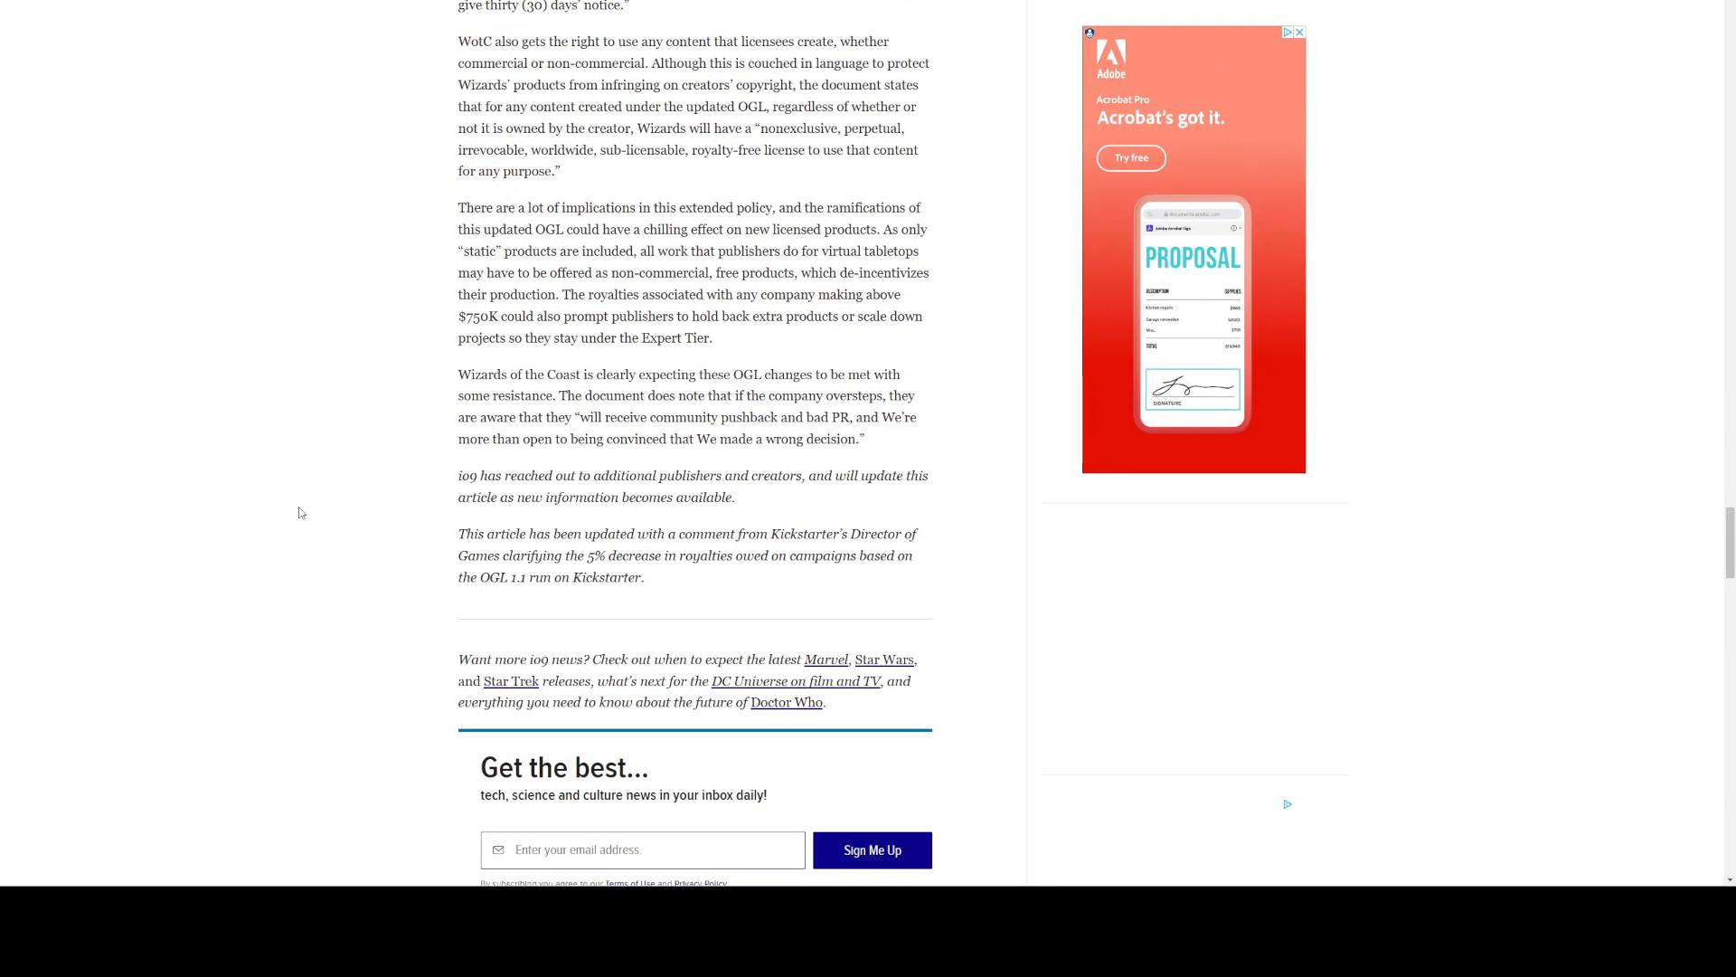
scroll(up, 3)
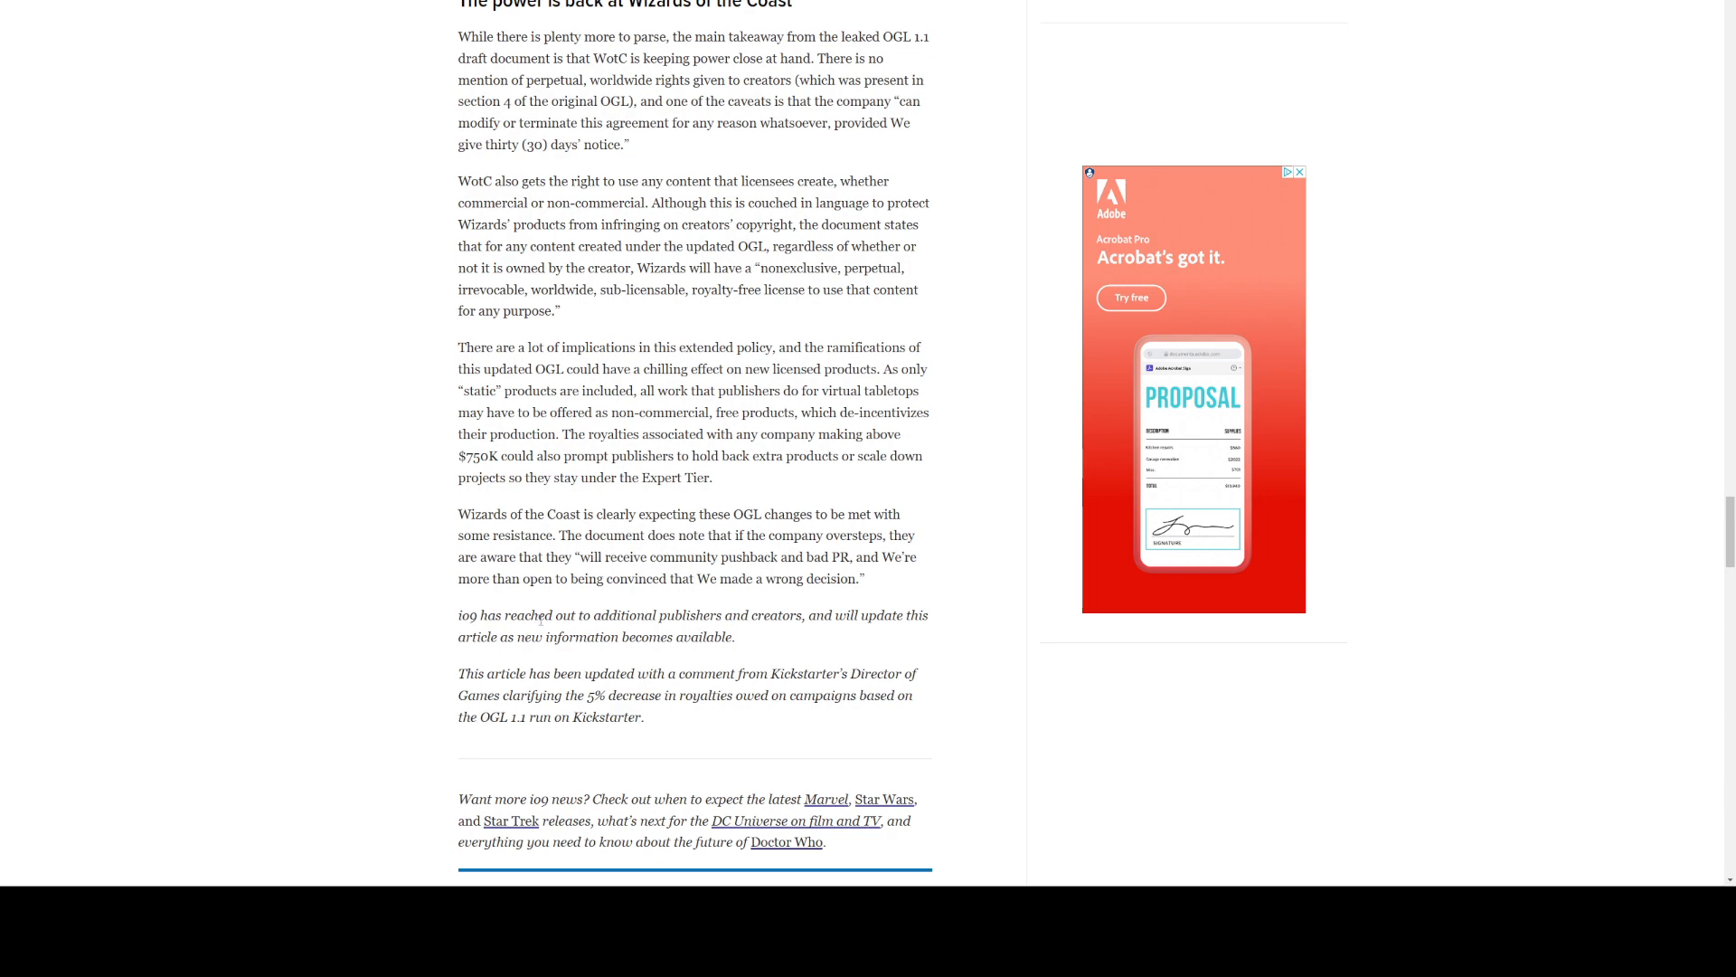
mouse_move(663, 602)
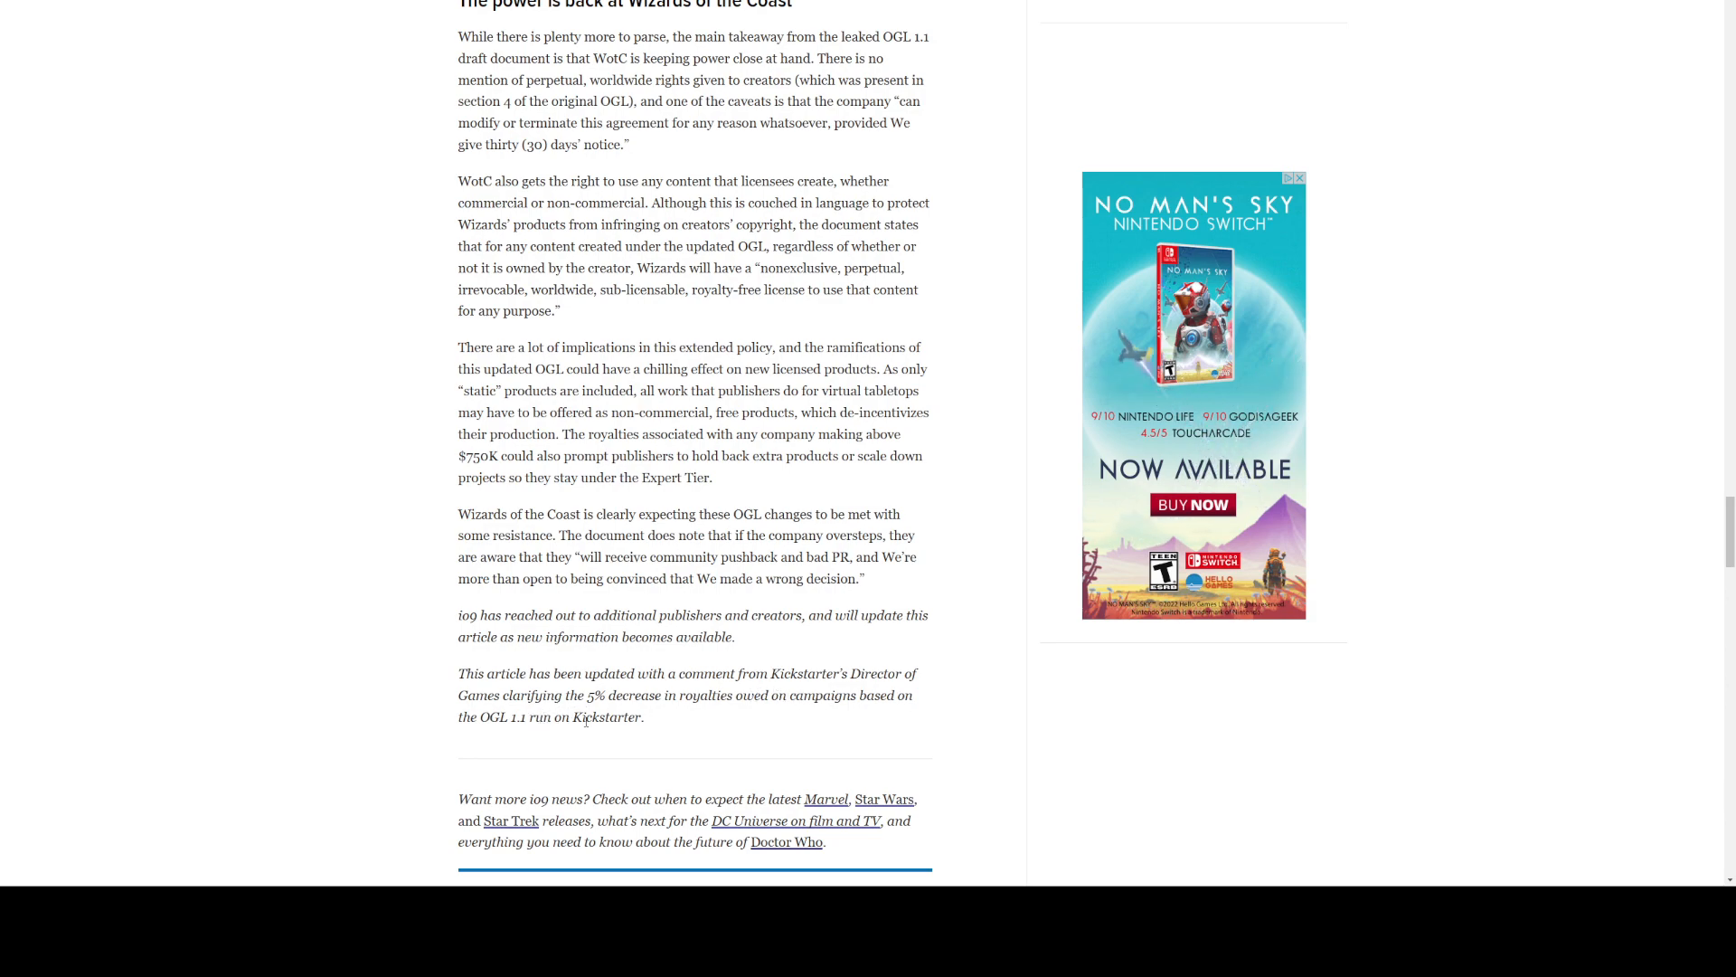
scroll(up, 3)
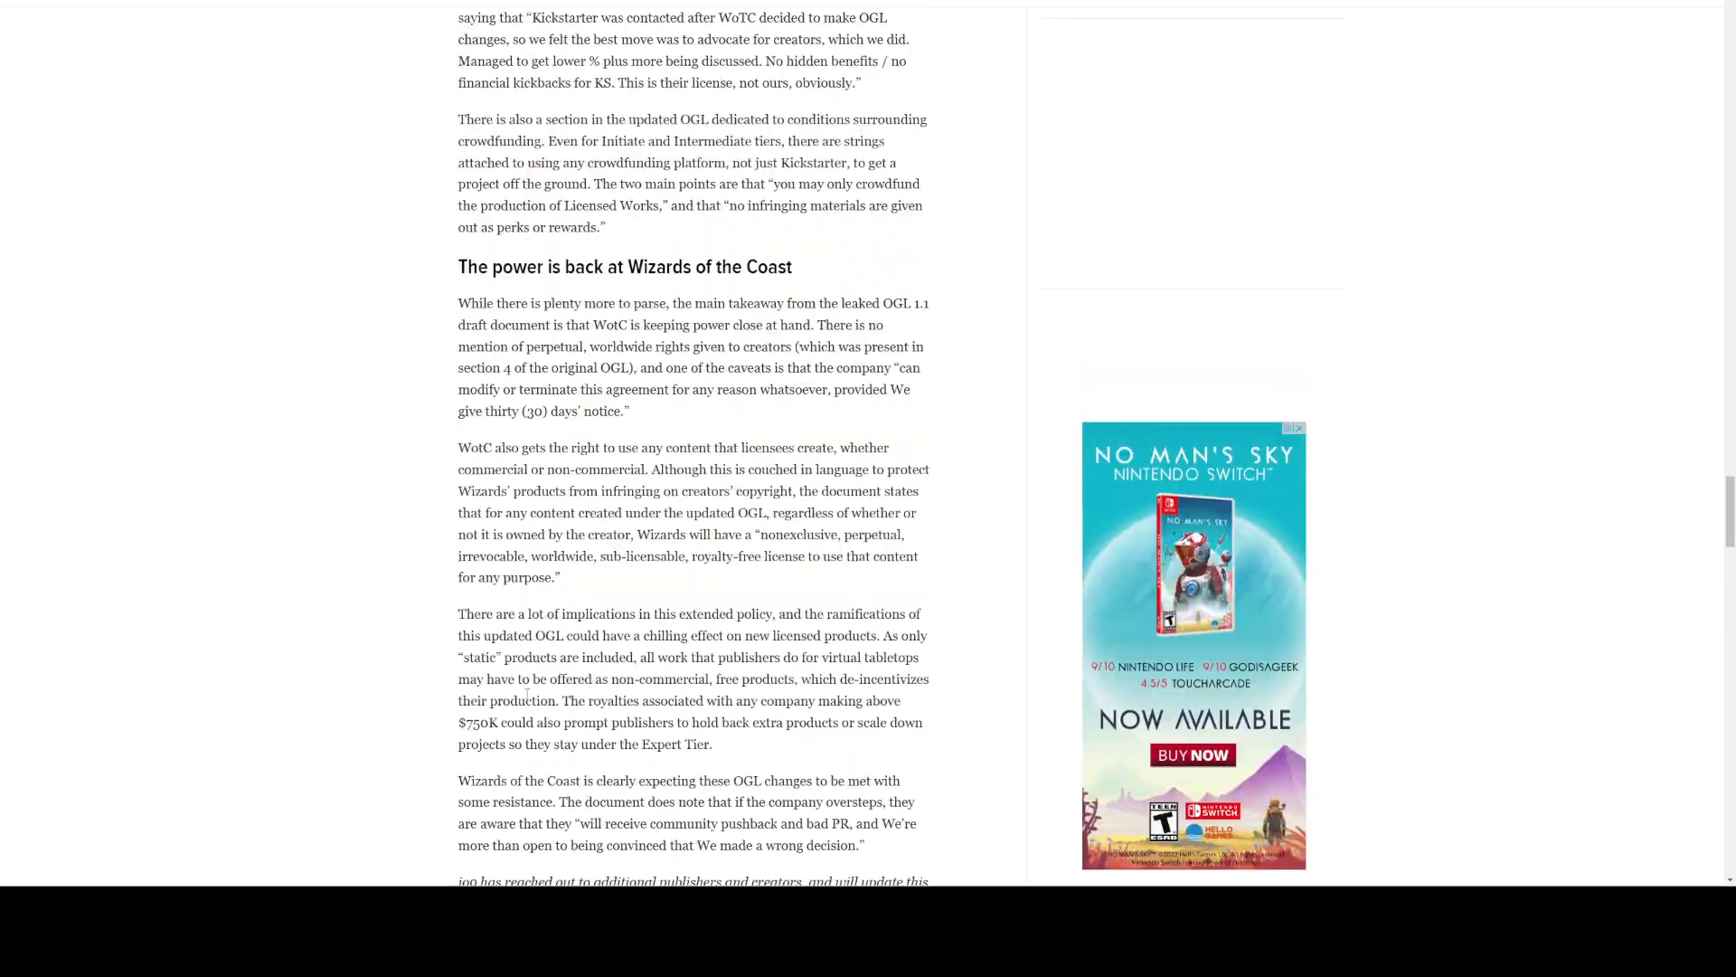
Scroll up to the article opening showing related stories and the Open Gaming License explainer.
scroll(up, 3)
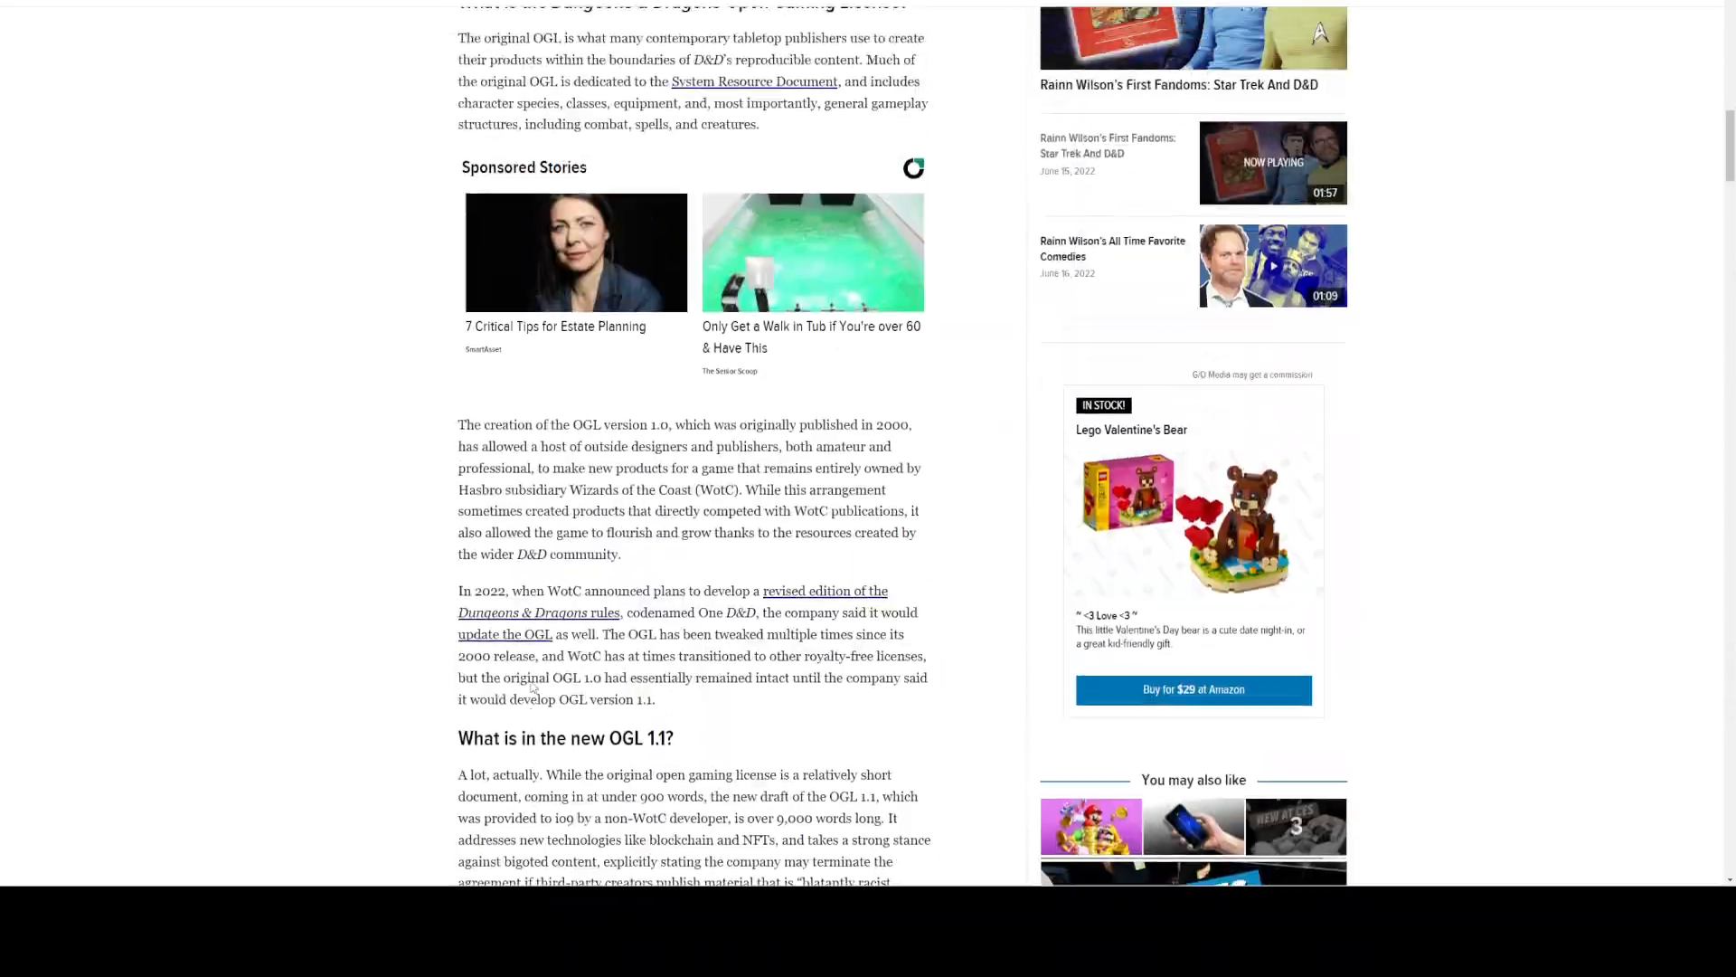
scroll(up, 3)
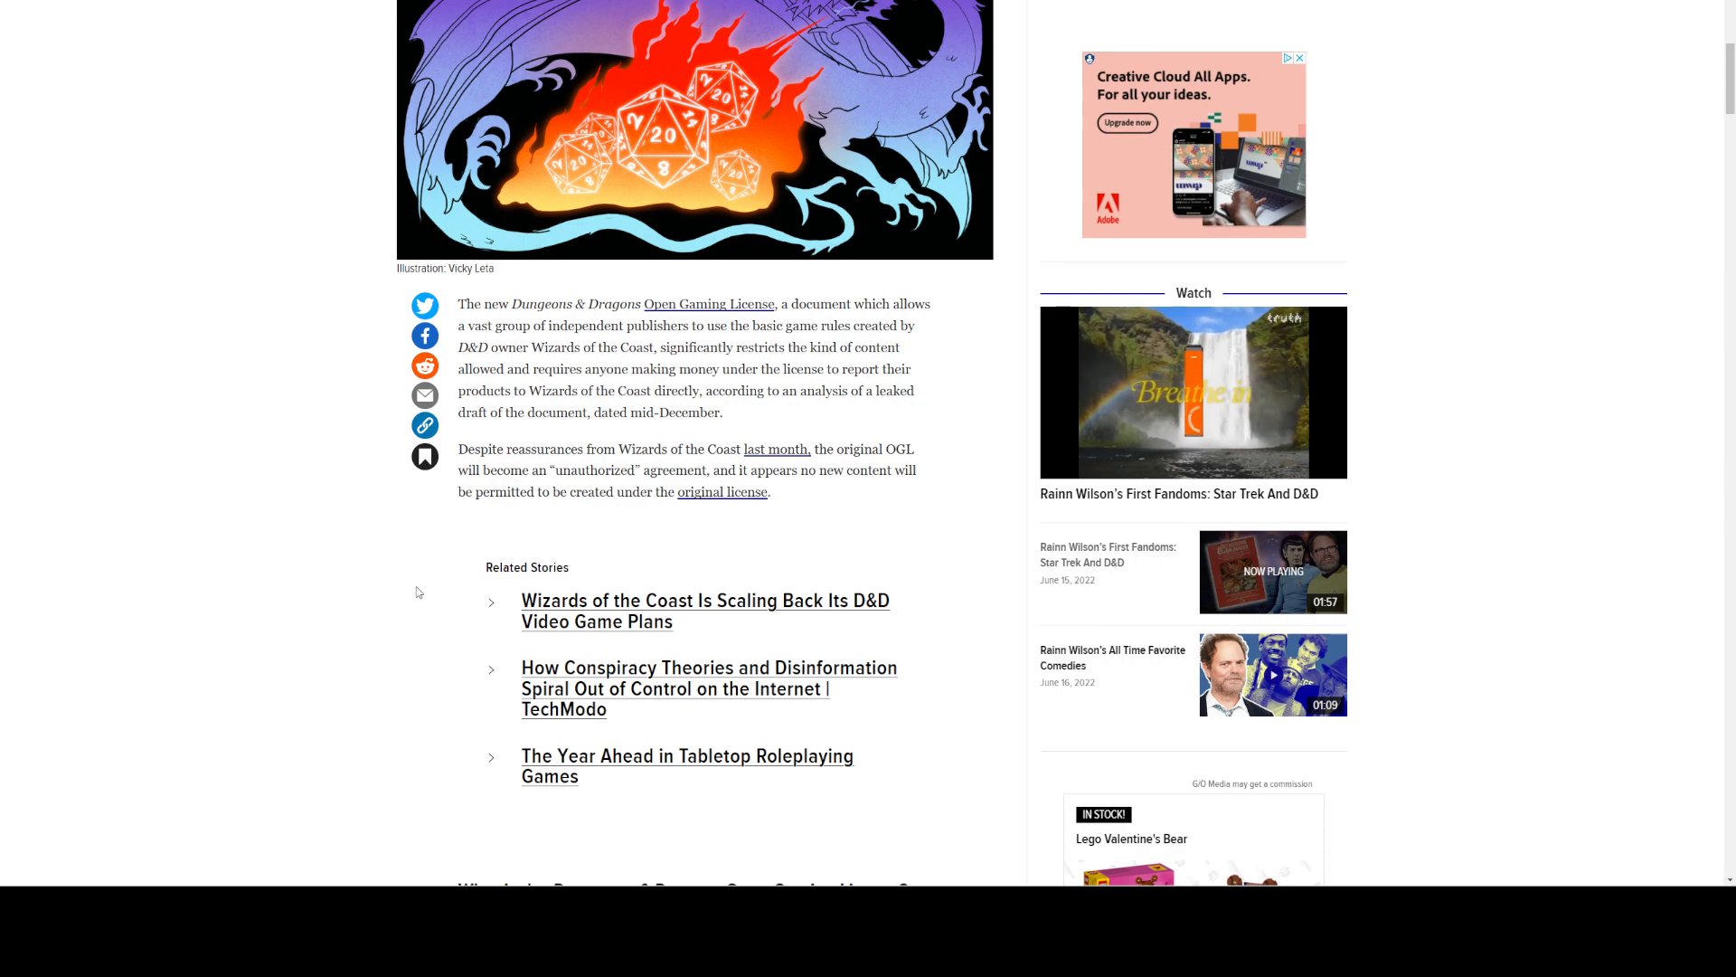
scroll(down, 3)
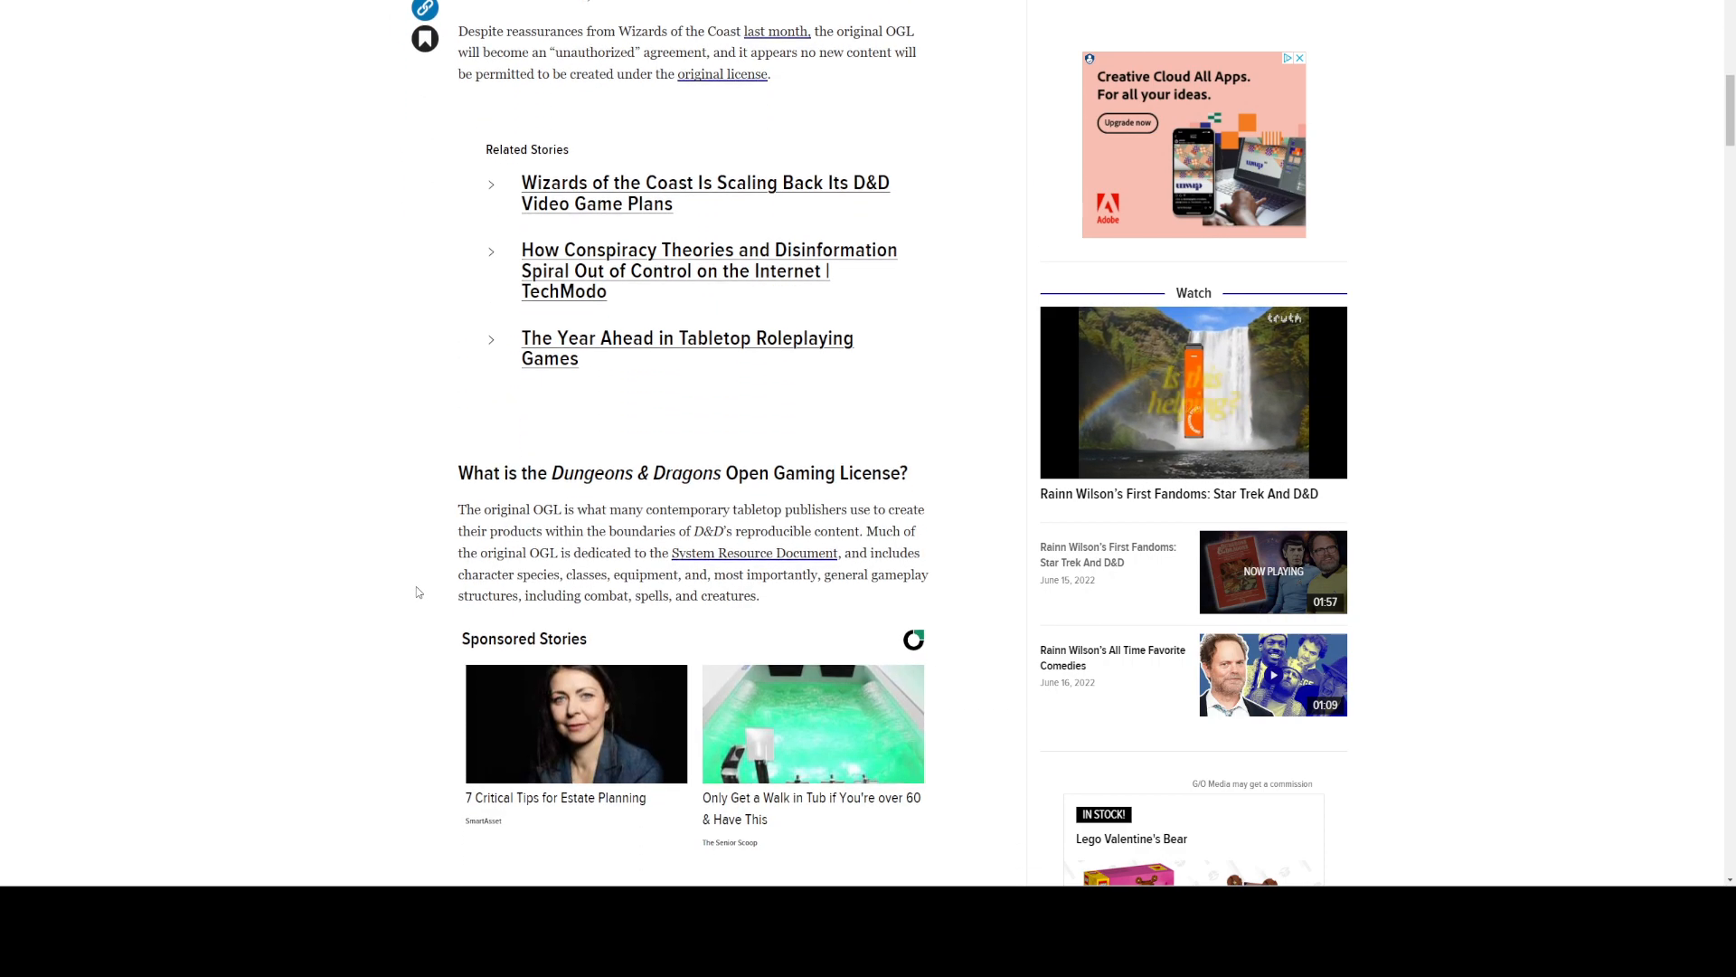